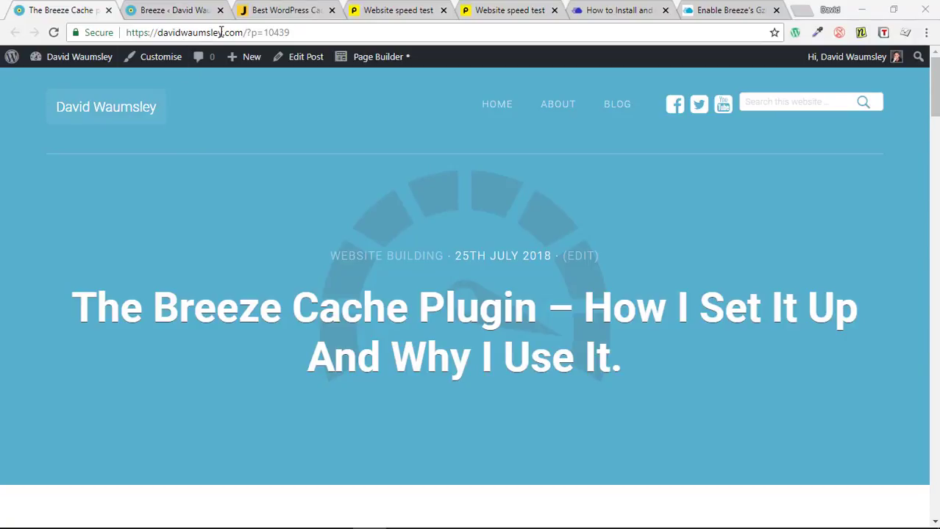
pyautogui.moveTo(292, 142)
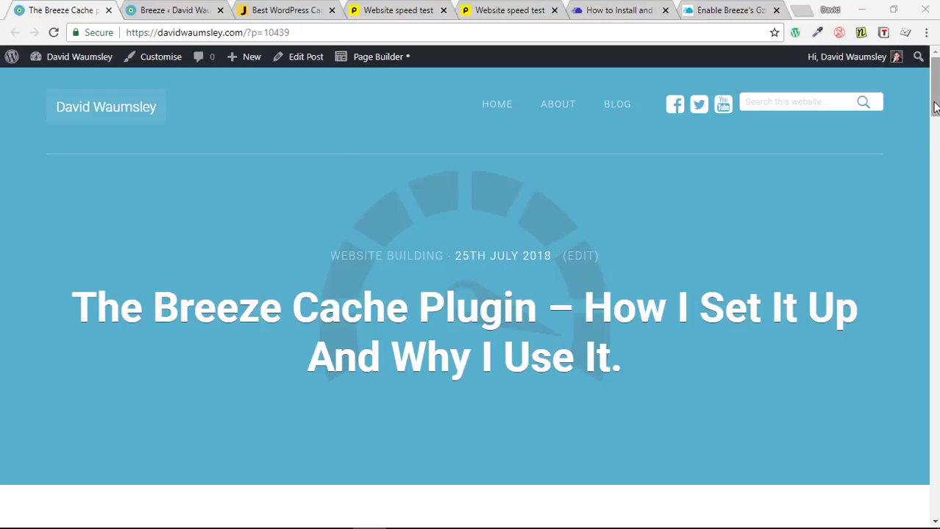
# - Scroll up and down through the page in the current browser tab
pyautogui.scroll(-3)
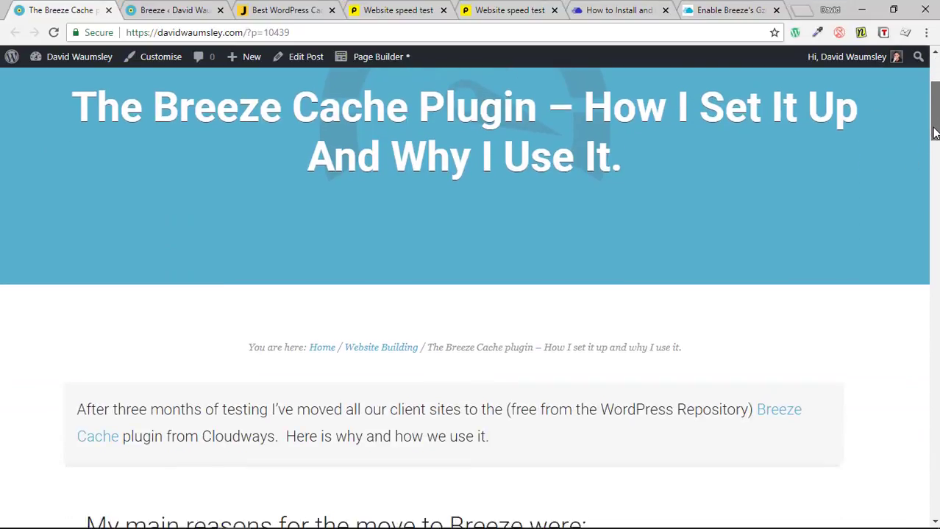
pyautogui.scroll(-3)
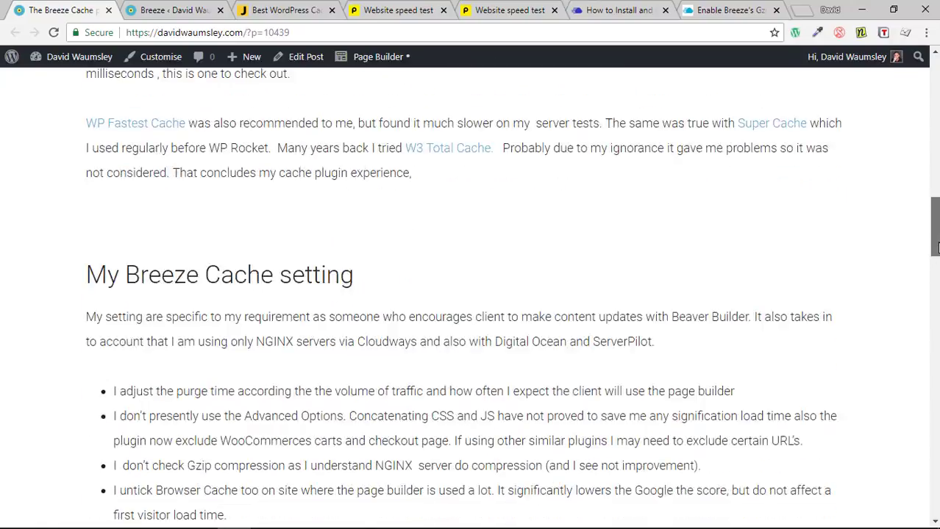
pyautogui.scroll(-3)
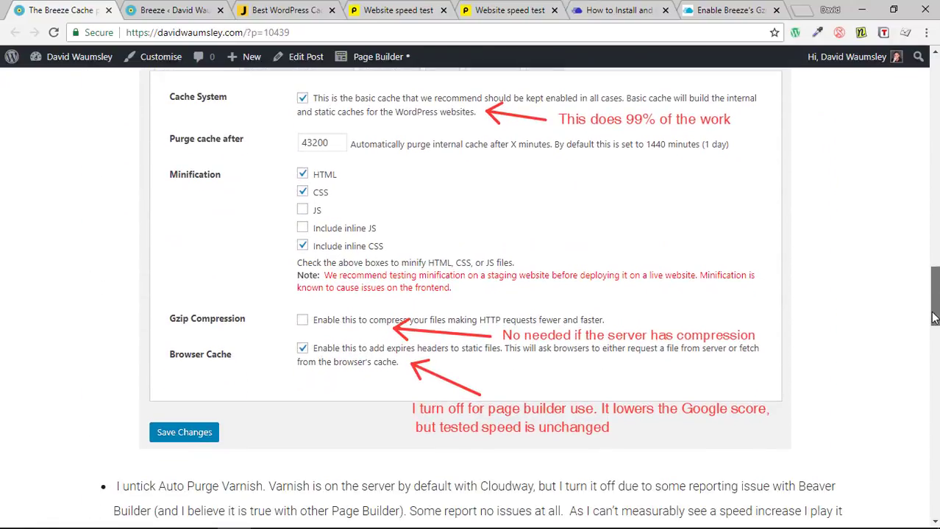
pyautogui.scroll(-3)
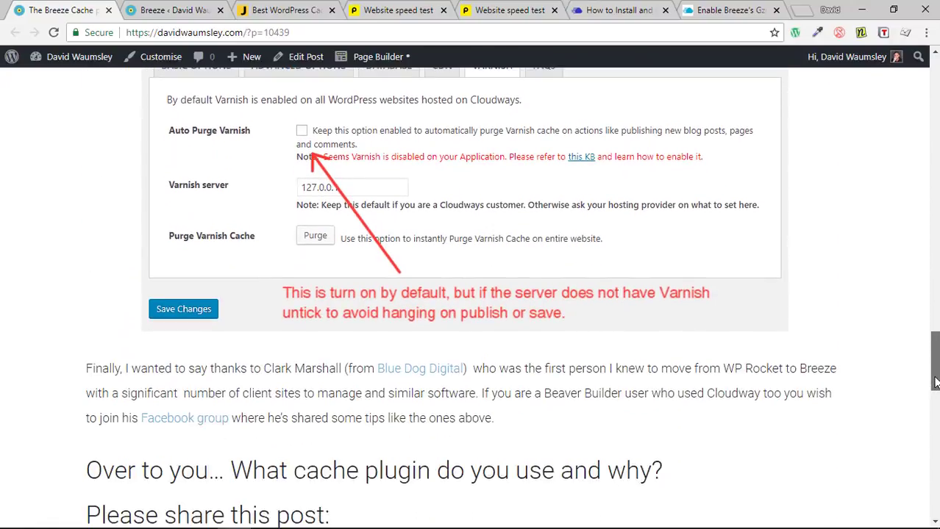
pyautogui.scroll(3)
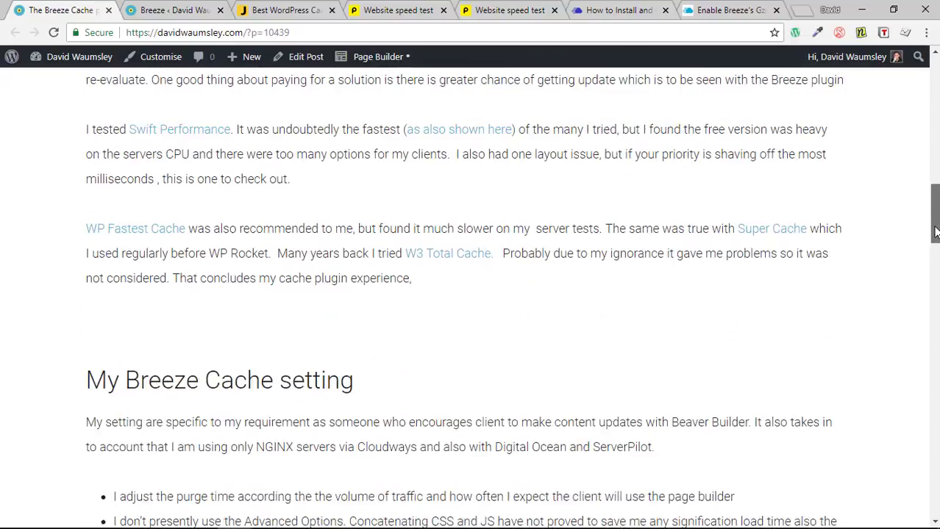
pyautogui.scroll(3)
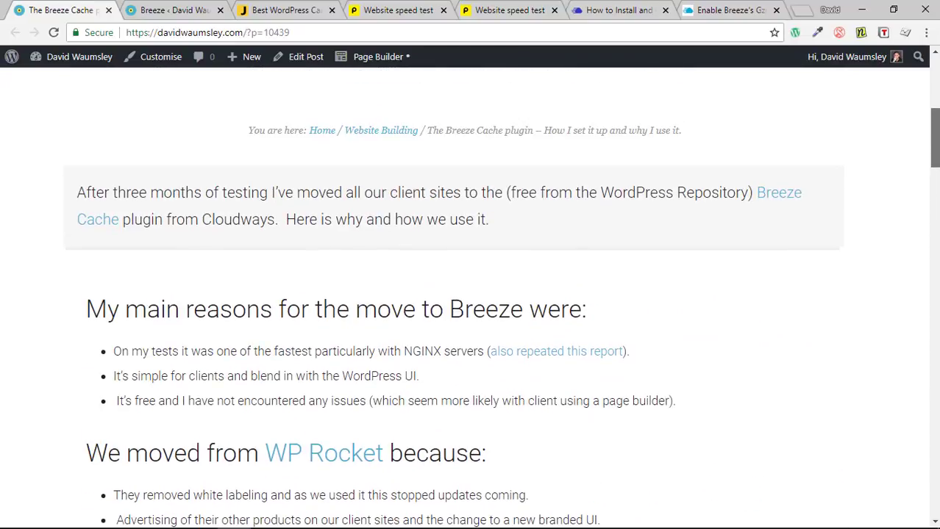
pyautogui.scroll(-3)
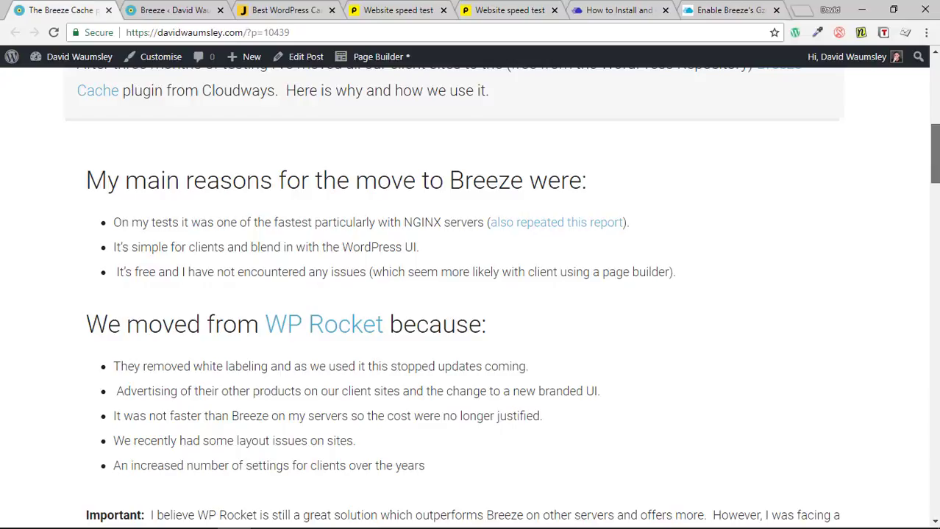
pyautogui.scroll(3)
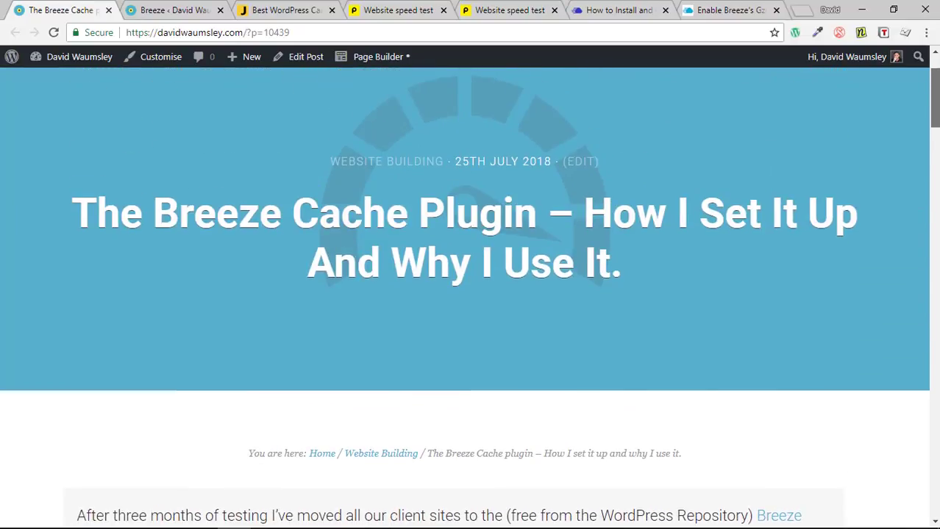
pyautogui.scroll(3)
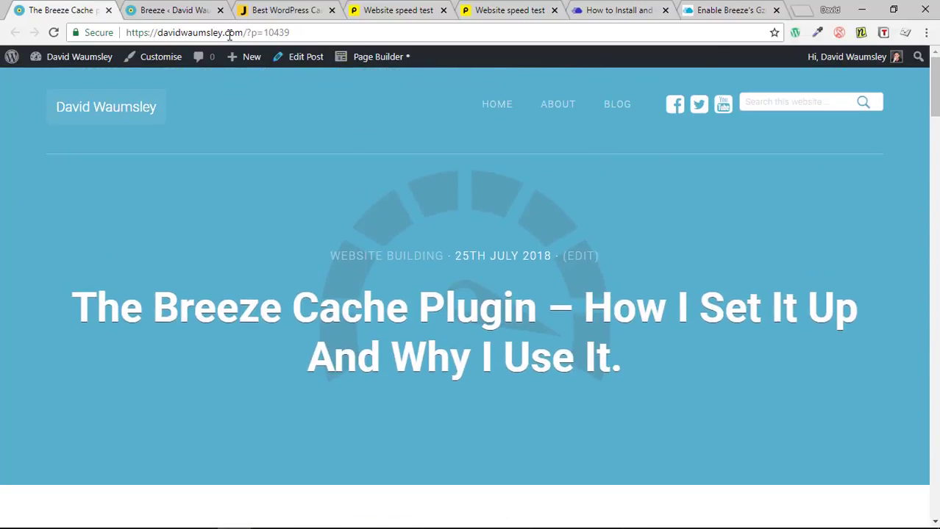
# - Switch to the 'Breeze ‹ David Waumsley' tab and review the Basic Options cache and minification settings
pyautogui.click(173, 9)
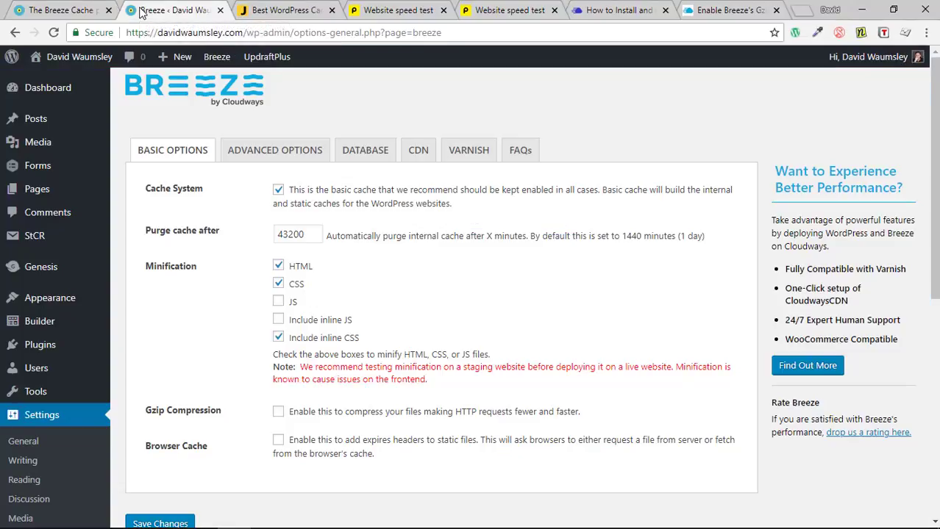
pyautogui.moveTo(246, 83)
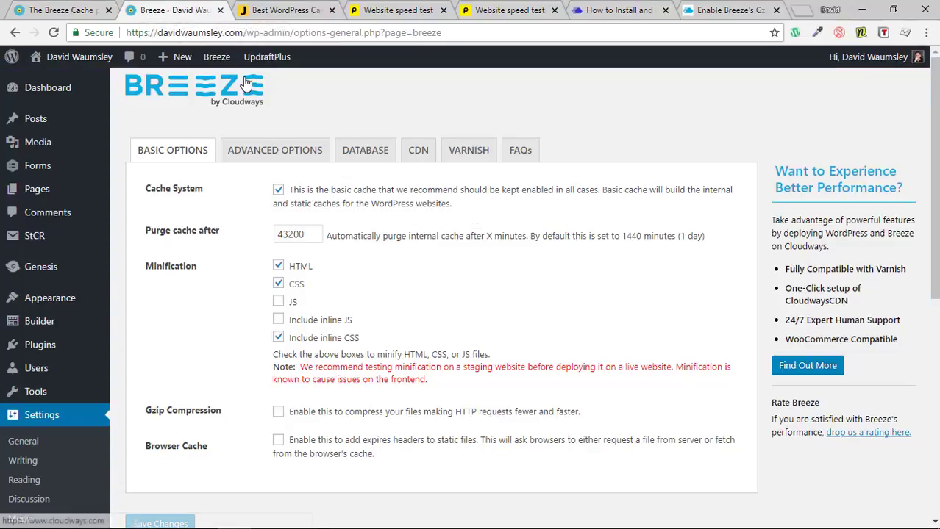
pyautogui.scroll(-3)
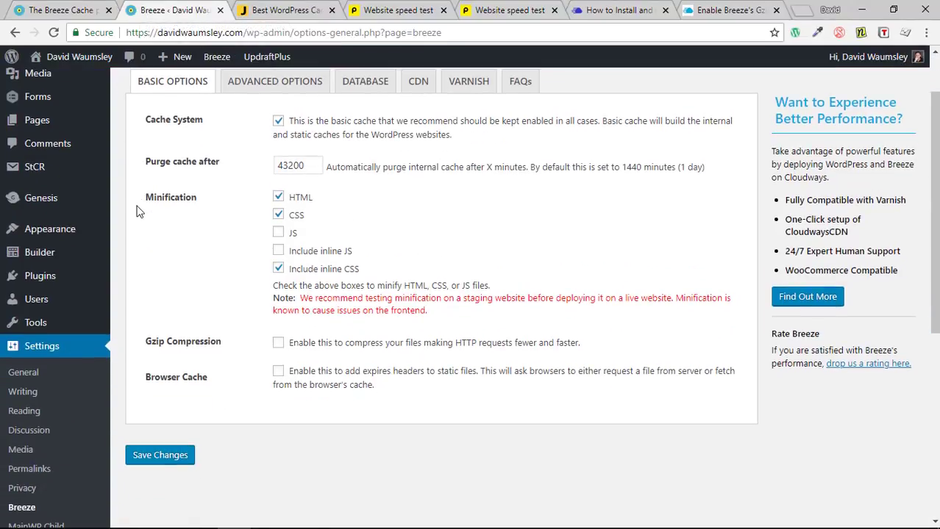
pyautogui.scroll(-3)
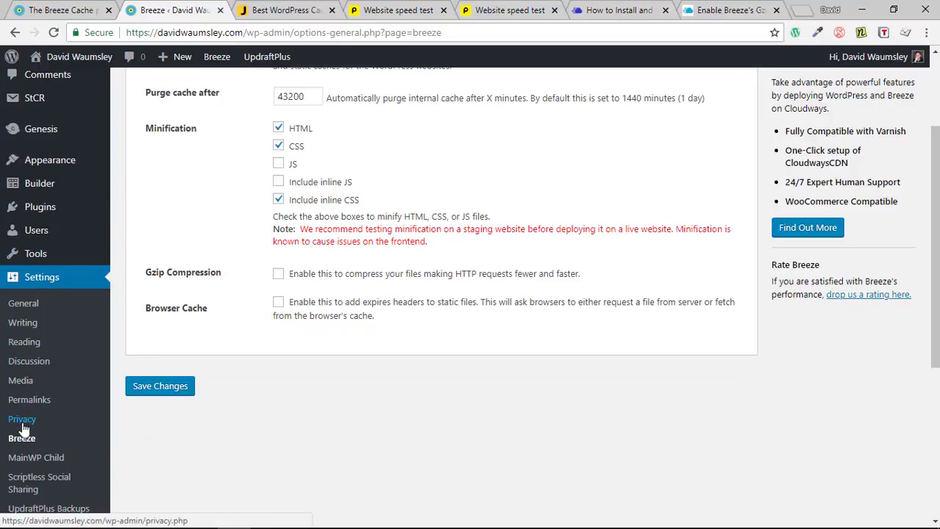
pyautogui.moveTo(25, 361)
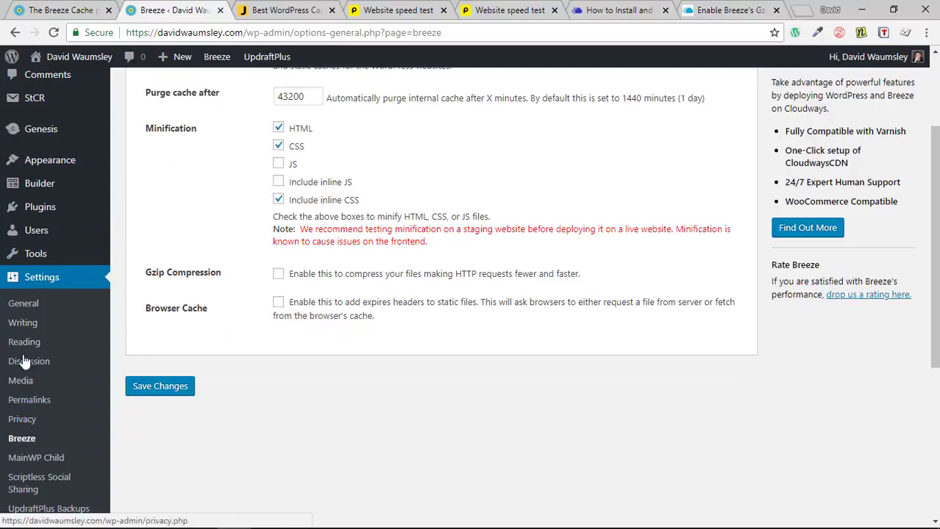
pyautogui.scroll(3)
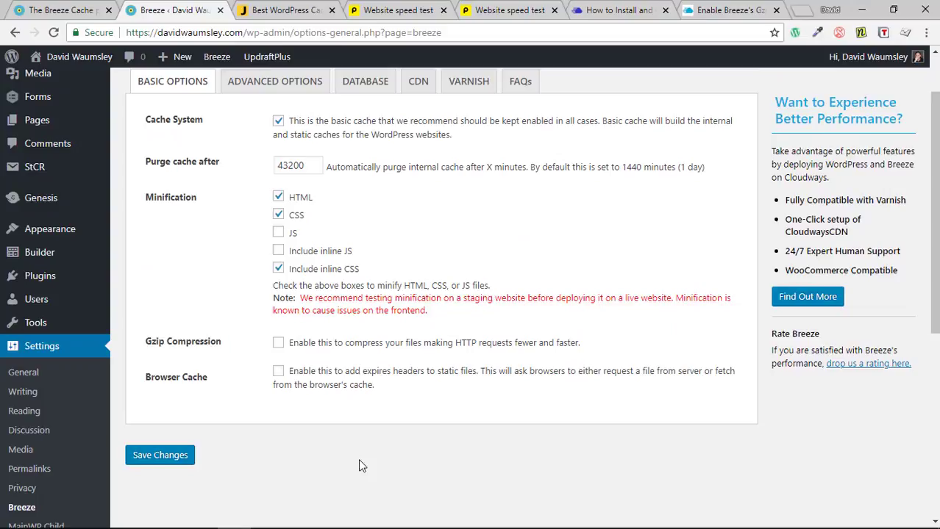
pyautogui.scroll(3)
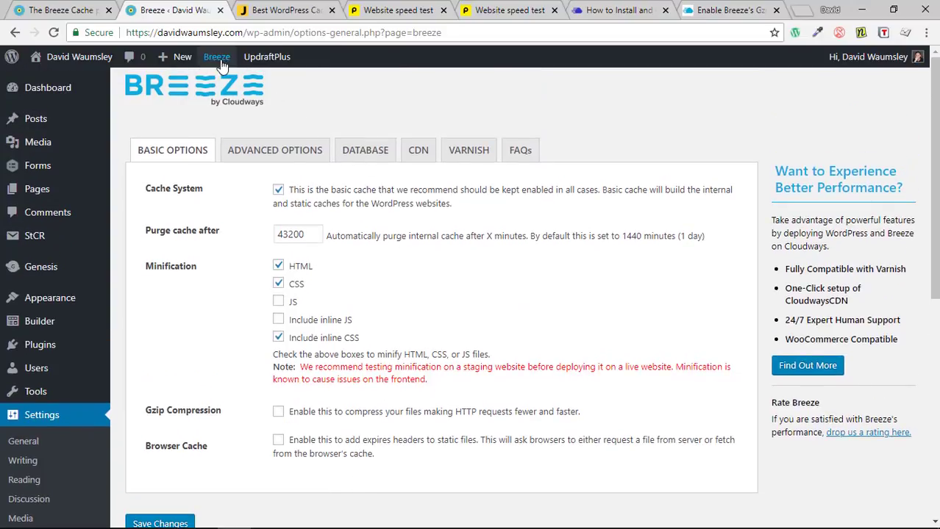
pyautogui.click(216, 57)
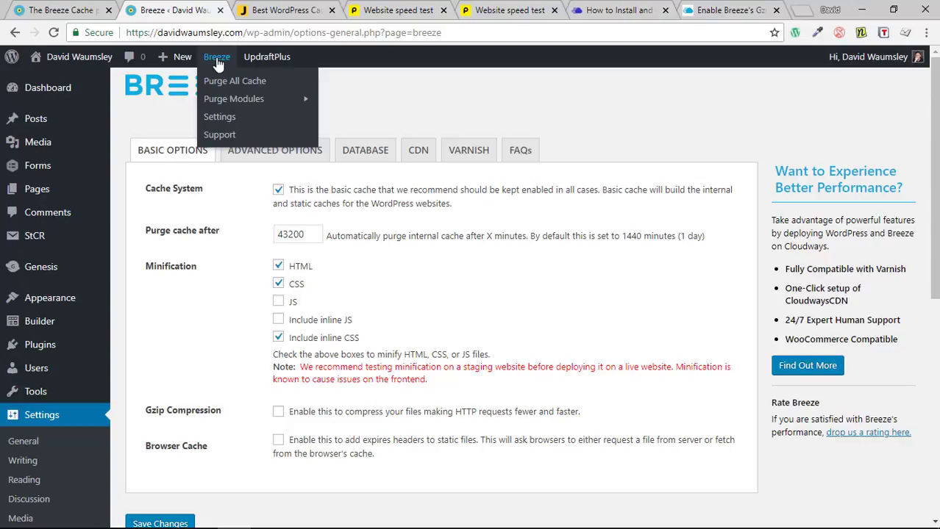
pyautogui.moveTo(235, 81)
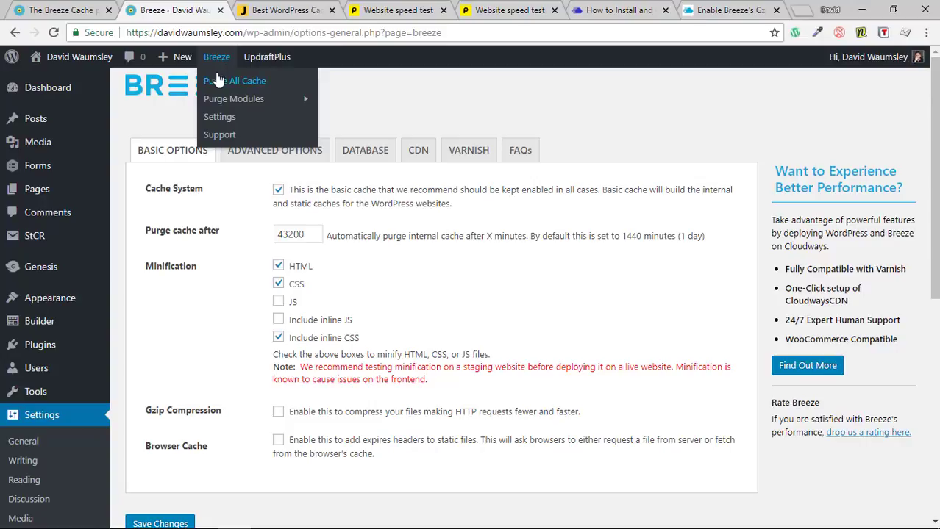
pyautogui.moveTo(244, 99)
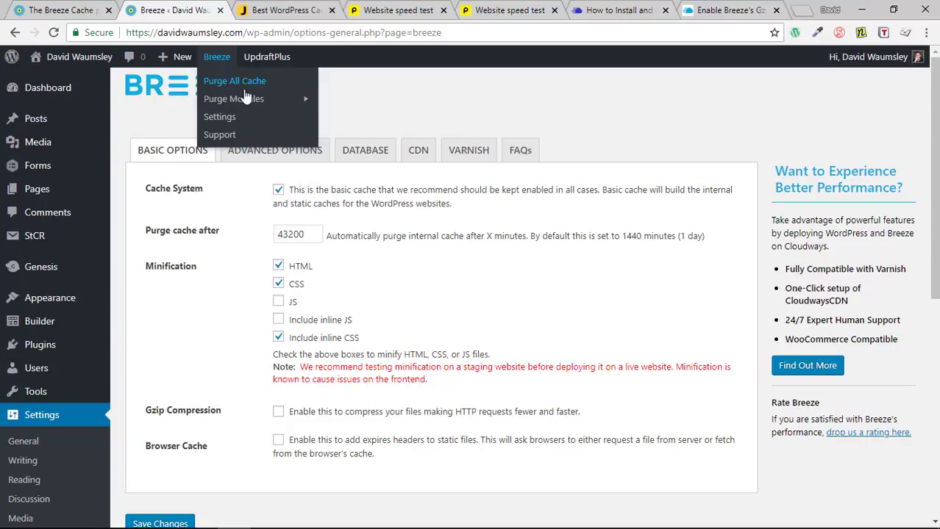
pyautogui.moveTo(234, 98)
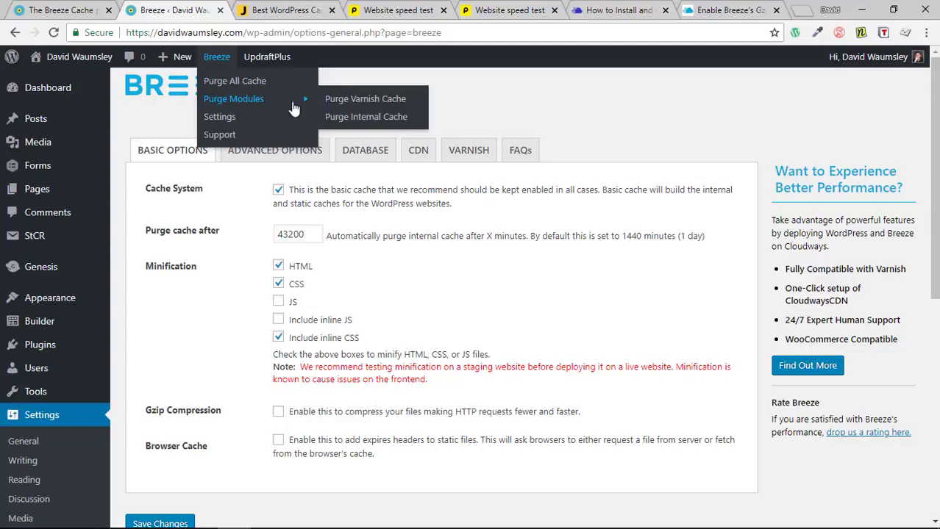
pyautogui.moveTo(366, 99)
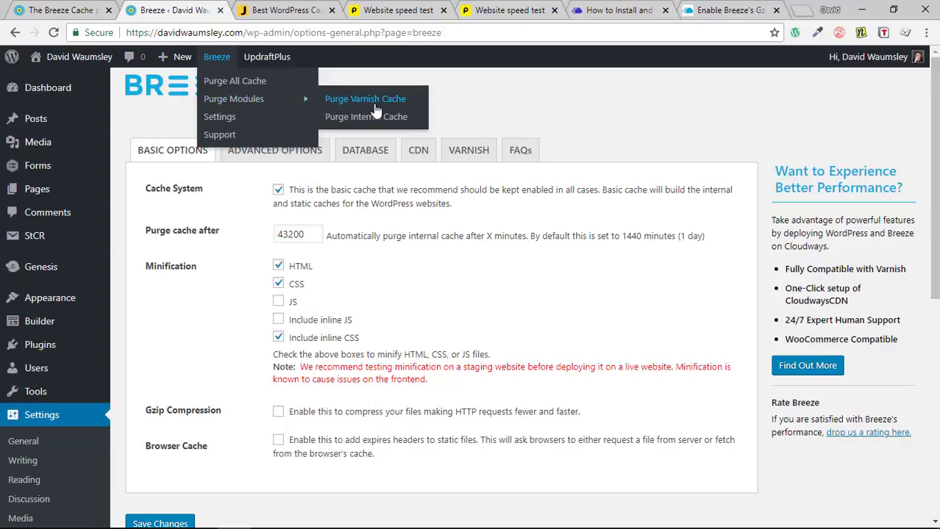
pyautogui.moveTo(364, 103)
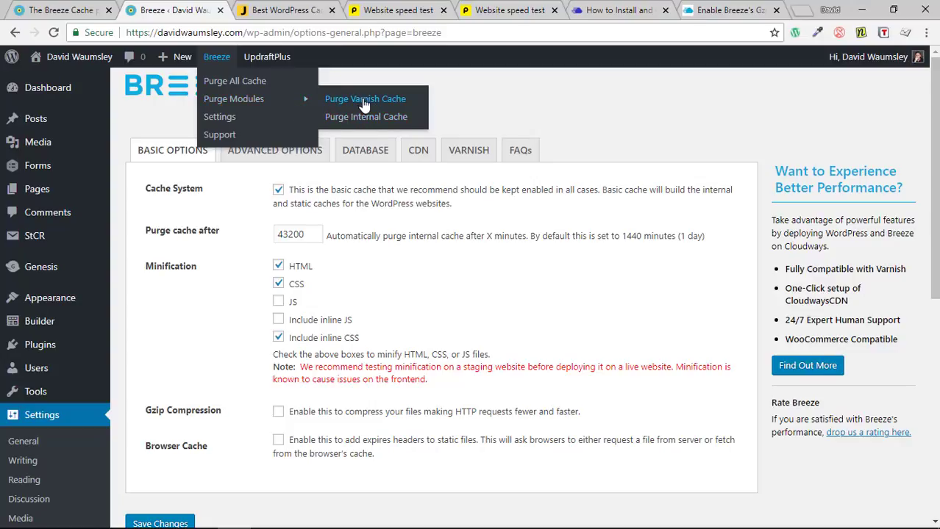
pyautogui.moveTo(219, 116)
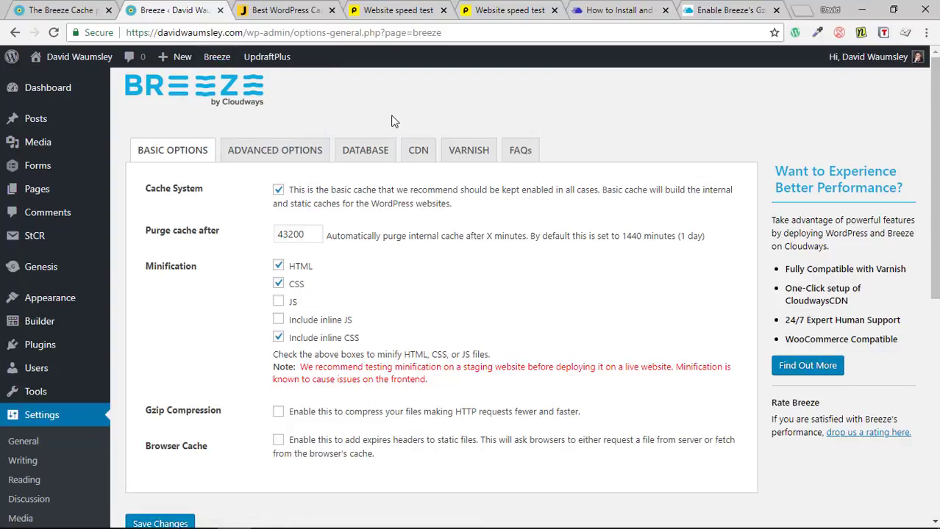
pyautogui.moveTo(425, 121)
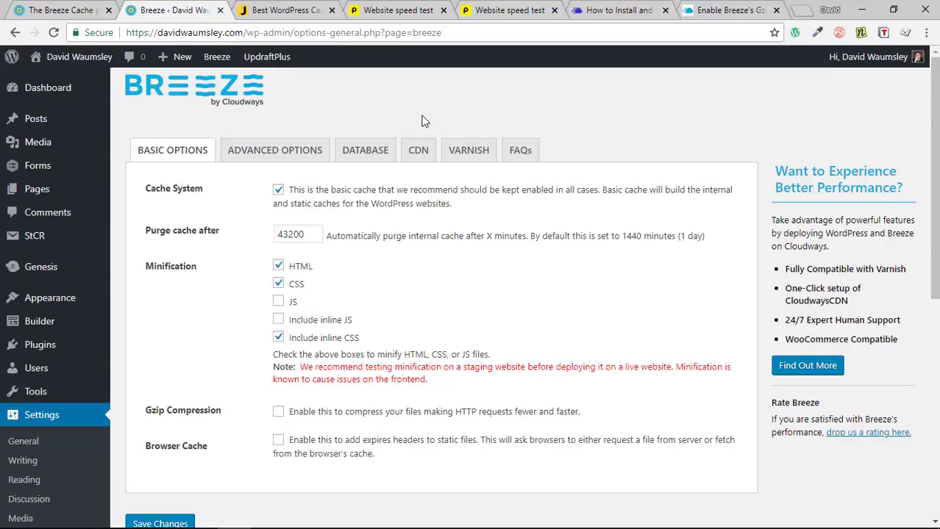
pyautogui.click(278, 190)
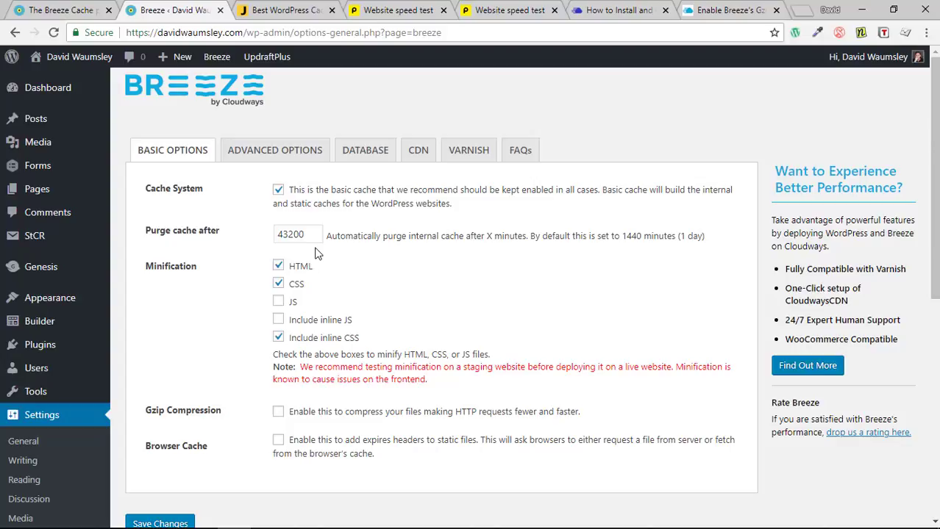
pyautogui.moveTo(658, 260)
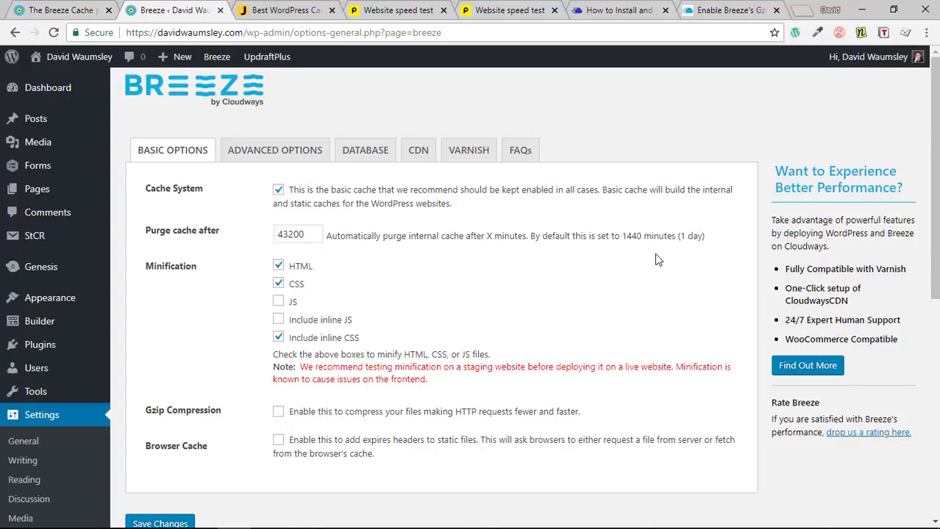
pyautogui.moveTo(640, 236)
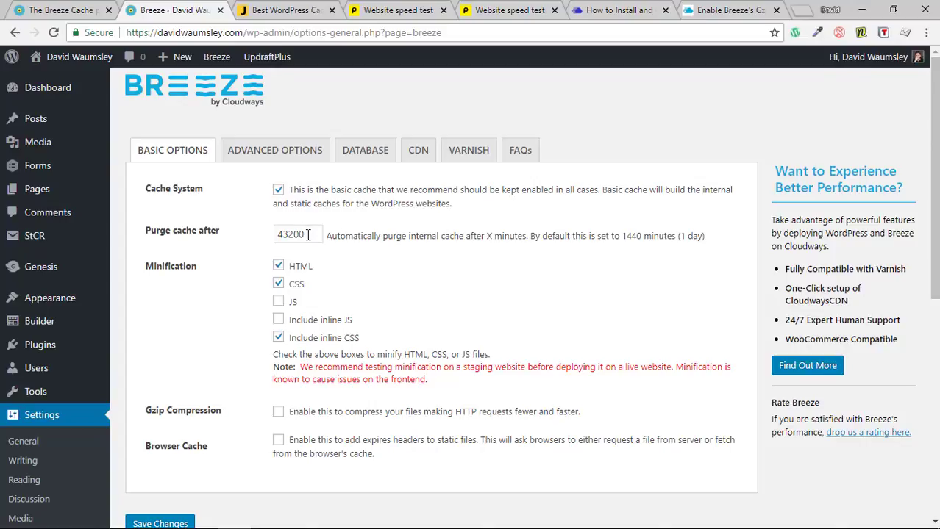
pyautogui.moveTo(350, 226)
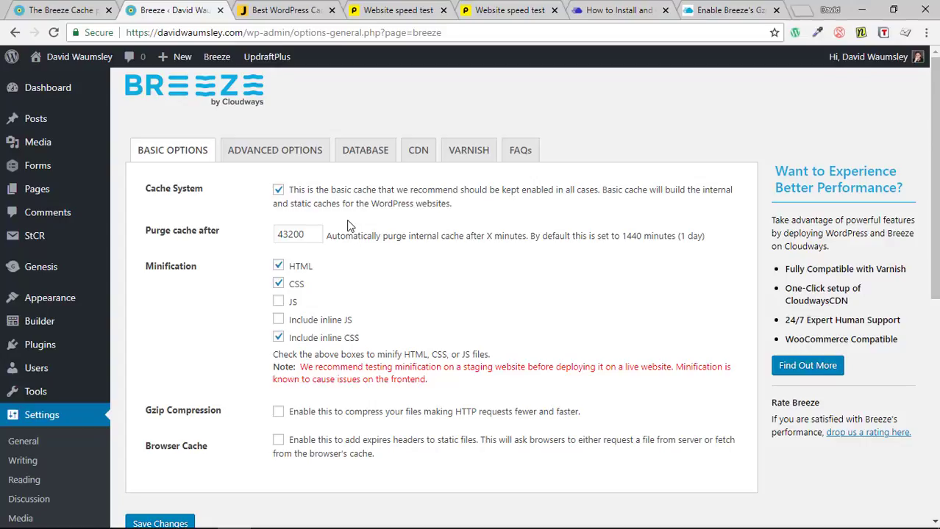
pyautogui.moveTo(293, 278)
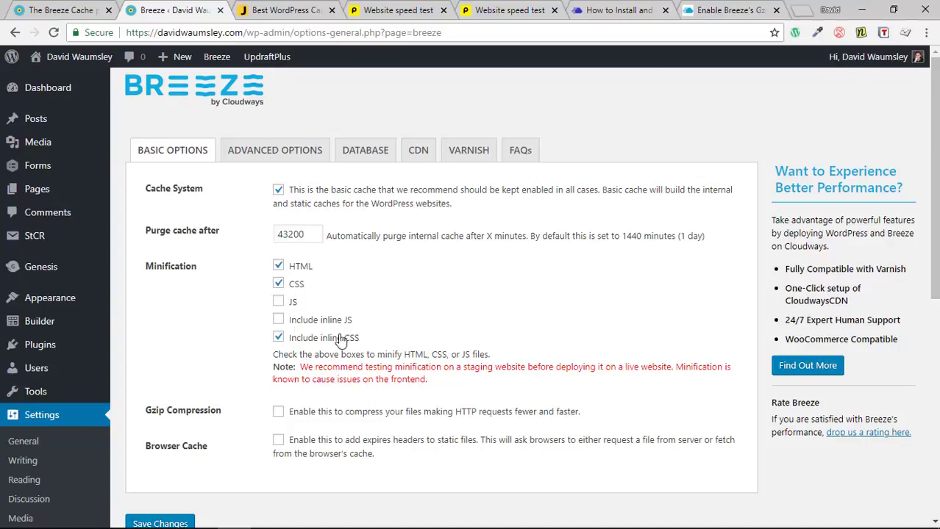
pyautogui.moveTo(284, 273)
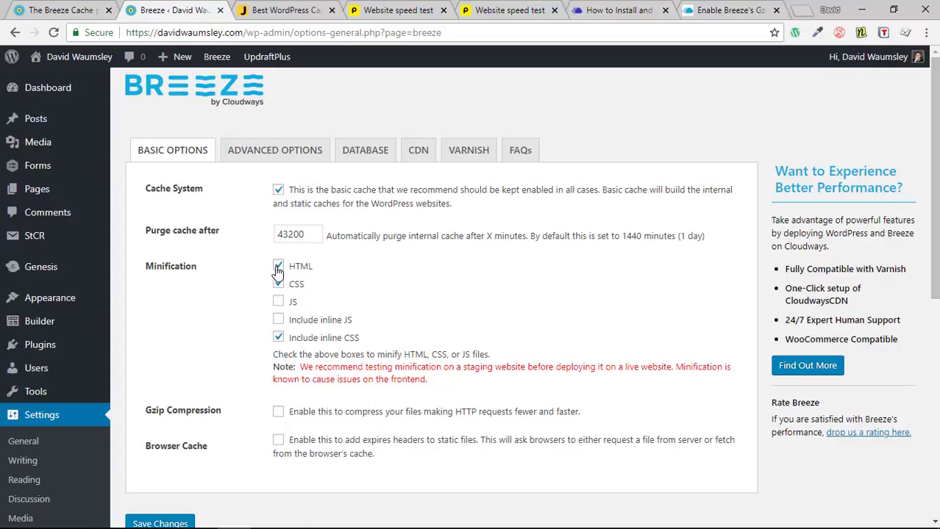
pyautogui.click(278, 284)
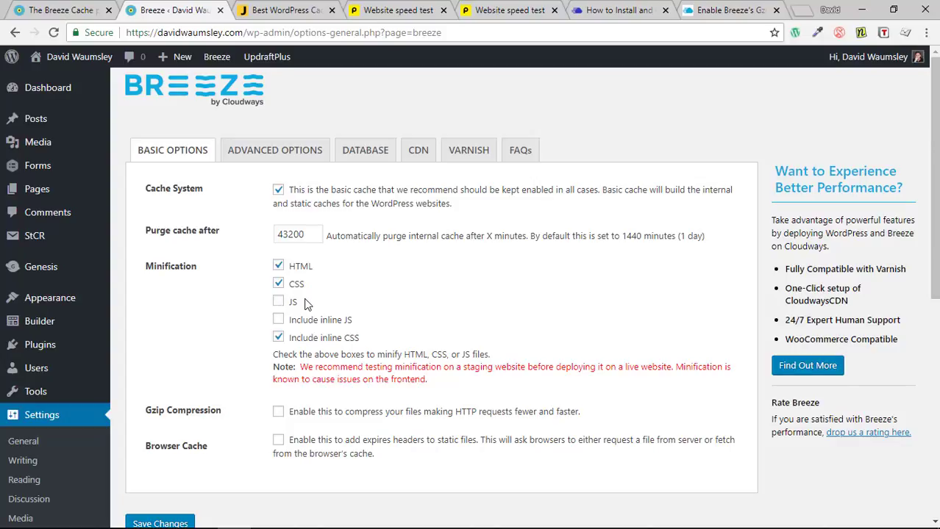
pyautogui.moveTo(296, 302)
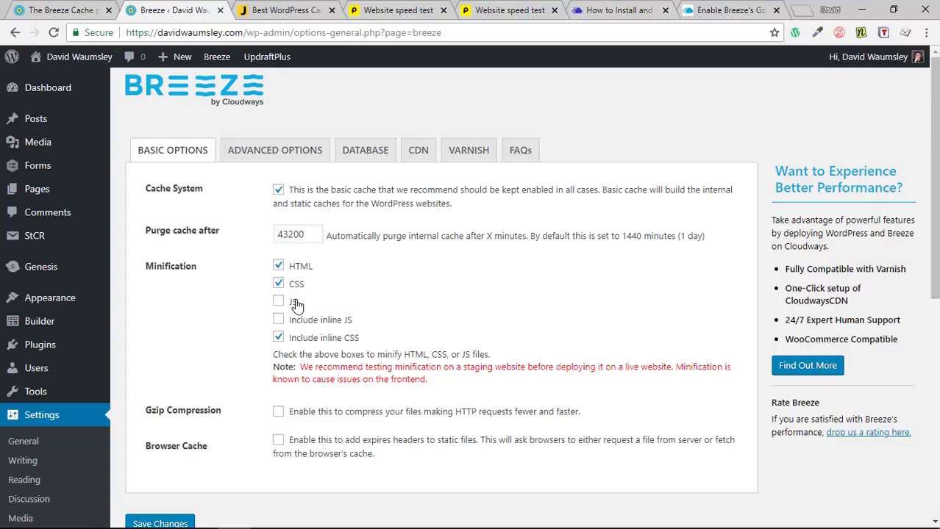
pyautogui.moveTo(278, 338)
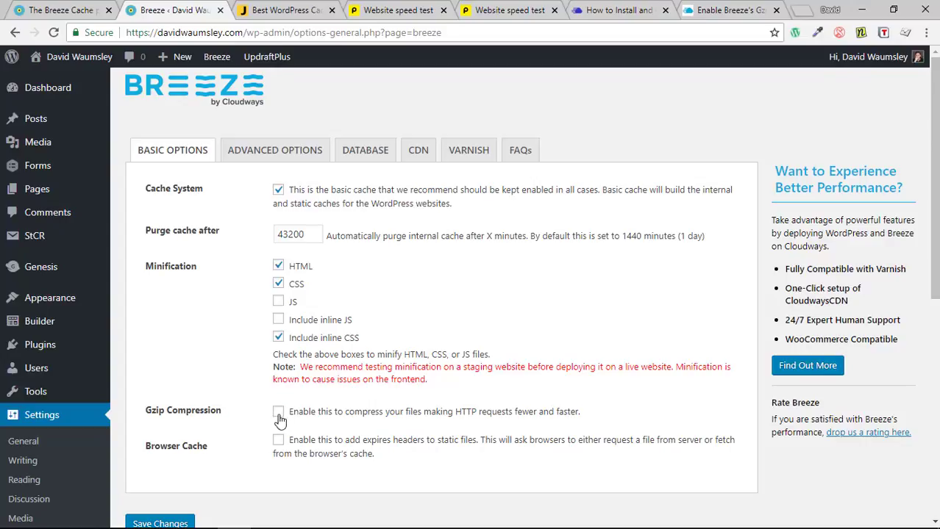
pyautogui.moveTo(213, 421)
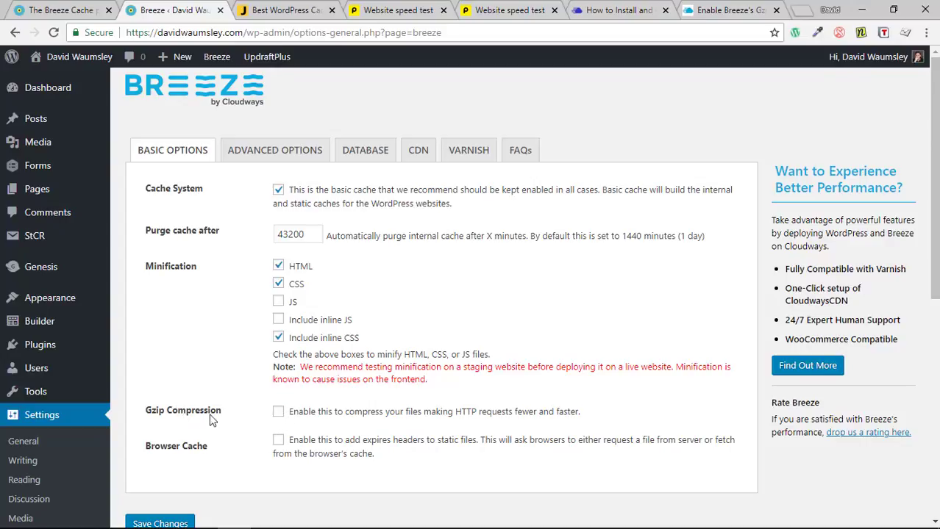
pyautogui.moveTo(272, 403)
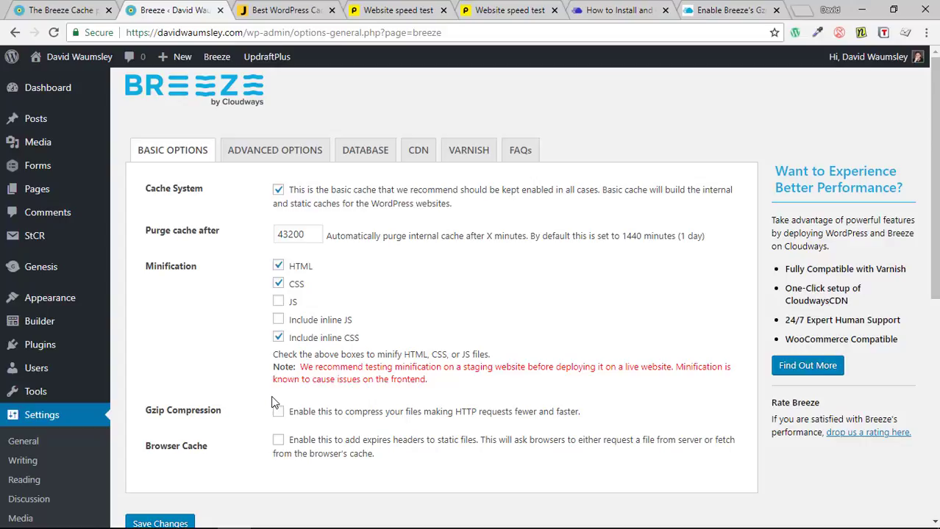
# - Read the 'How to Install and Configure Breeze' guide down to Step 4: Configure Breeze Cache Settings
pyautogui.click(617, 10)
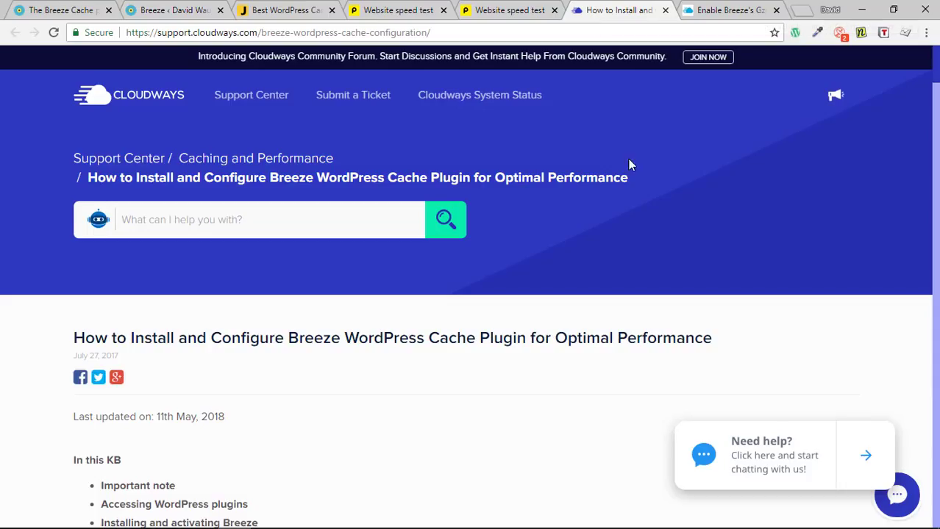
pyautogui.scroll(-3)
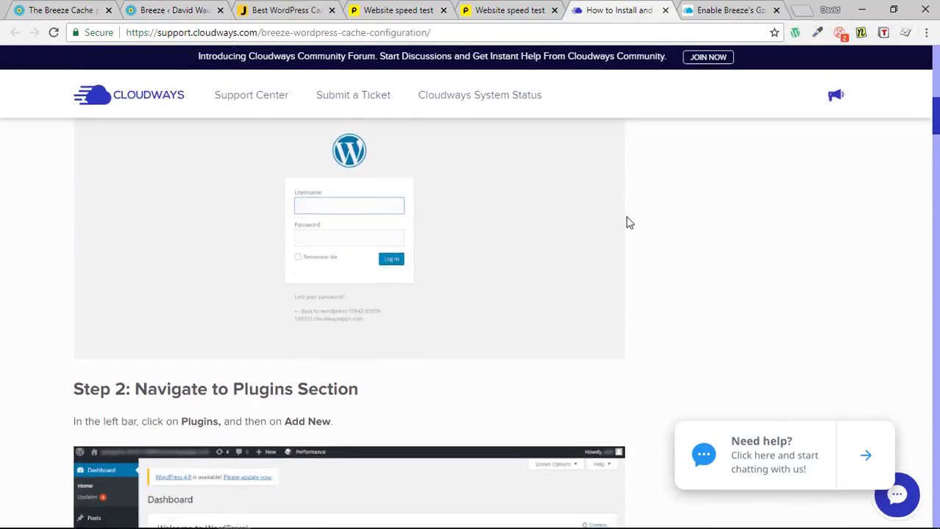
pyautogui.scroll(-3)
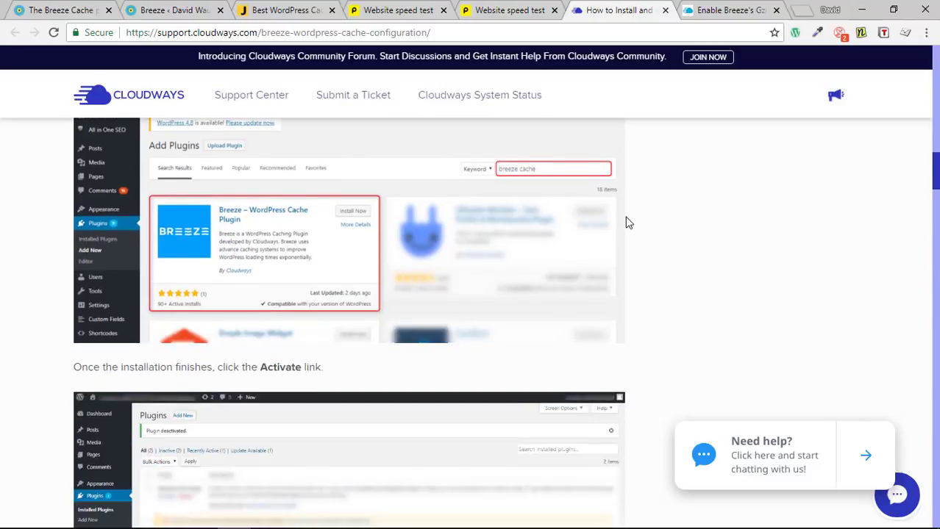
pyautogui.scroll(-3)
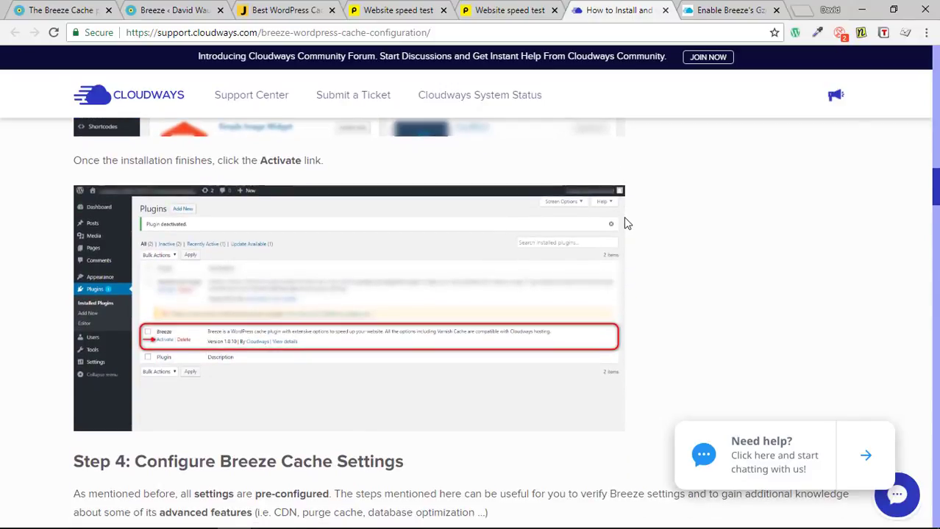
pyautogui.scroll(-3)
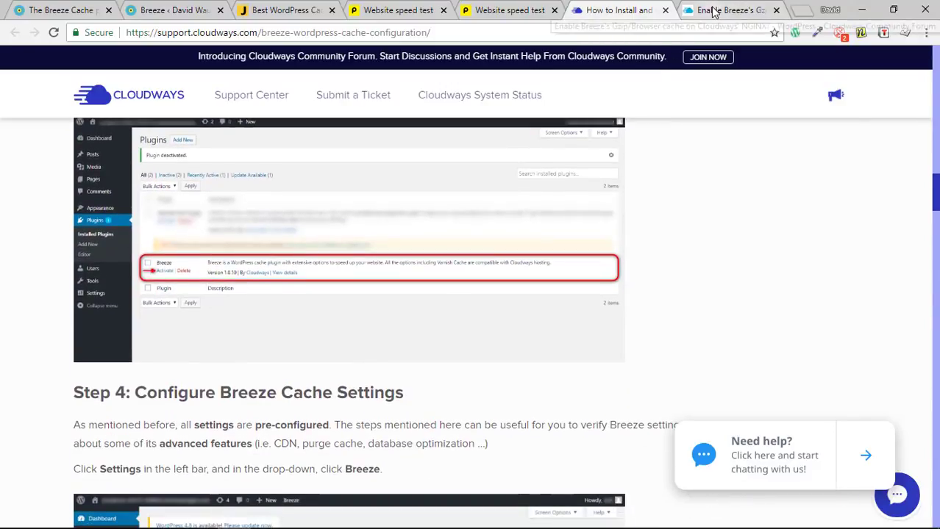
# - Read the 'Enable Breeze's Gzip/Browser cache' forum thread through to its final reply
pyautogui.click(728, 9)
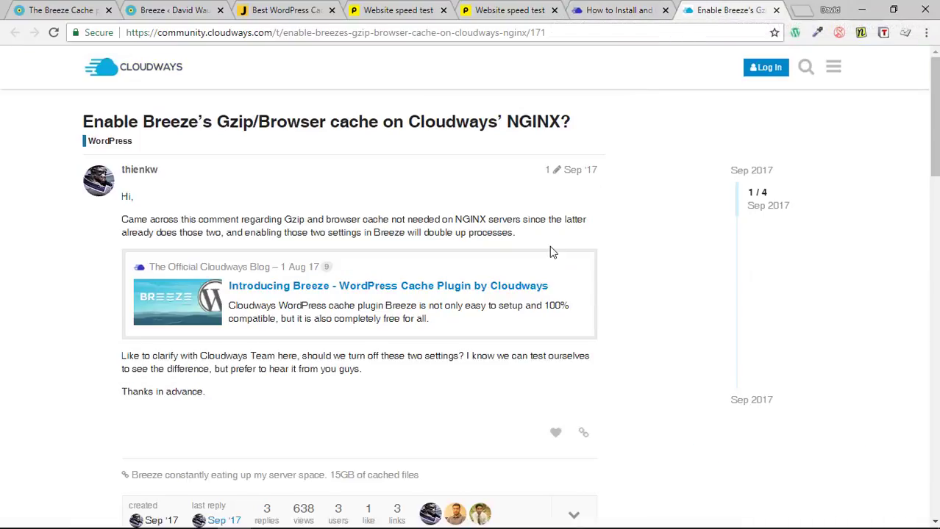
pyautogui.scroll(-3)
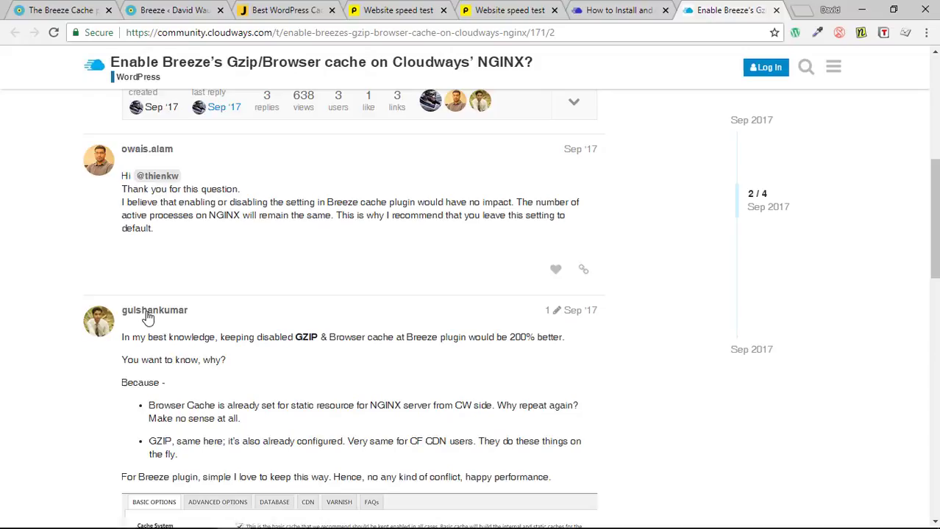
pyautogui.moveTo(230, 314)
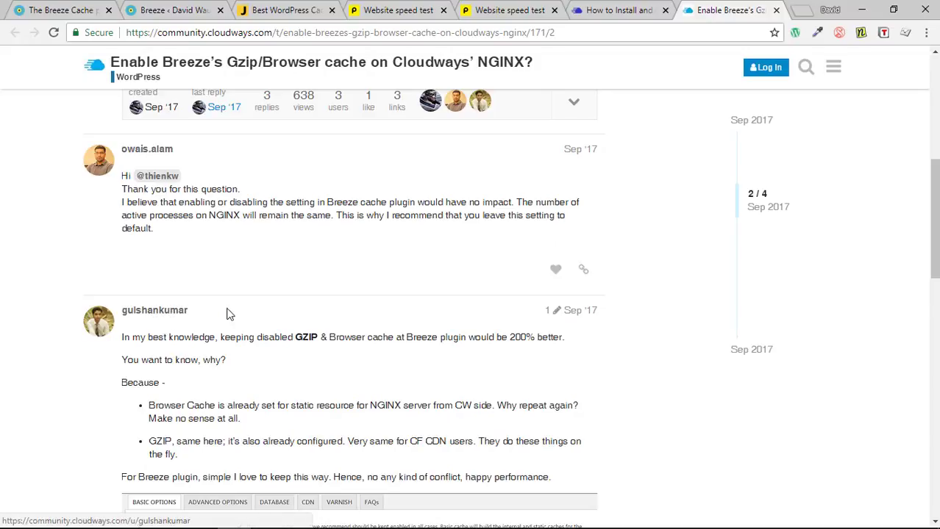
pyautogui.moveTo(378, 317)
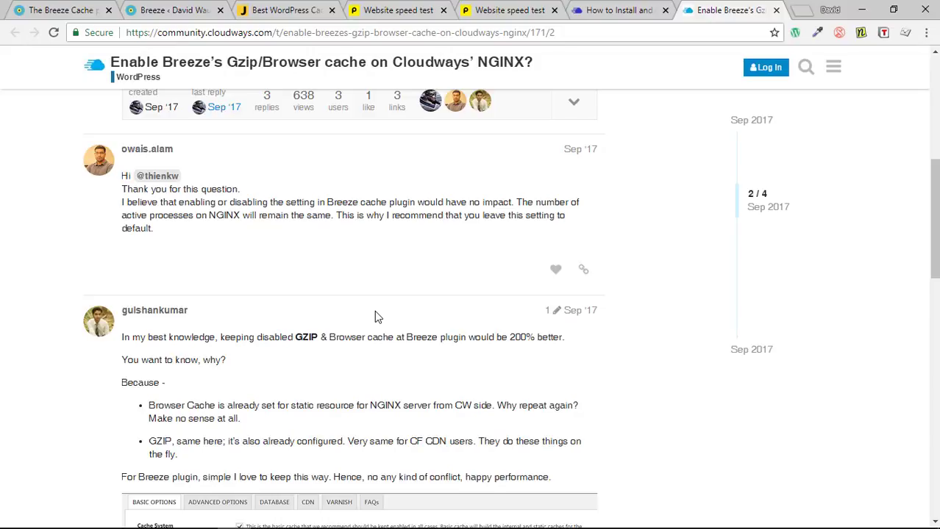
pyautogui.moveTo(406, 336)
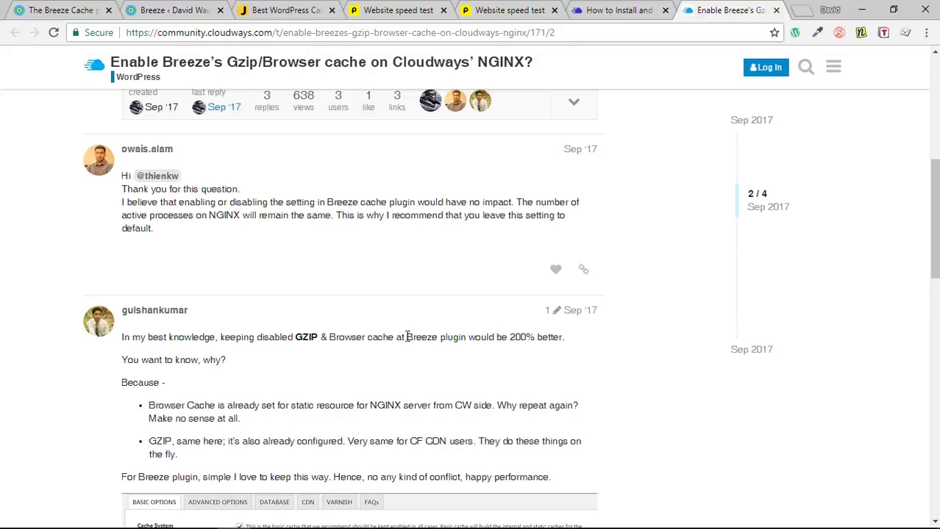
pyautogui.moveTo(385, 405)
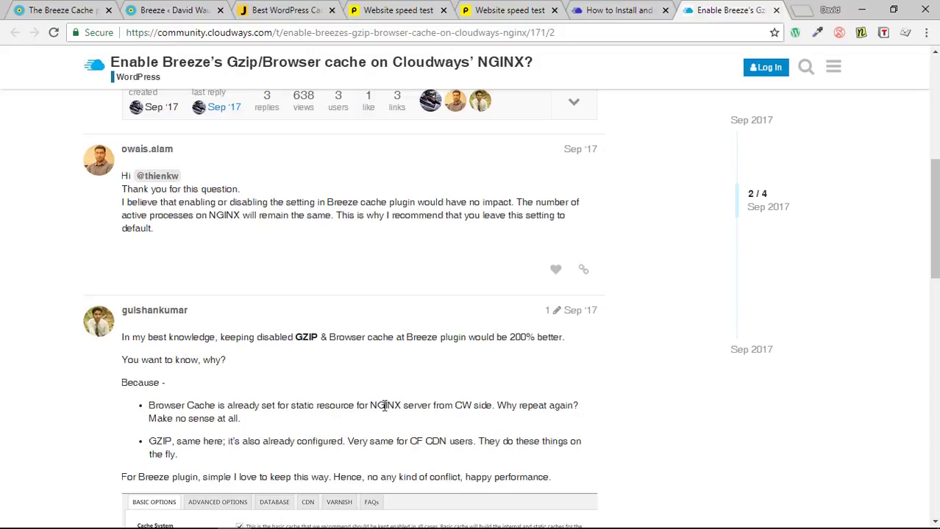
pyautogui.scroll(-3)
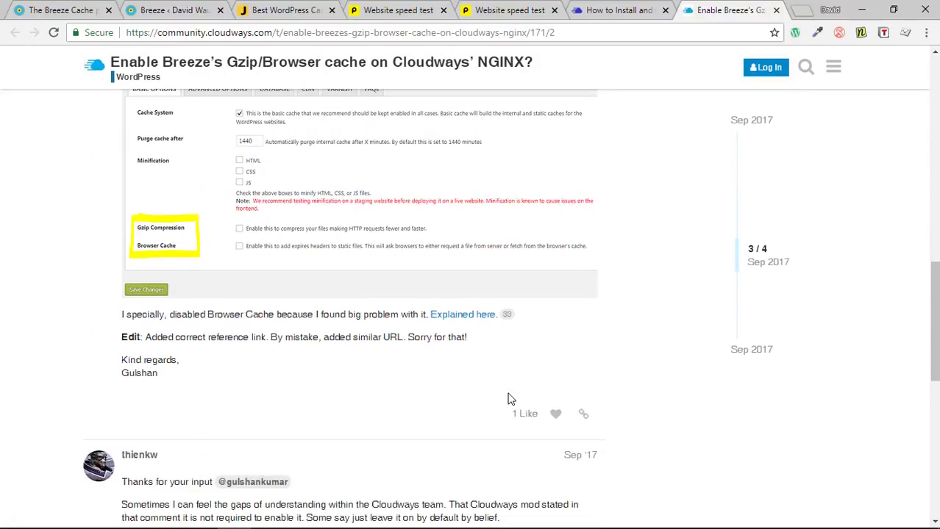
pyautogui.scroll(-3)
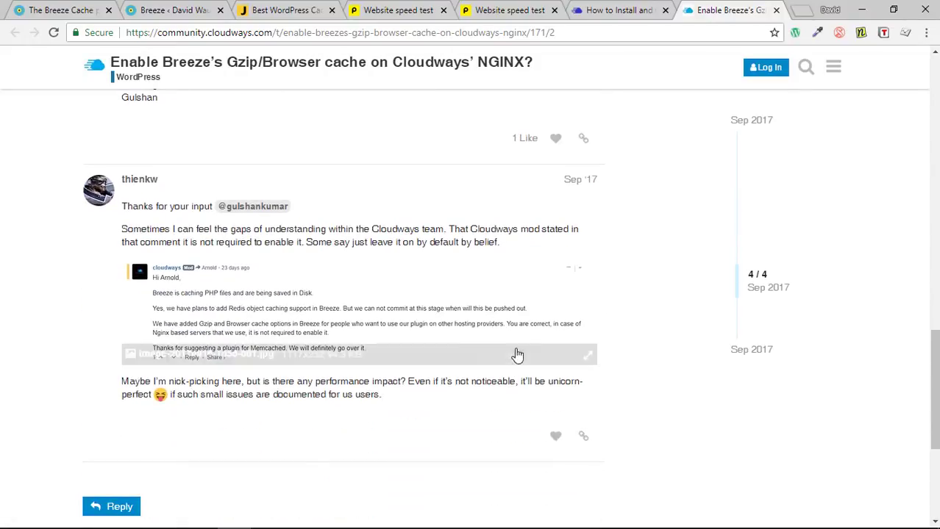
pyautogui.moveTo(239, 326)
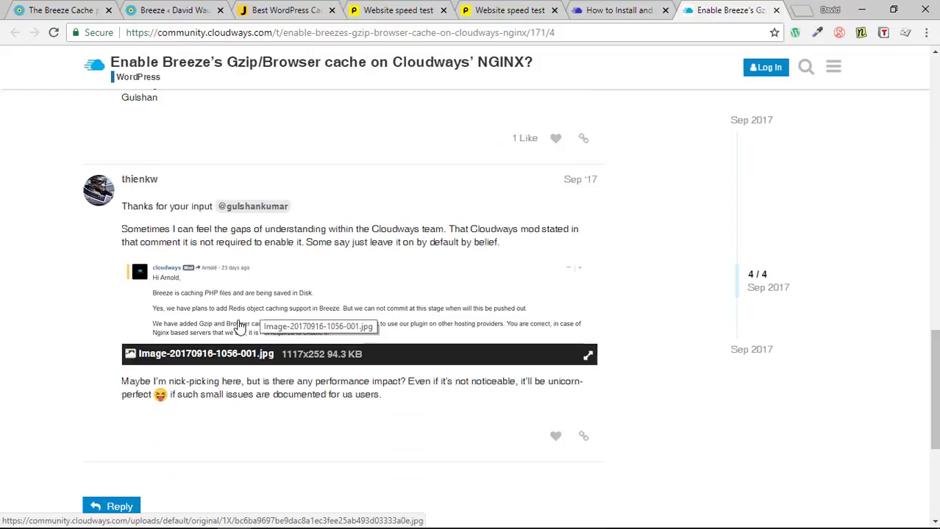
pyautogui.moveTo(285, 285)
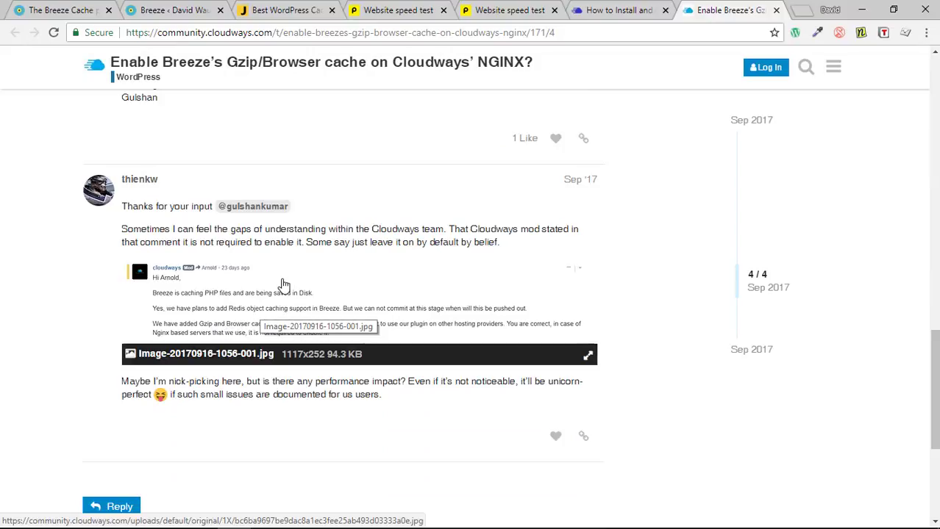
pyautogui.moveTo(324, 325)
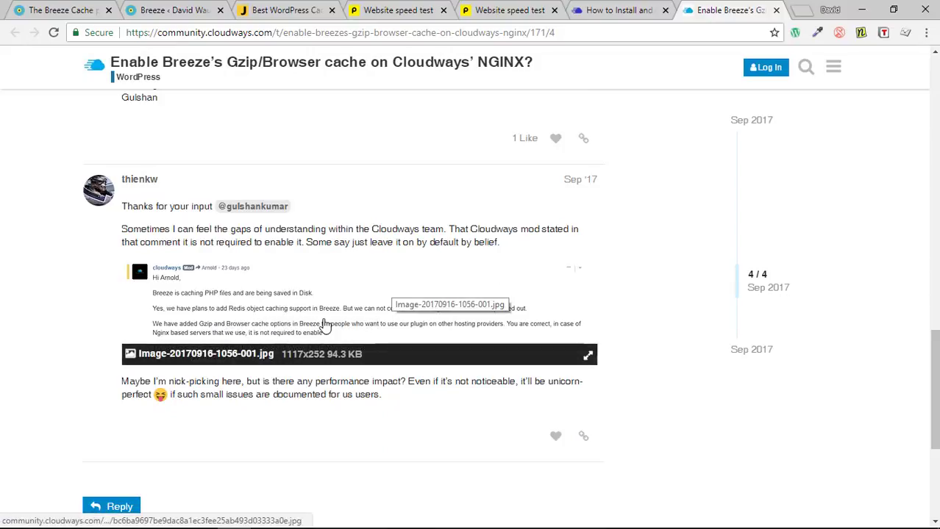
pyautogui.moveTo(346, 329)
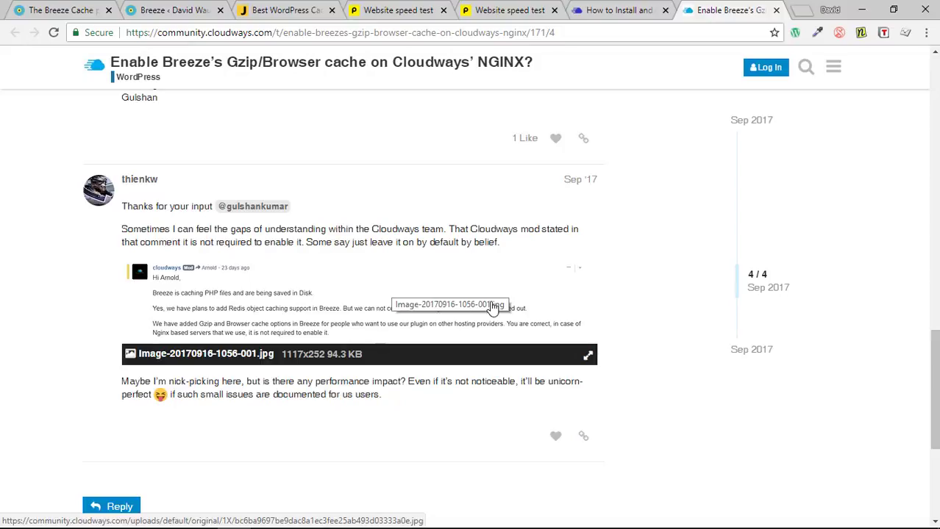
pyautogui.moveTo(175, 10)
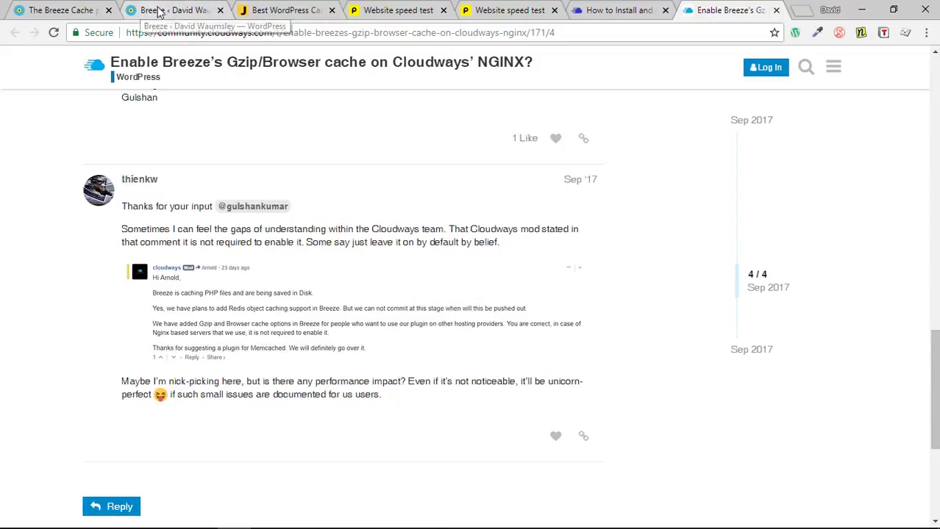
# - Return to the Breeze admin tab showing Gzip Compression and Browser Cache unchecked
pyautogui.click(174, 9)
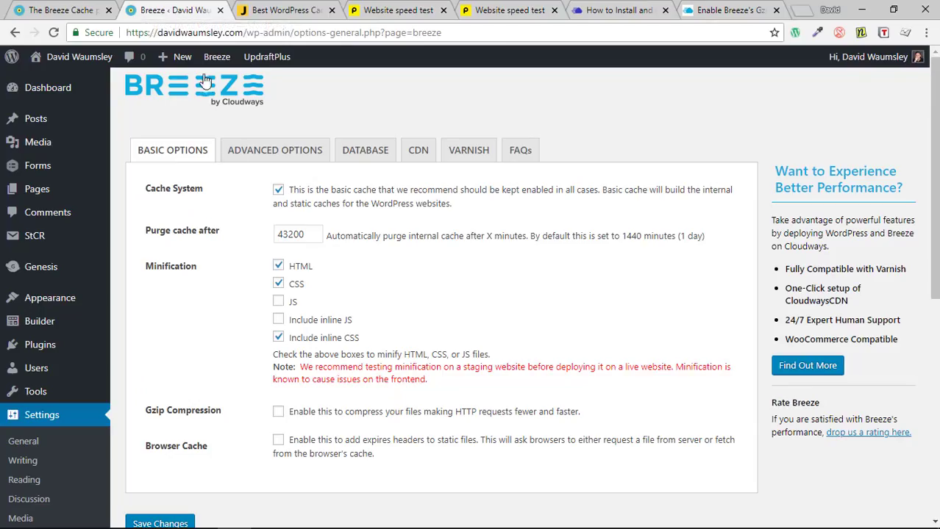
pyautogui.moveTo(281, 427)
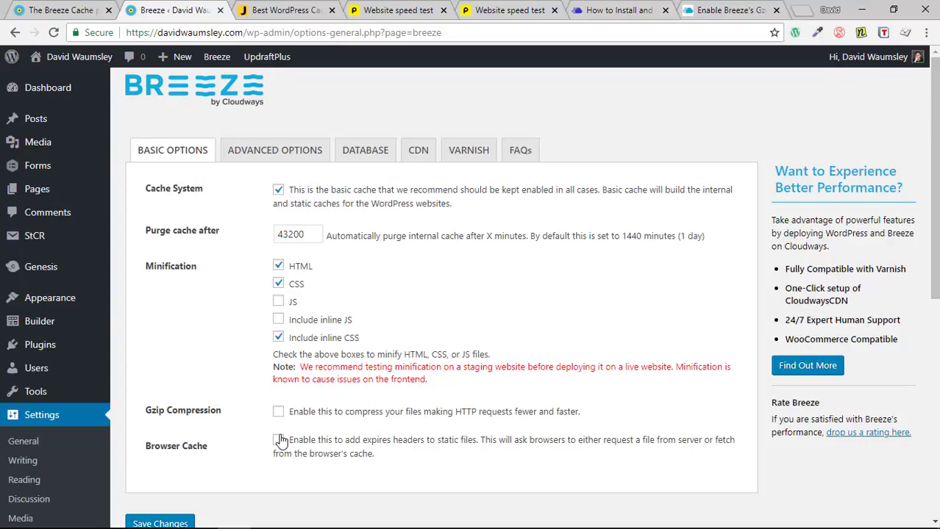
pyautogui.moveTo(399, 10)
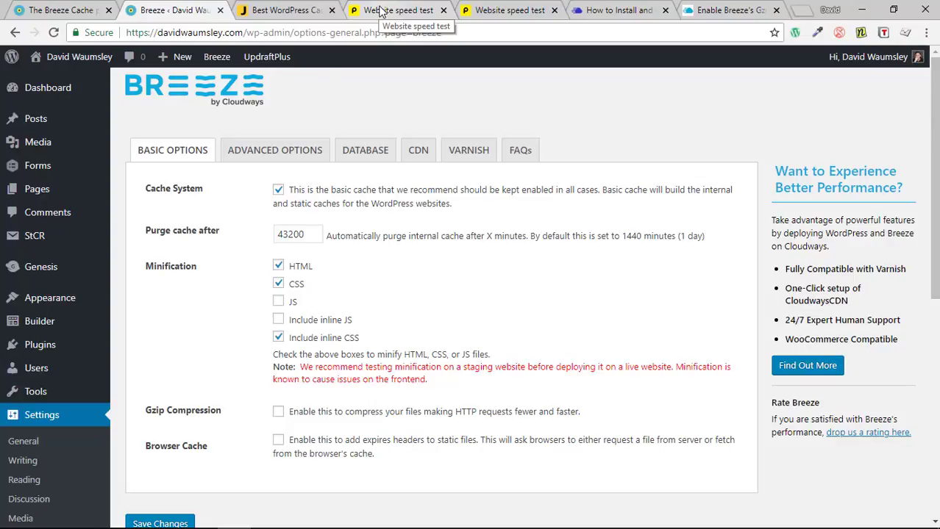
# - Switch to the Pingdom 'Website speed test' results tab
pyautogui.click(397, 10)
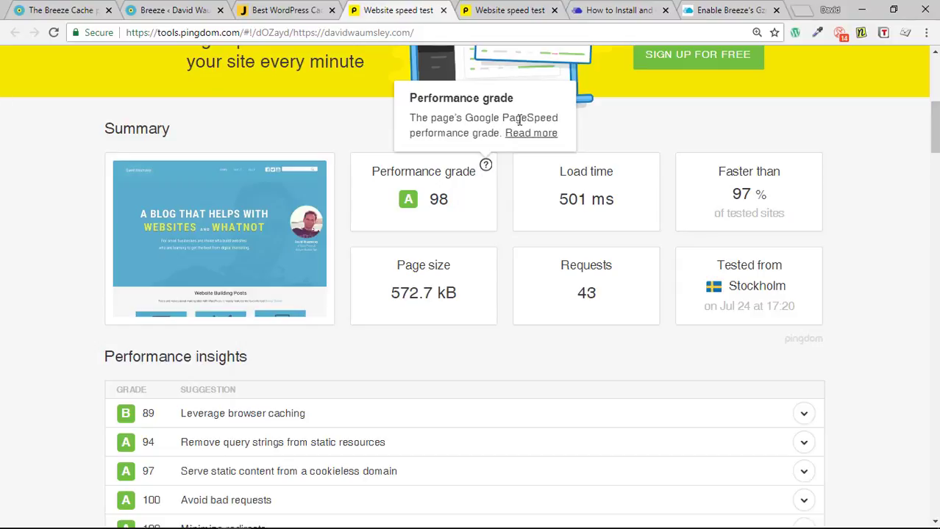
pyautogui.moveTo(463, 211)
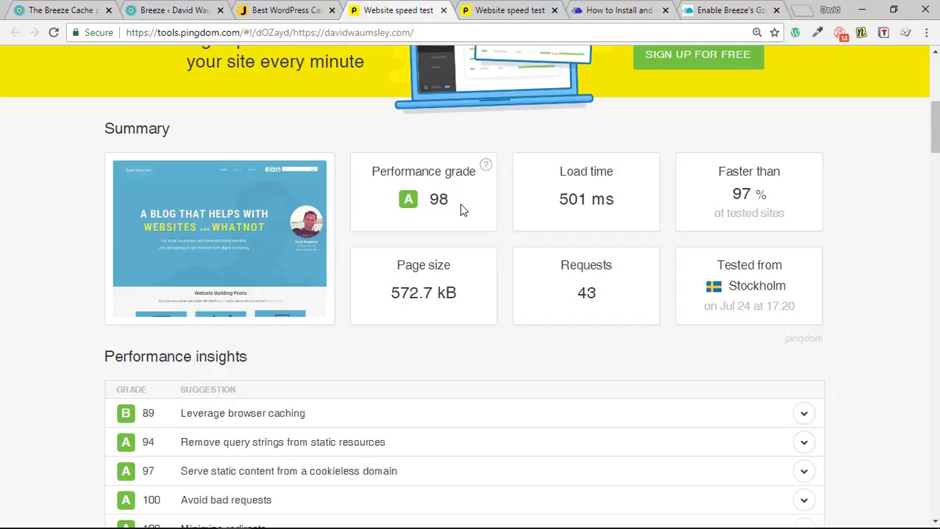
pyautogui.moveTo(624, 203)
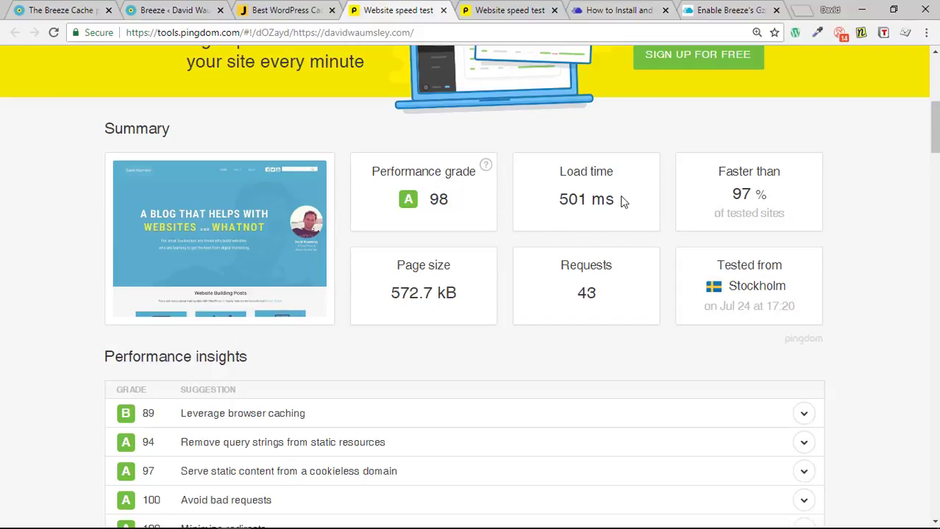
pyautogui.moveTo(454, 208)
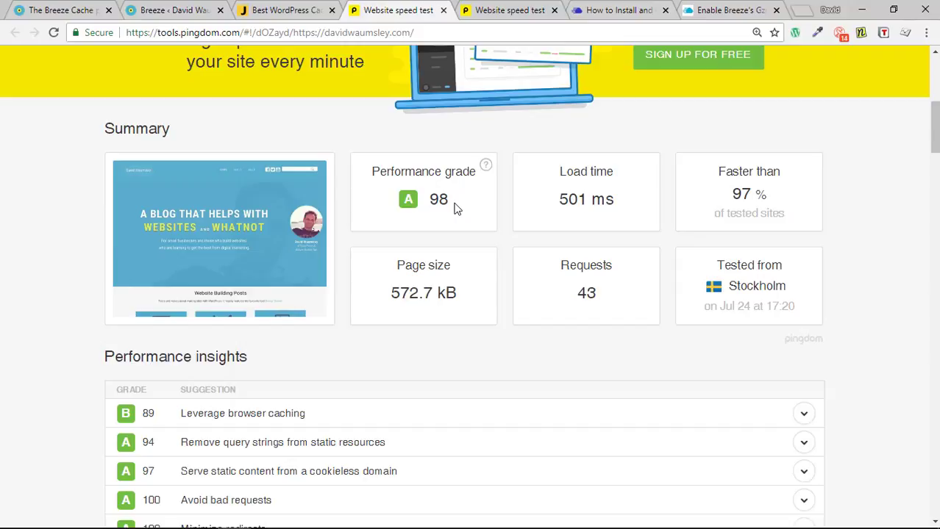
pyautogui.moveTo(456, 208)
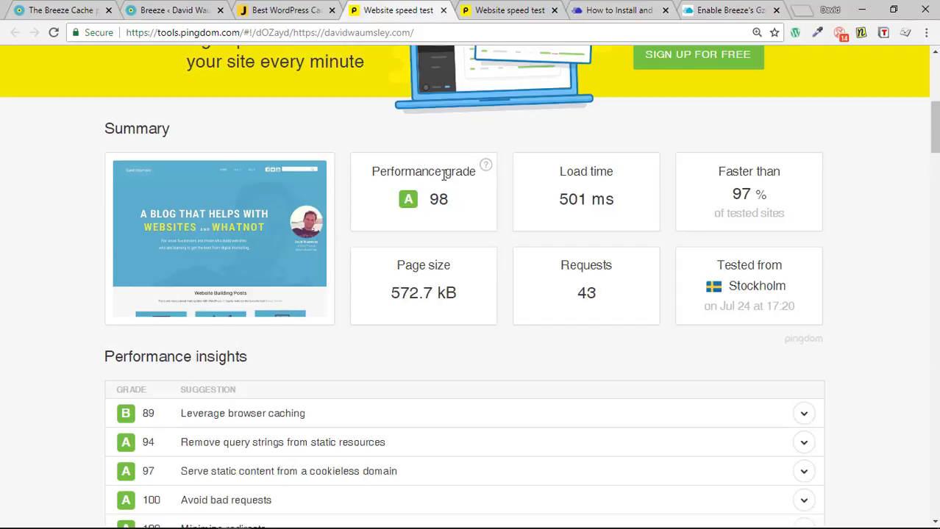
pyautogui.moveTo(485, 165)
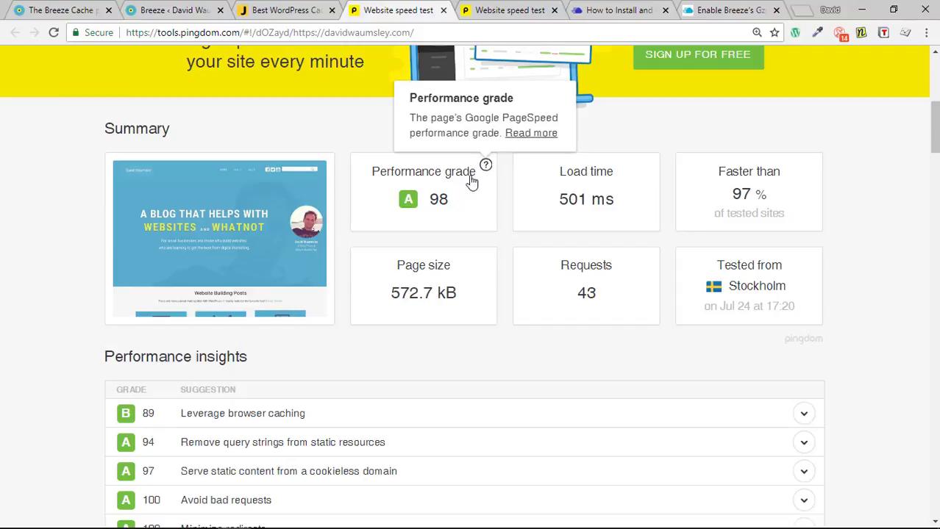
pyautogui.moveTo(252, 400)
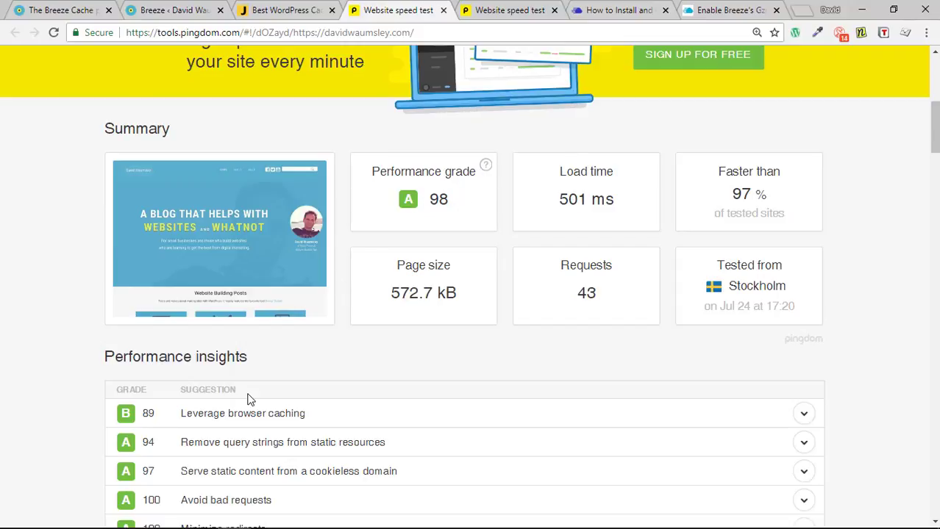
pyautogui.moveTo(509, 11)
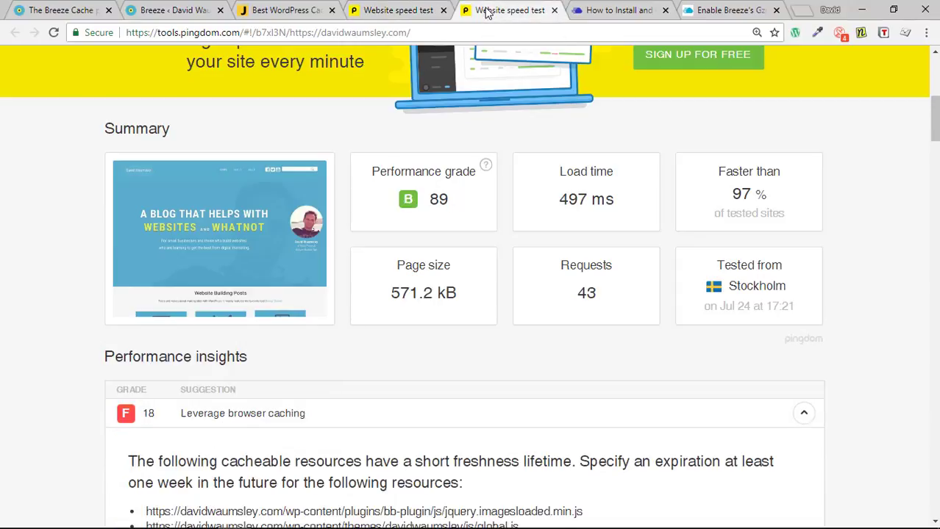
# - Collapse 'Leverage browser caching' (F 18) and return to the B 89 summary
pyautogui.scroll(-3)
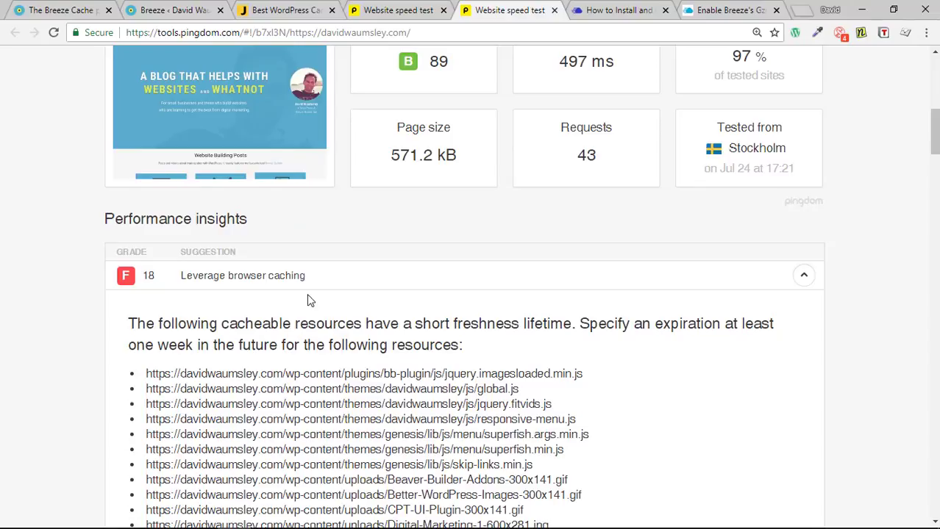
pyautogui.click(803, 275)
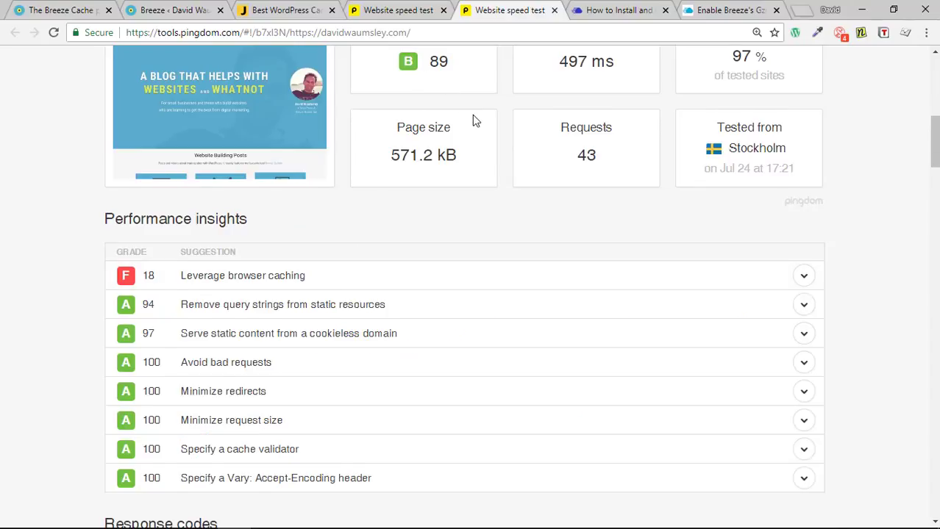
pyautogui.scroll(3)
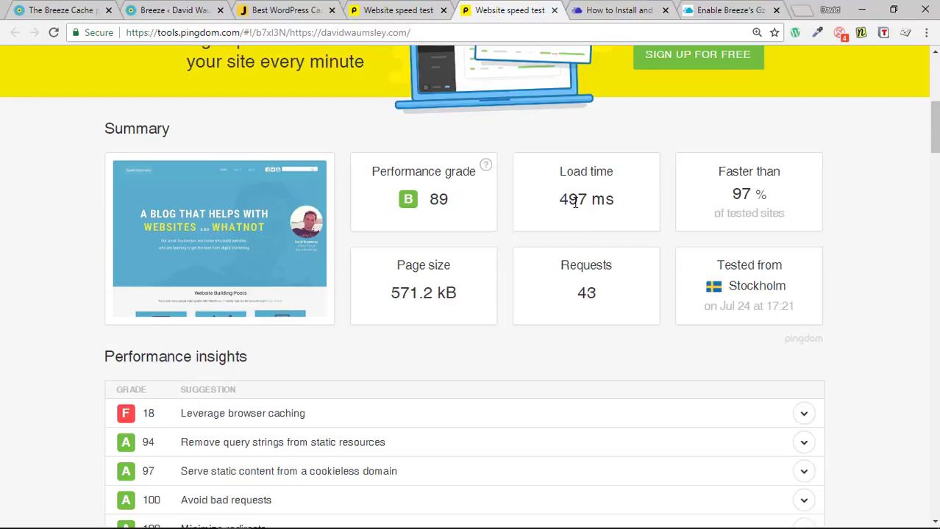
pyautogui.moveTo(588, 187)
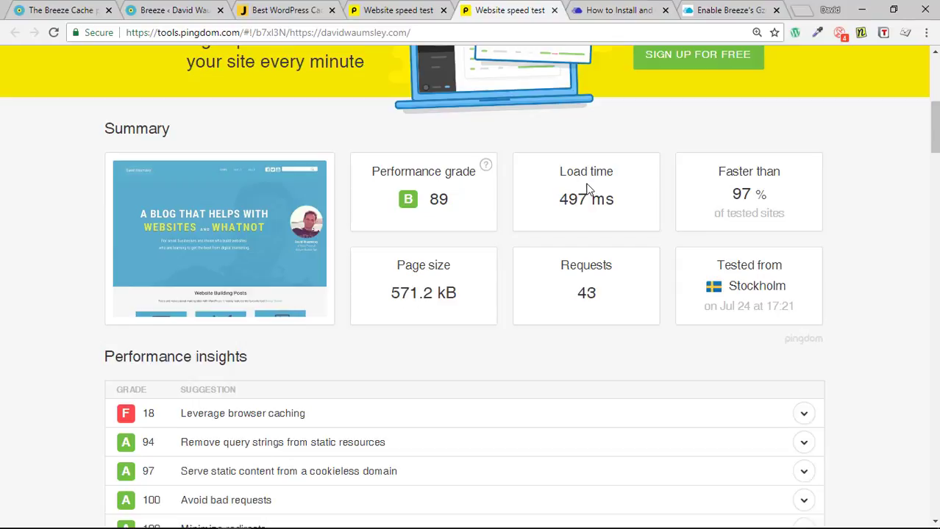
pyautogui.moveTo(532, 206)
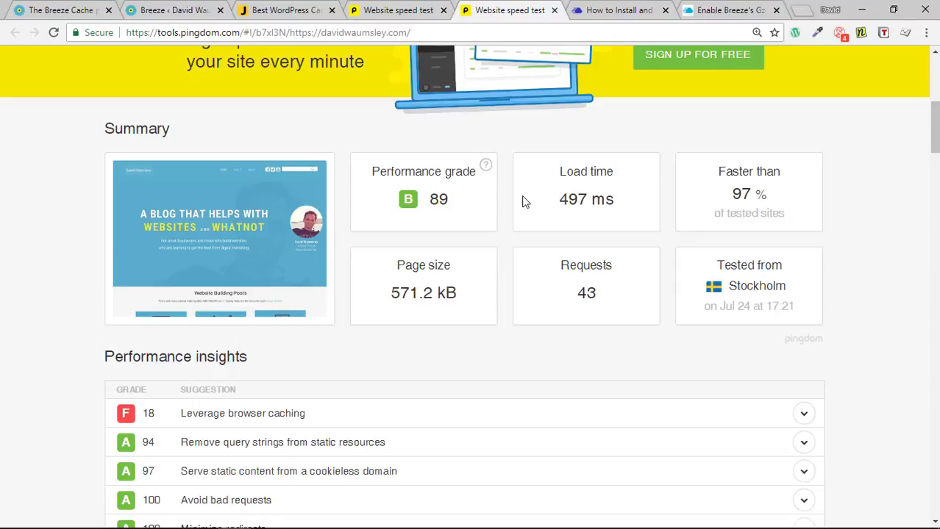
pyautogui.moveTo(397, 10)
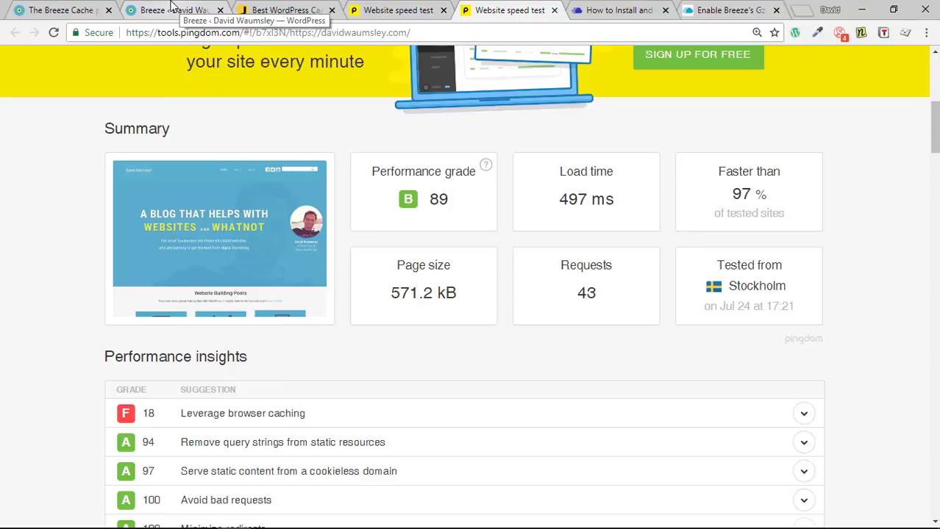
# - Switch back to the 'Breeze ‹ David Waumsley' Basic Options tab
pyautogui.click(173, 10)
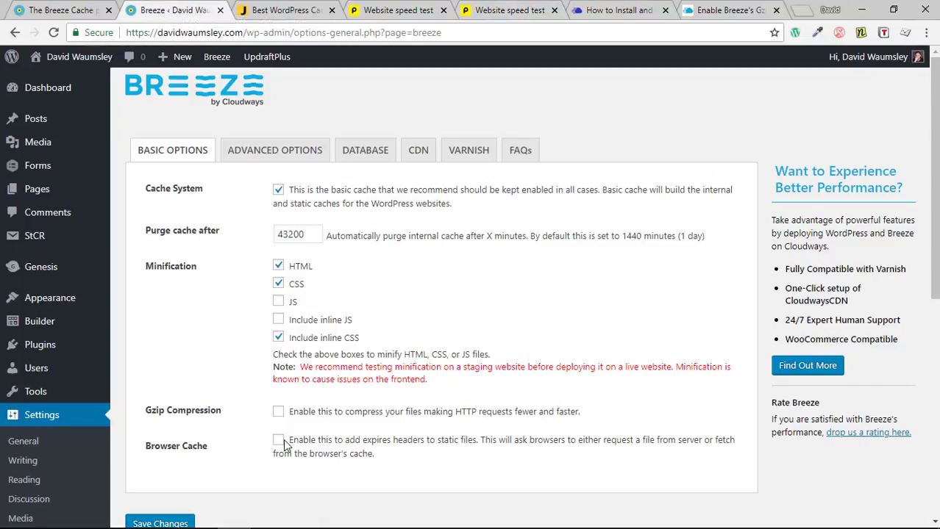
pyautogui.moveTo(322, 425)
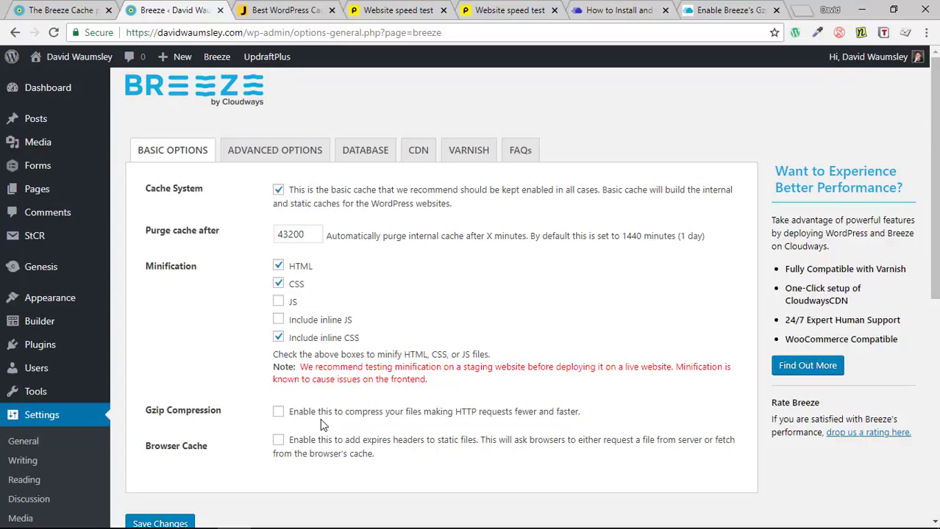
# - Review Breeze Advanced Options: no excluded URLs, CSS/JS grouping off, empty exclusion fields
pyautogui.click(274, 150)
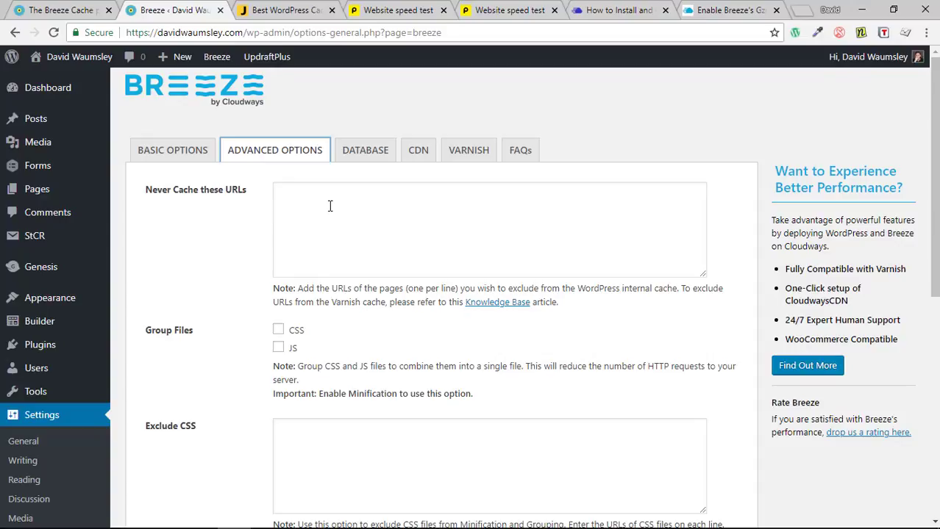
pyautogui.moveTo(323, 202)
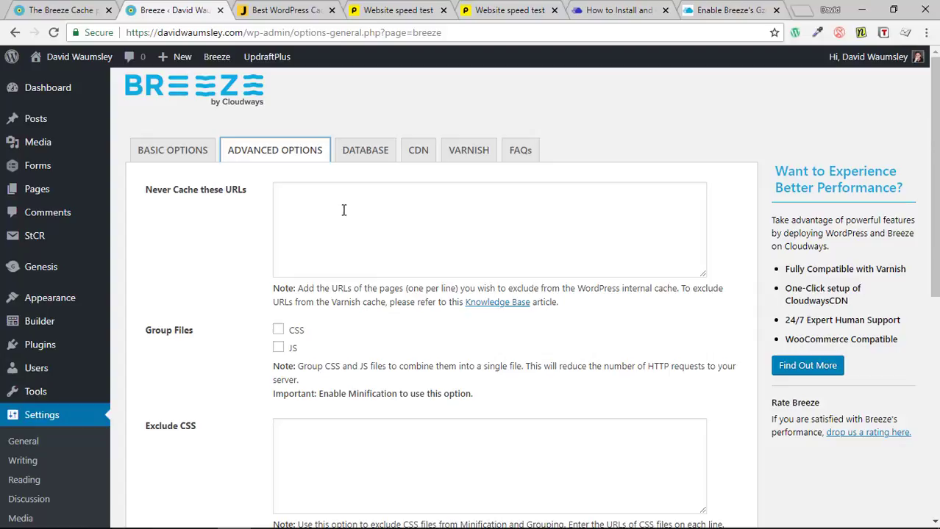
pyautogui.moveTo(315, 208)
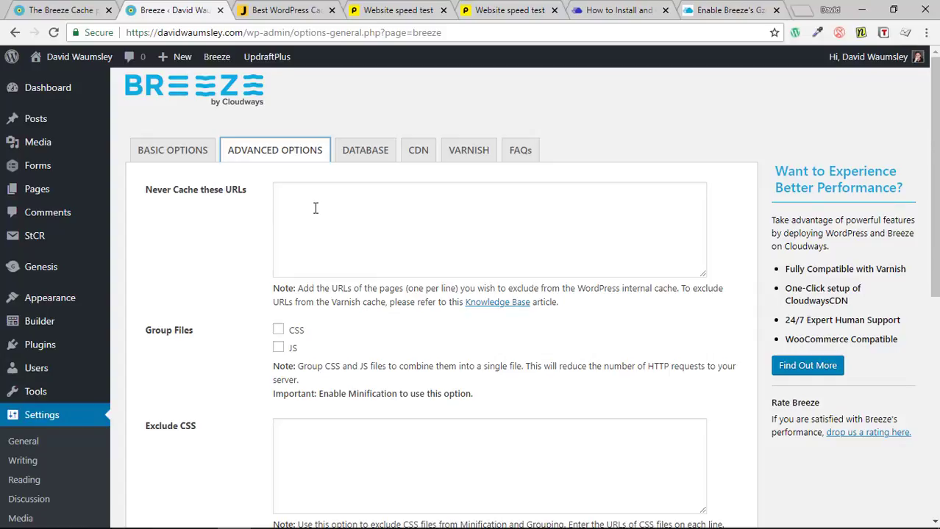
pyautogui.scroll(-3)
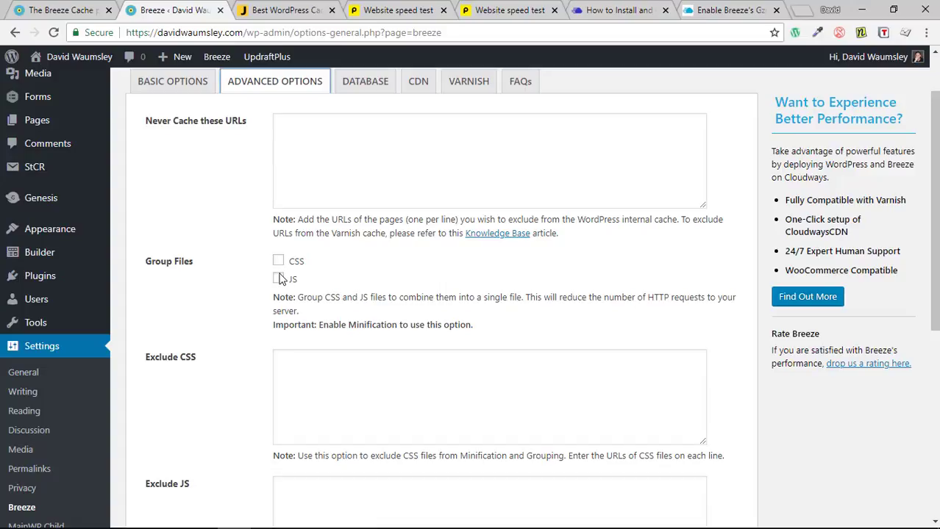
pyautogui.moveTo(375, 277)
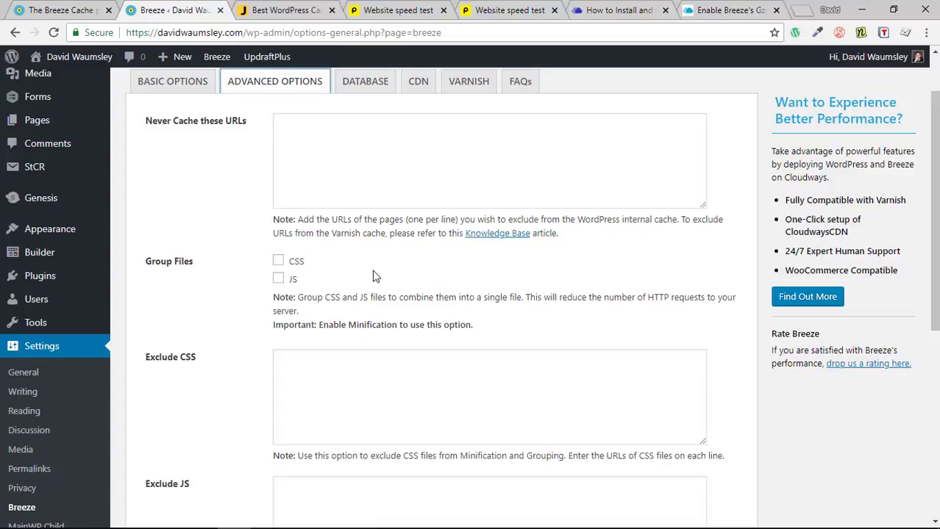
pyautogui.scroll(-3)
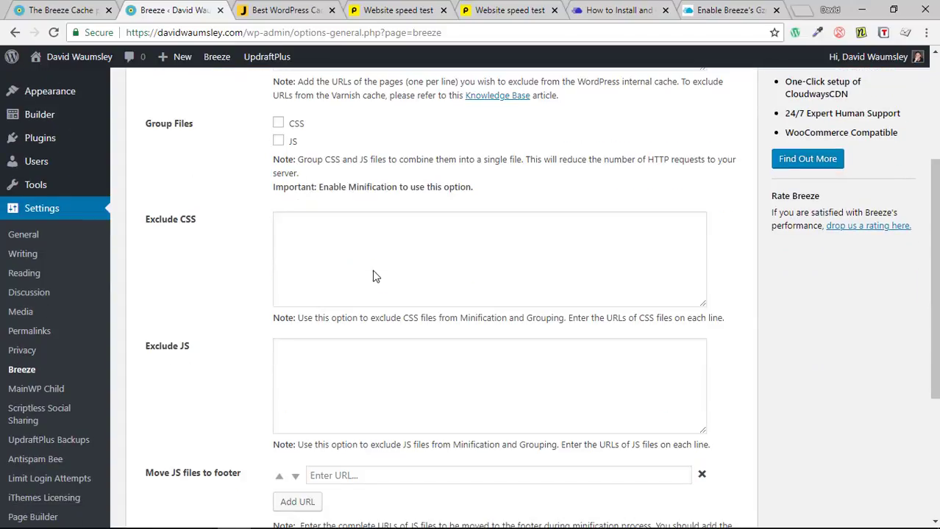
pyautogui.scroll(-3)
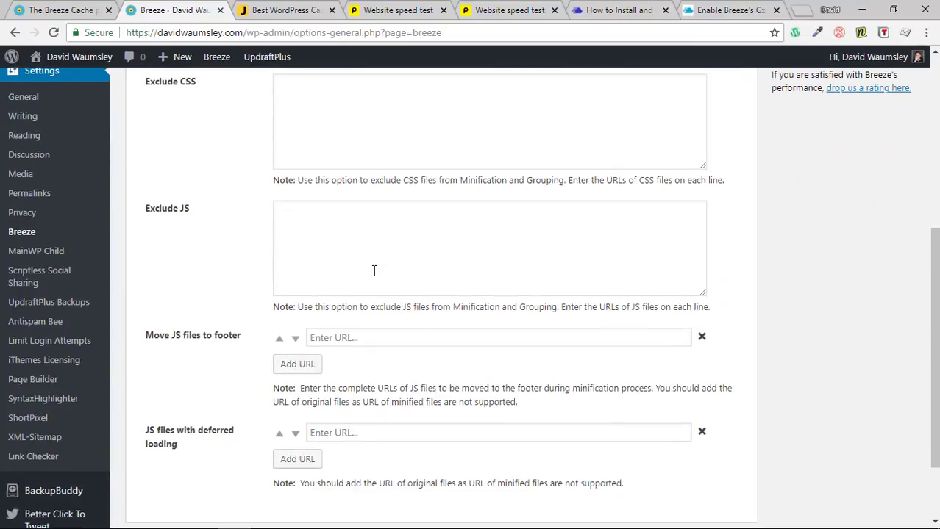
pyautogui.moveTo(422, 338)
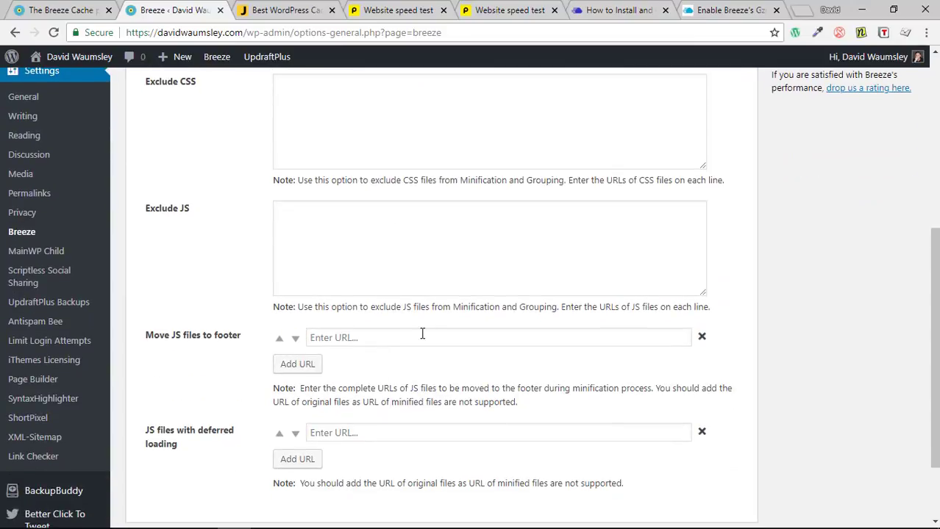
pyautogui.scroll(3)
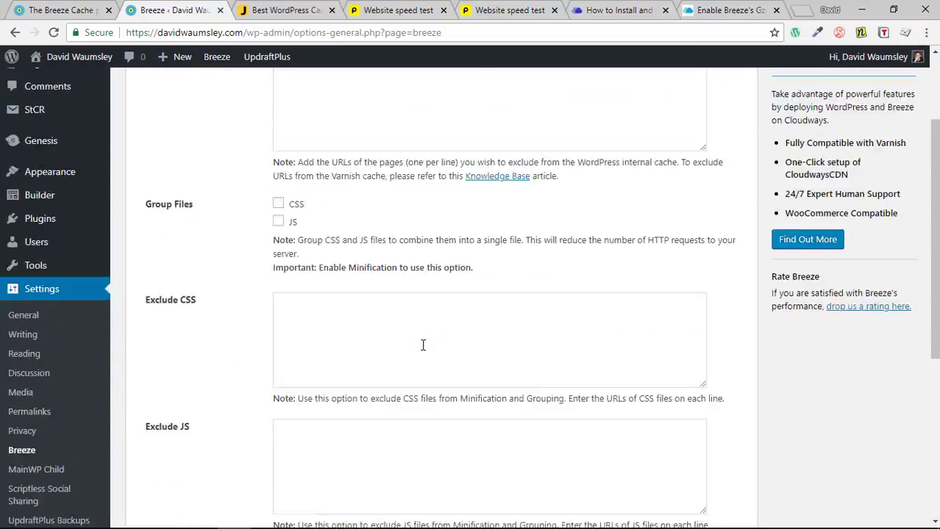
pyautogui.scroll(3)
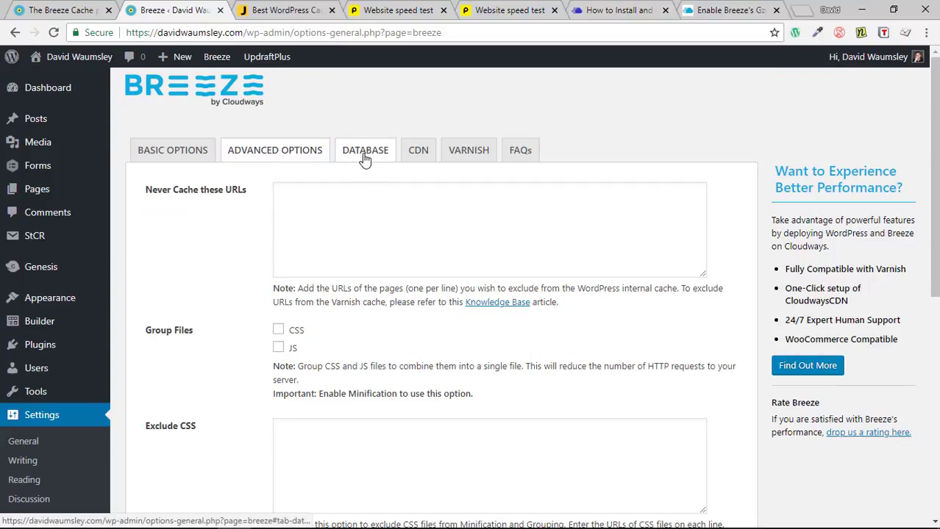
# - Show the Breeze DATABASE tab listing 18 spam comments and 27 transients, all unchecked
pyautogui.click(364, 150)
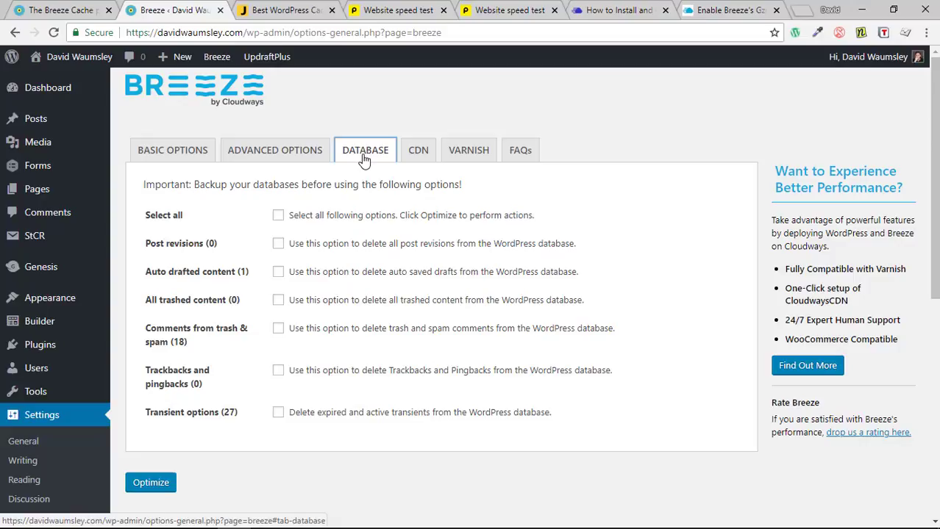
pyautogui.moveTo(301, 235)
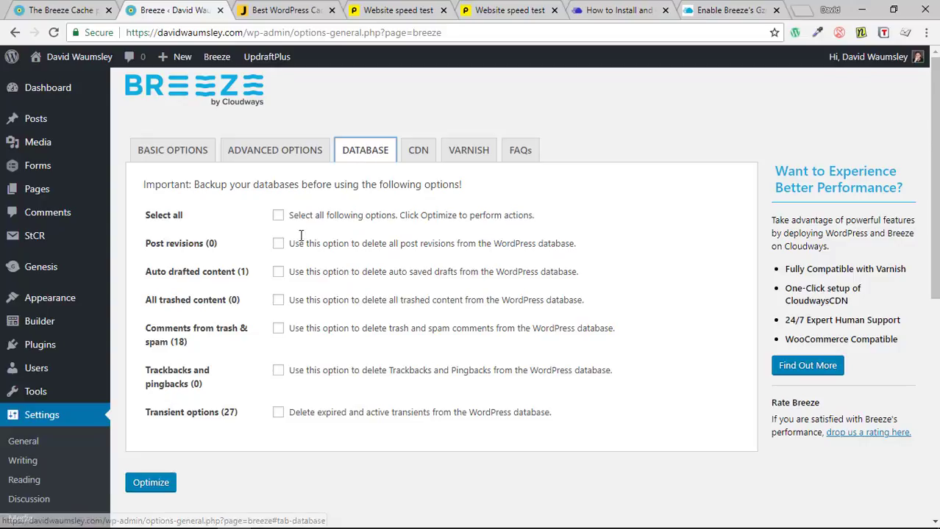
pyautogui.moveTo(287, 385)
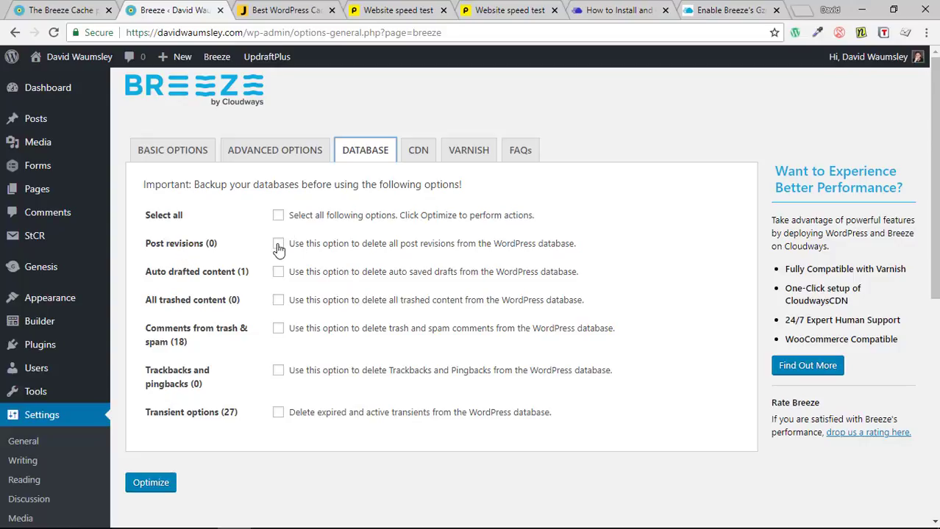
pyautogui.moveTo(283, 249)
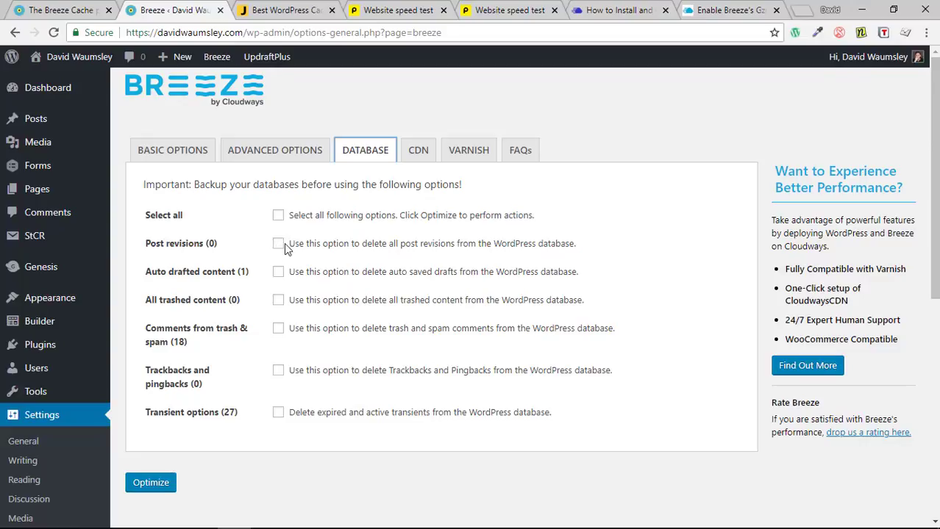
pyautogui.moveTo(284, 221)
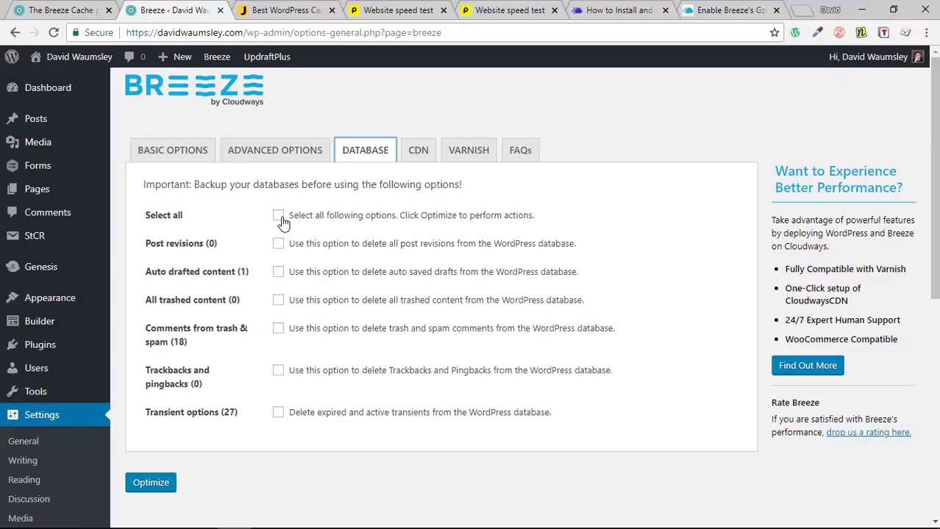
pyautogui.moveTo(280, 270)
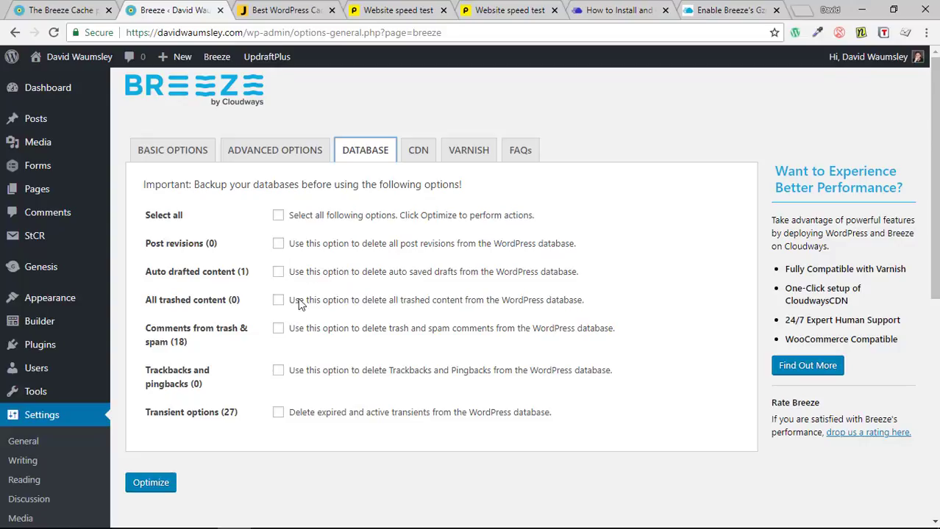
# - Show the Breeze CDN tab with CDN inactive and relative path enabled
pyautogui.click(418, 150)
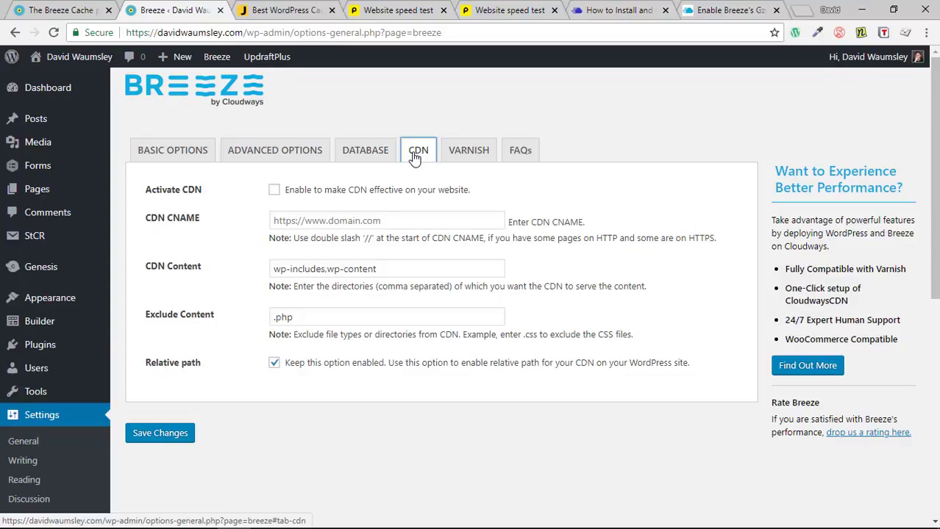
pyautogui.moveTo(420, 191)
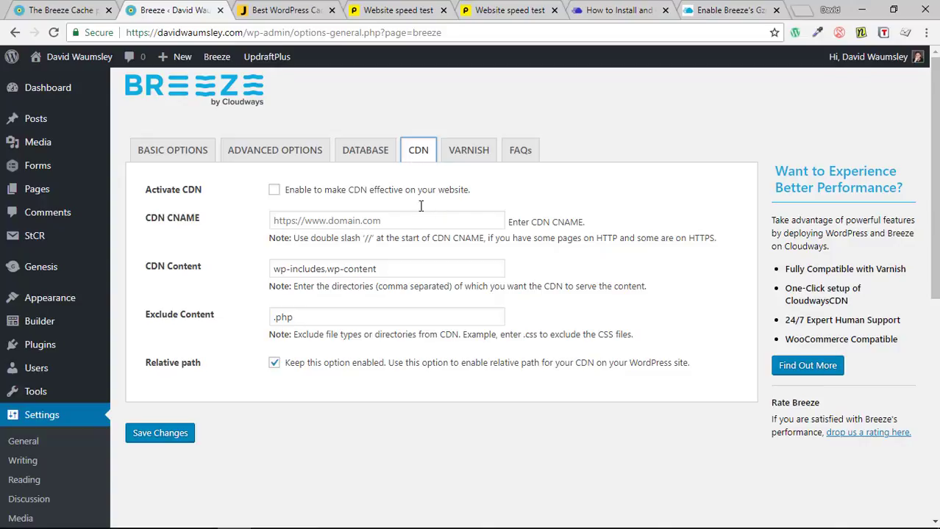
pyautogui.moveTo(468, 150)
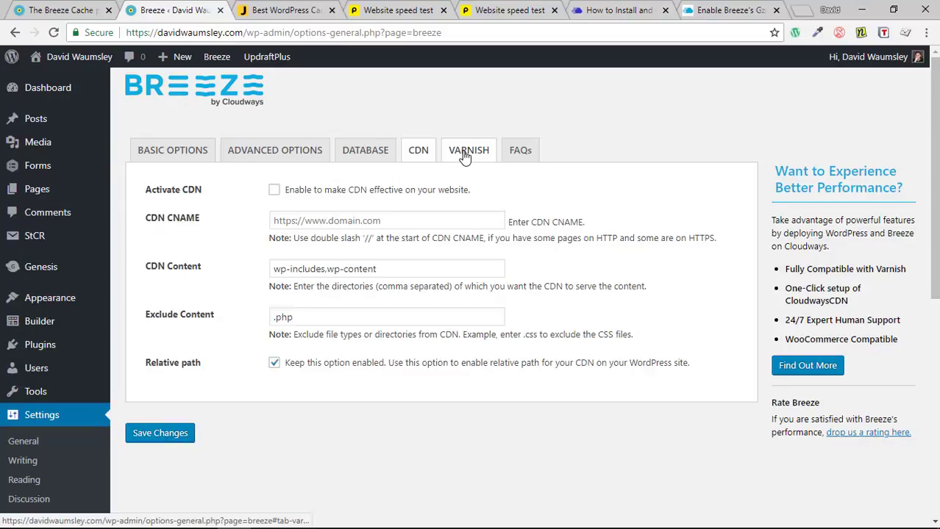
# - View Breeze's Varnish tab: auto purge unchecked, server 127.0.0.1
pyautogui.click(468, 150)
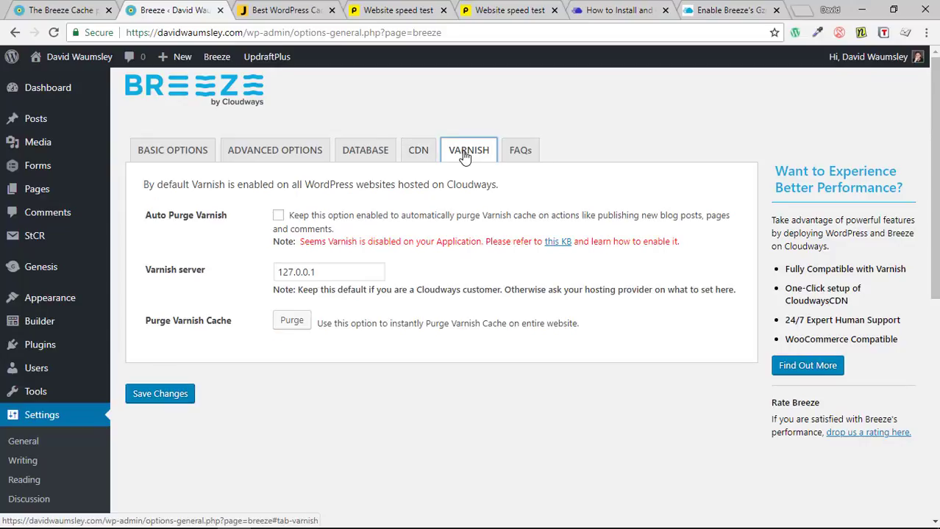
pyautogui.moveTo(503, 165)
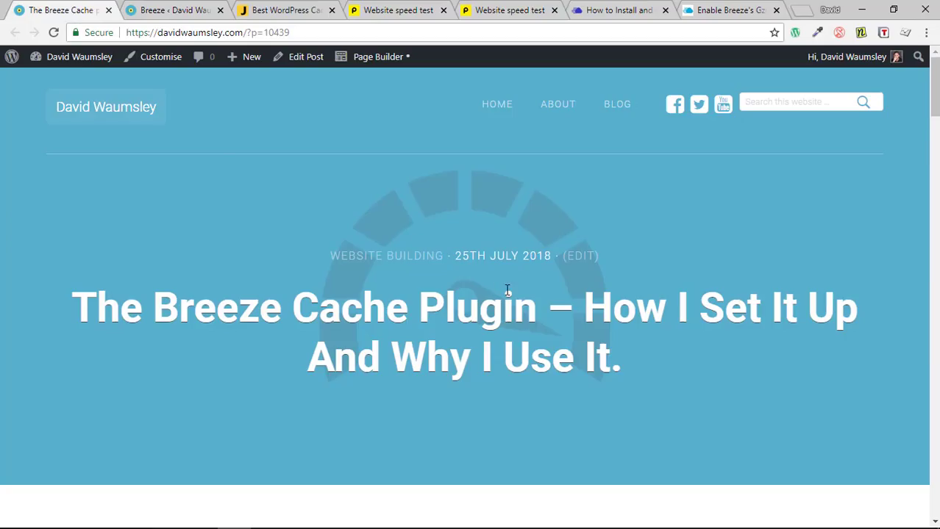
# - Scroll the Breeze blog post back up to its reasons for leaving WP Rocket
pyautogui.scroll(-3)
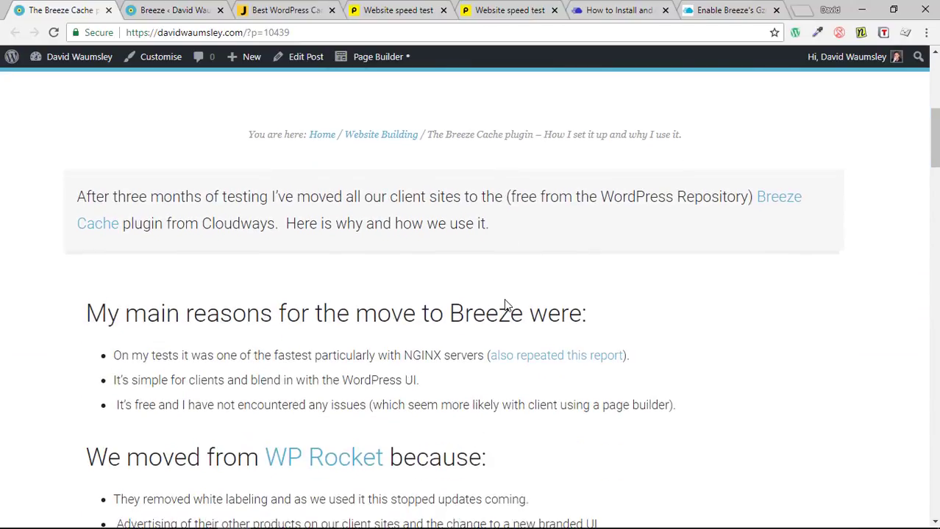
pyautogui.scroll(-3)
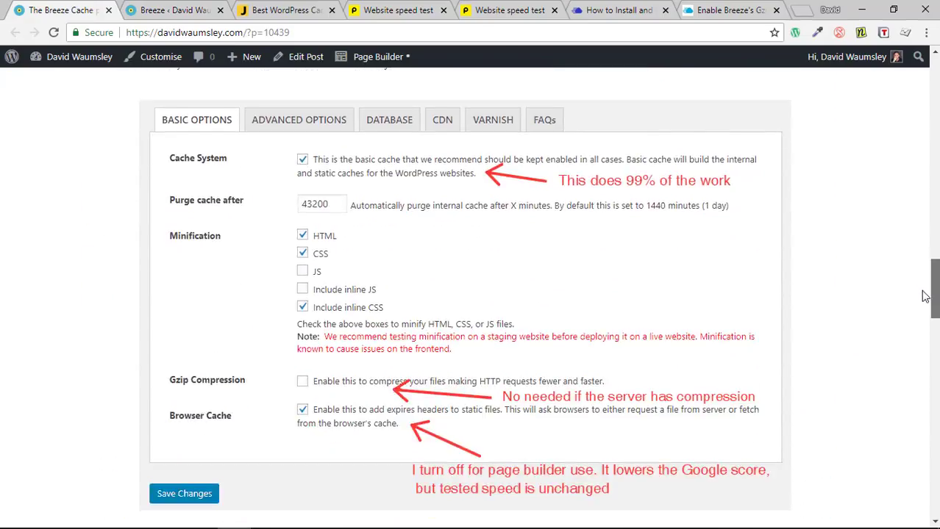
pyautogui.scroll(-3)
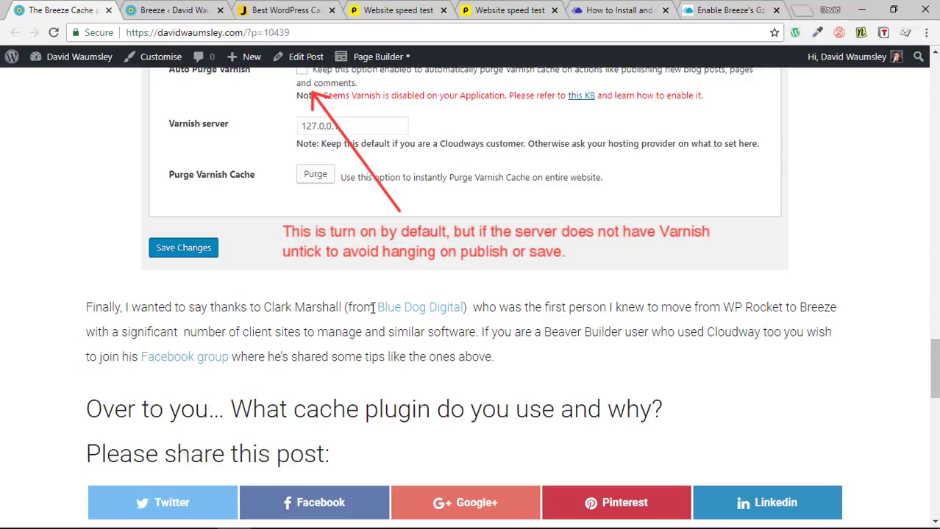
pyautogui.moveTo(537, 302)
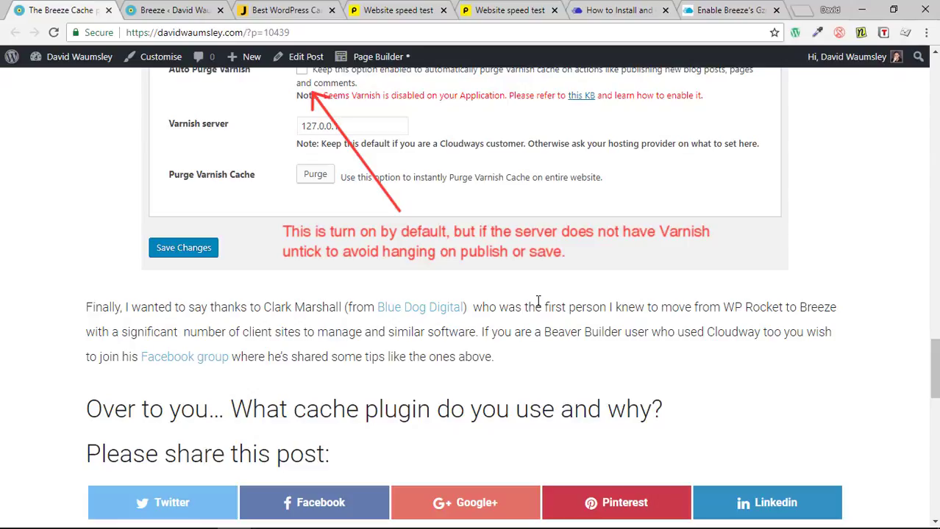
pyautogui.scroll(3)
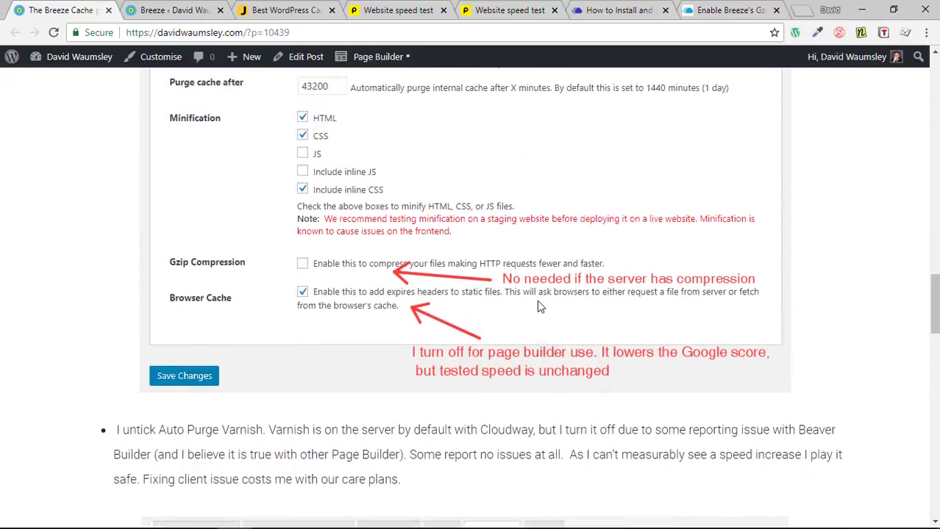
pyautogui.scroll(3)
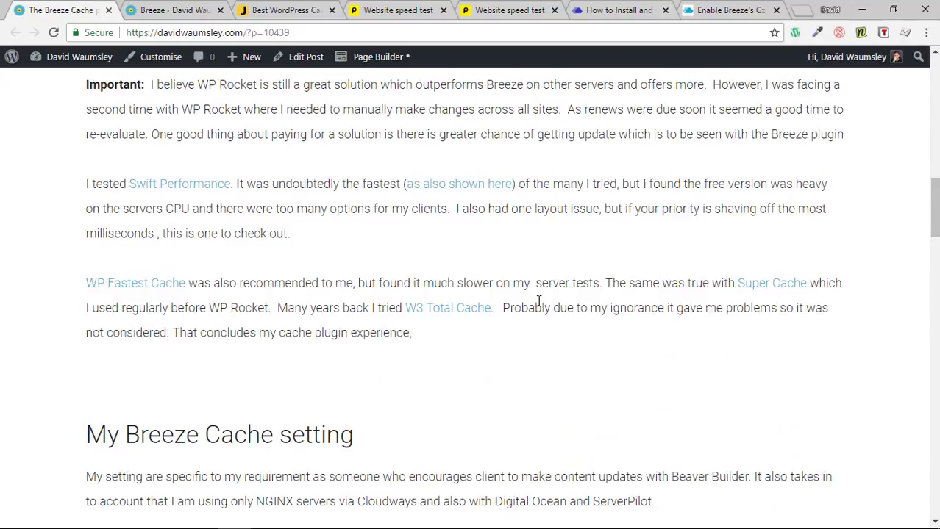
pyautogui.scroll(3)
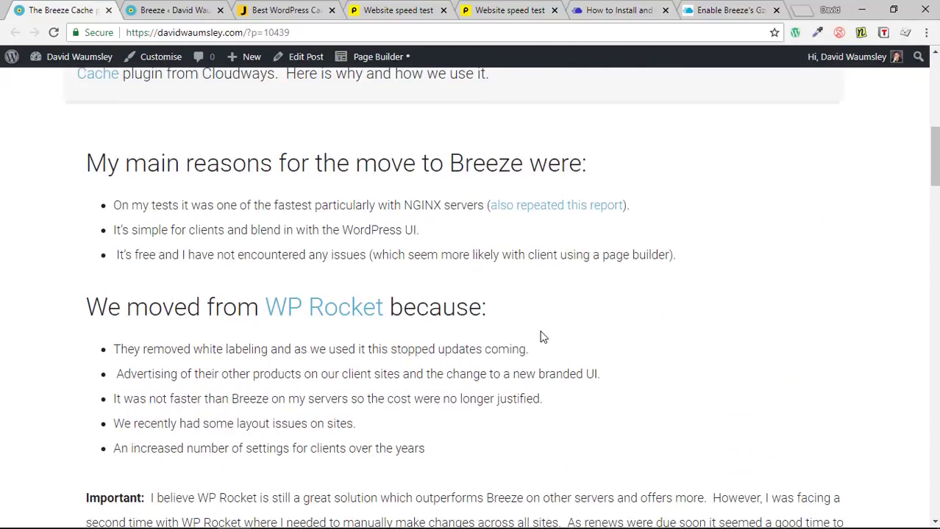
# - Read the post's WP Rocket section, then bring up WP Johnny's 'Best WordPress Cache Plugins Review'
pyautogui.scroll(-3)
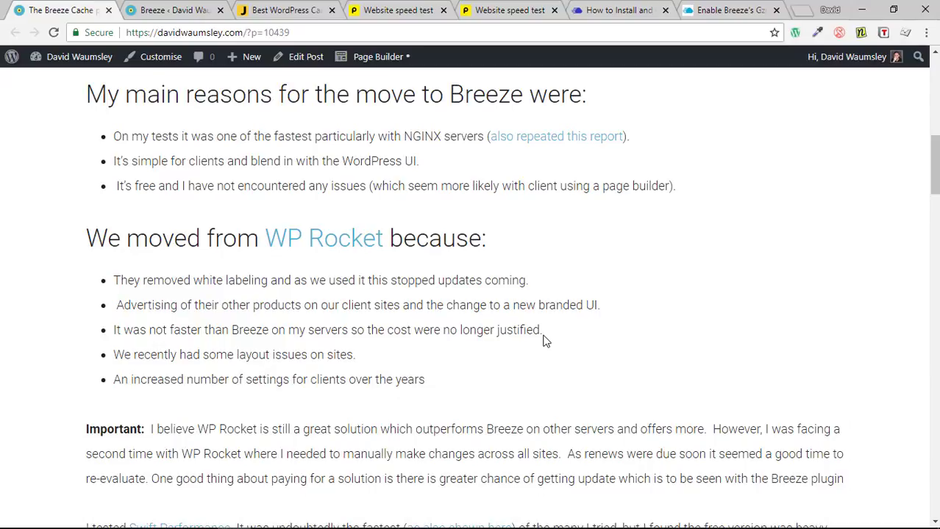
pyautogui.moveTo(322, 280)
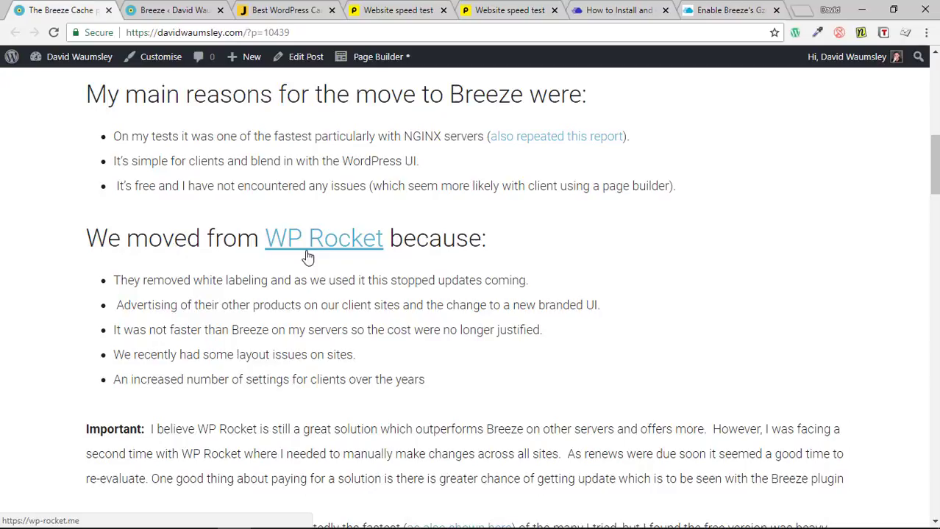
pyautogui.moveTo(337, 287)
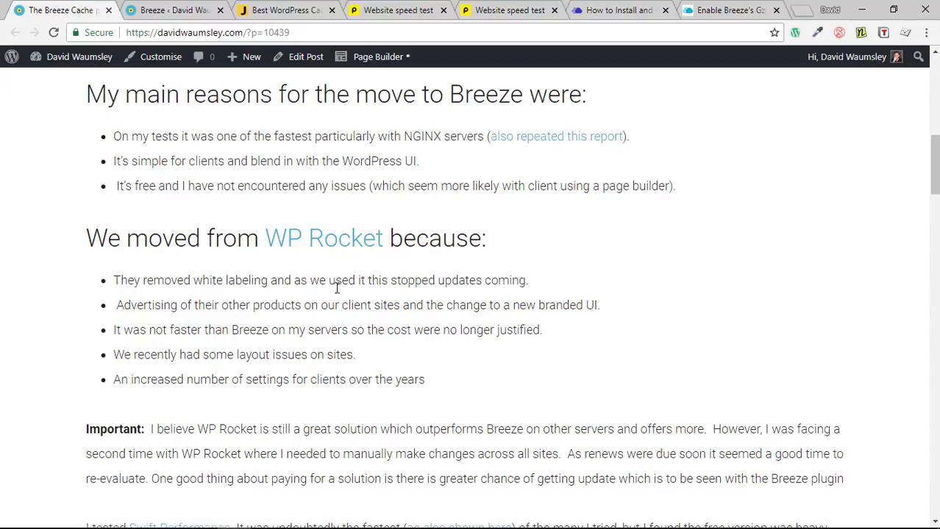
pyautogui.moveTo(304, 286)
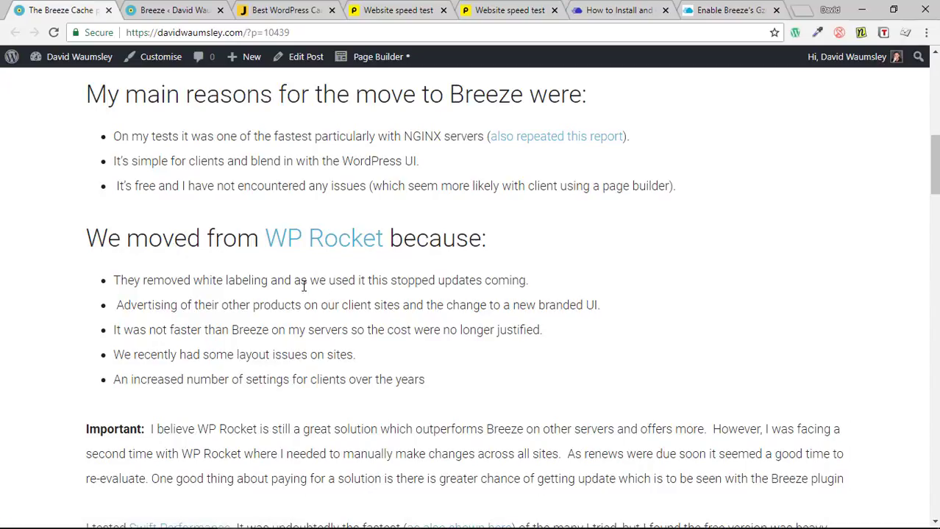
pyautogui.moveTo(376, 286)
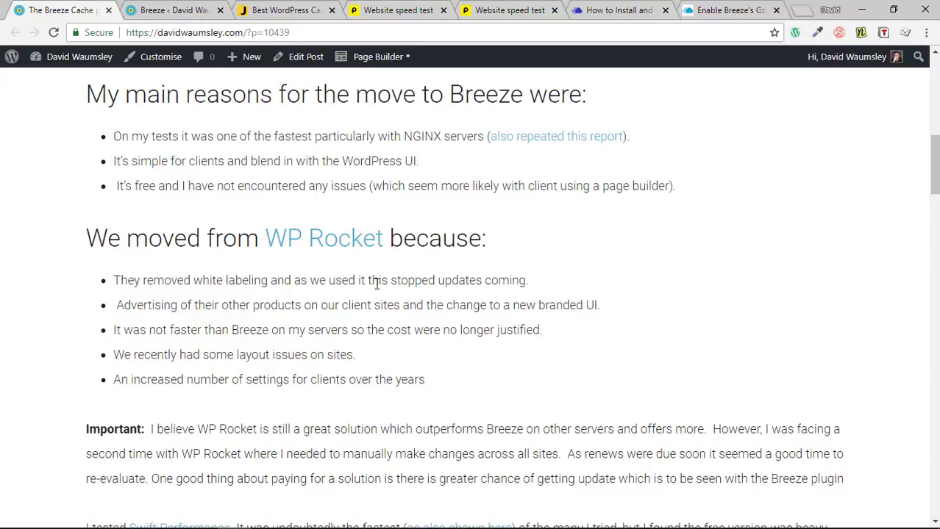
pyautogui.moveTo(496, 278)
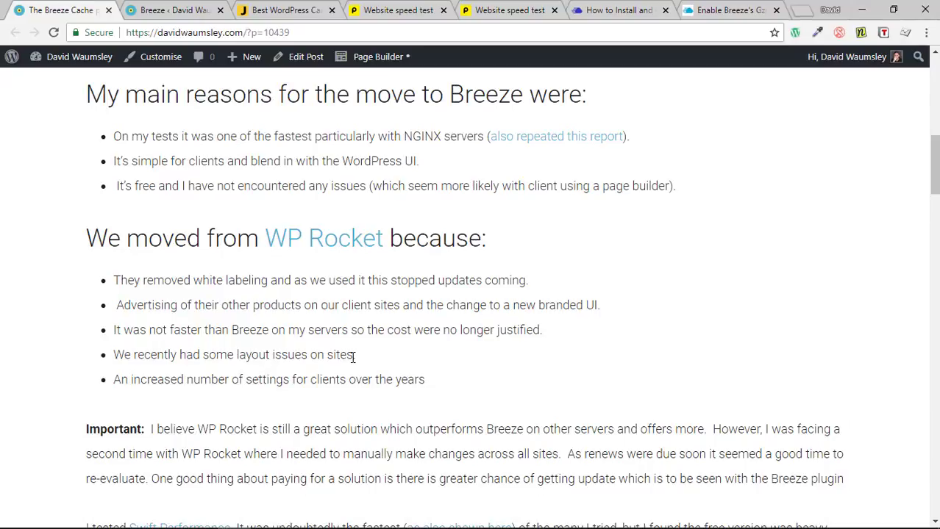
pyautogui.moveTo(362, 360)
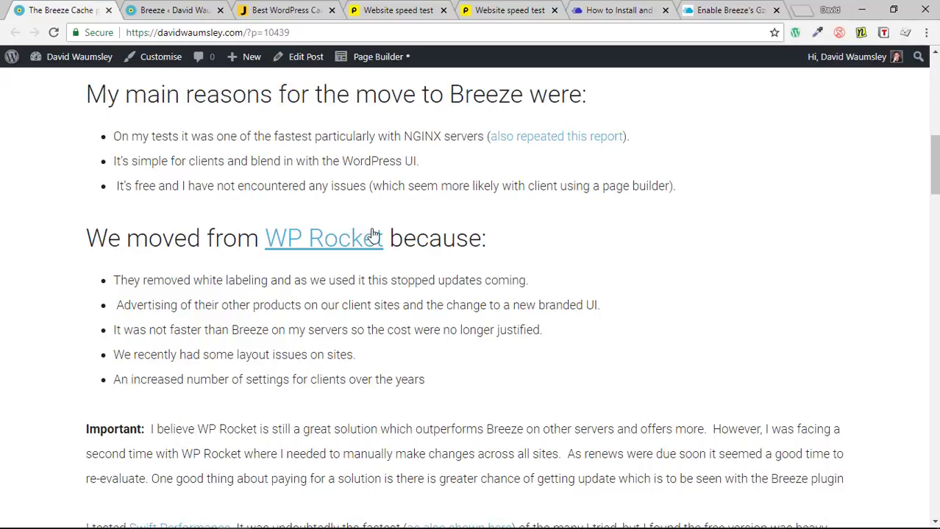
pyautogui.moveTo(375, 186)
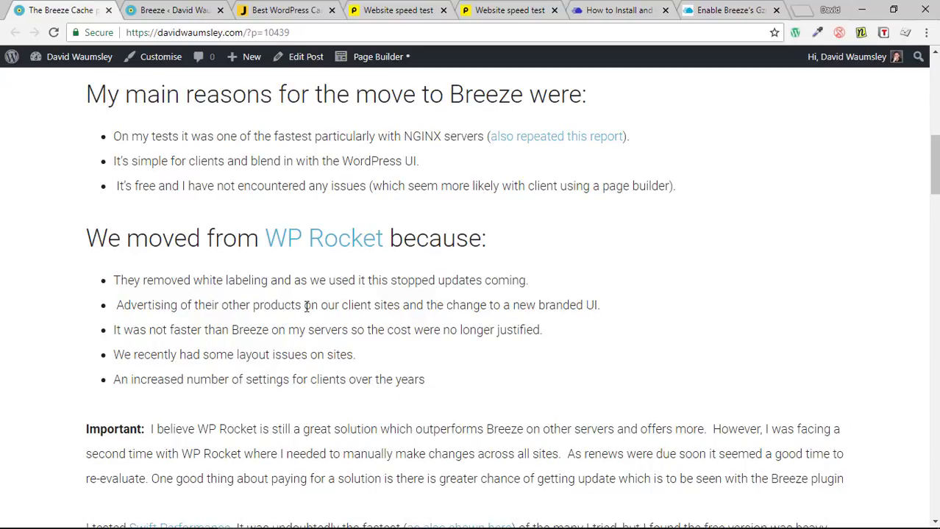
pyautogui.moveTo(439, 305)
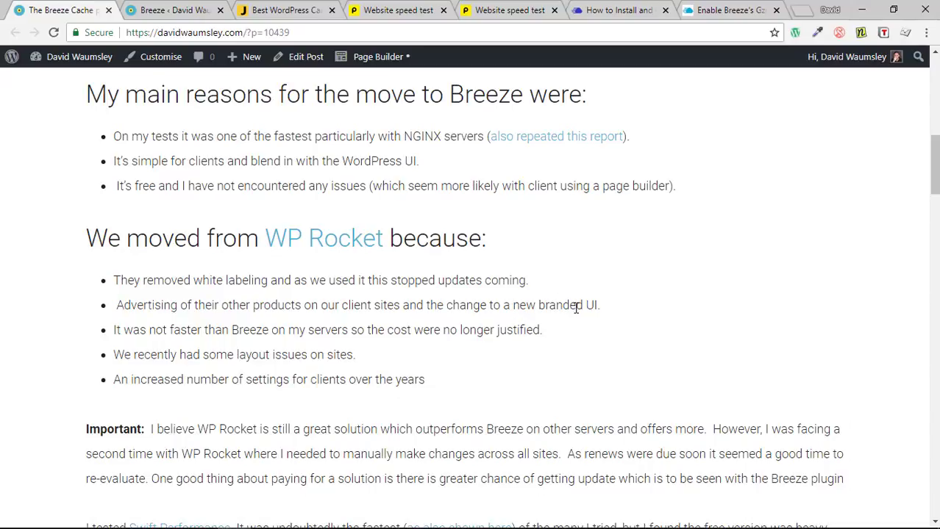
pyautogui.moveTo(587, 305)
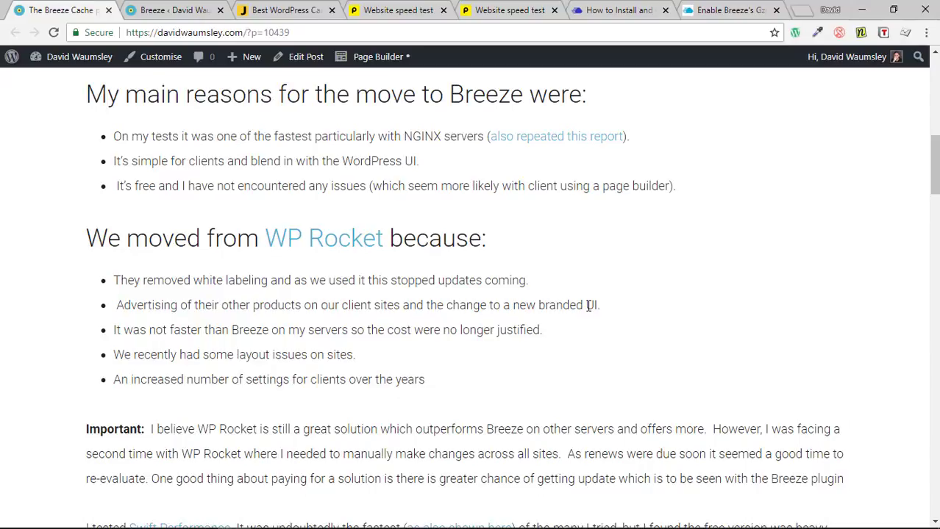
pyautogui.moveTo(637, 309)
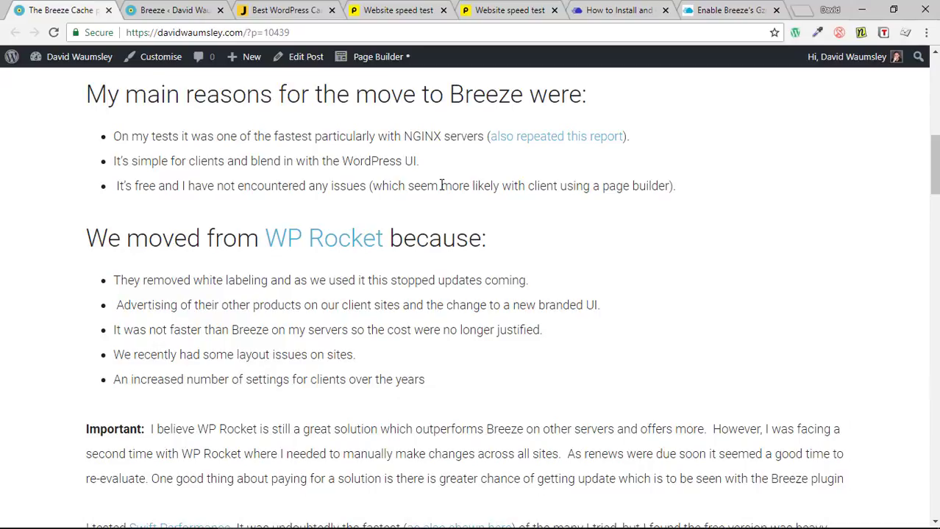
pyautogui.moveTo(677, 269)
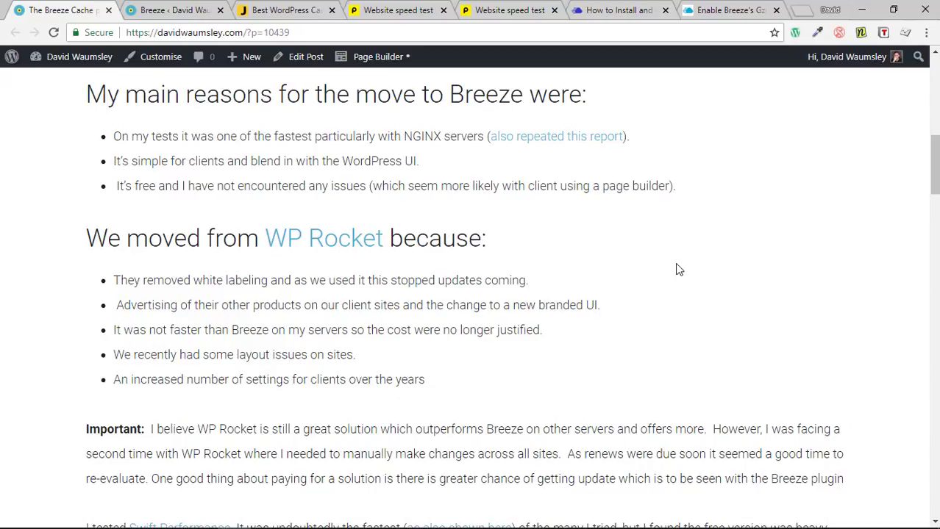
pyautogui.scroll(-3)
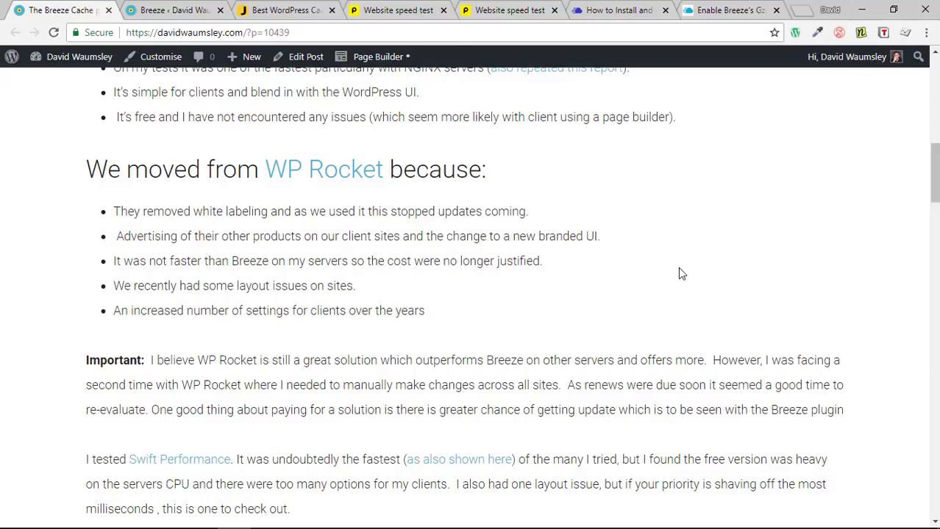
pyautogui.click(287, 9)
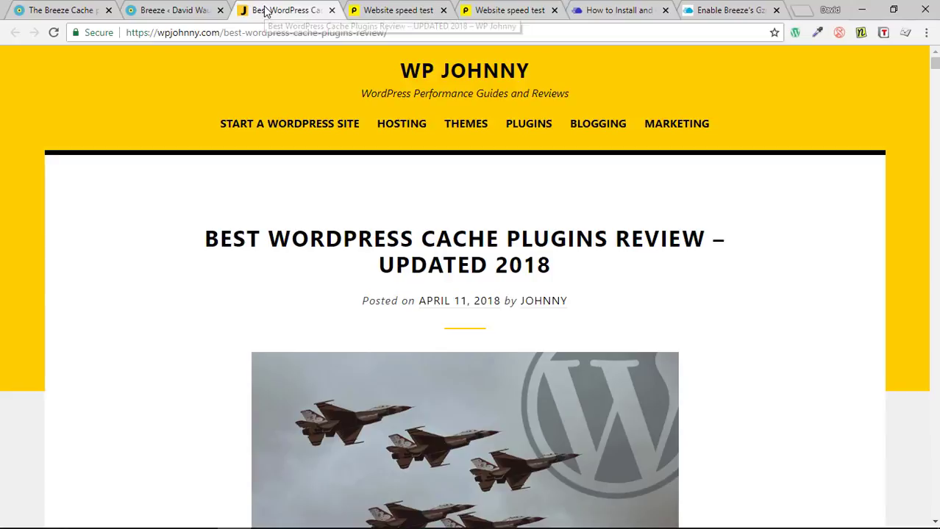
pyautogui.moveTo(464, 71)
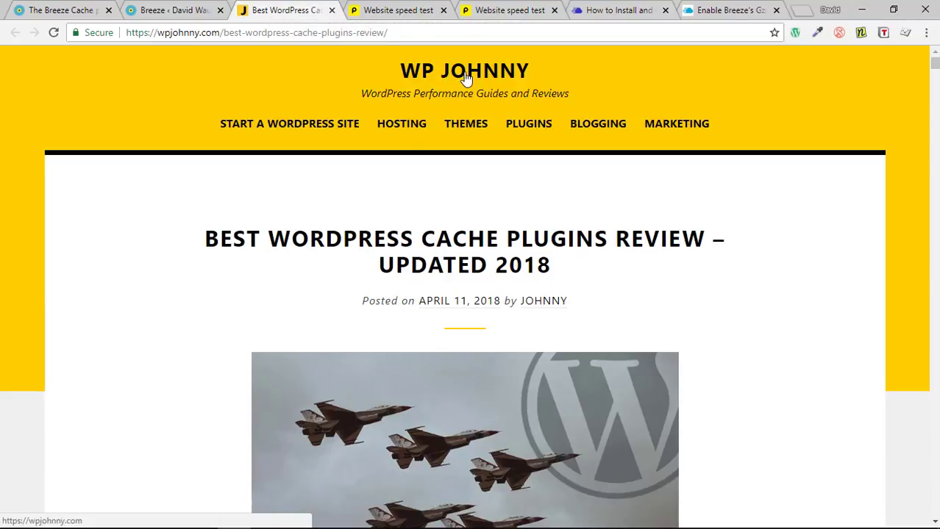
pyautogui.moveTo(620, 114)
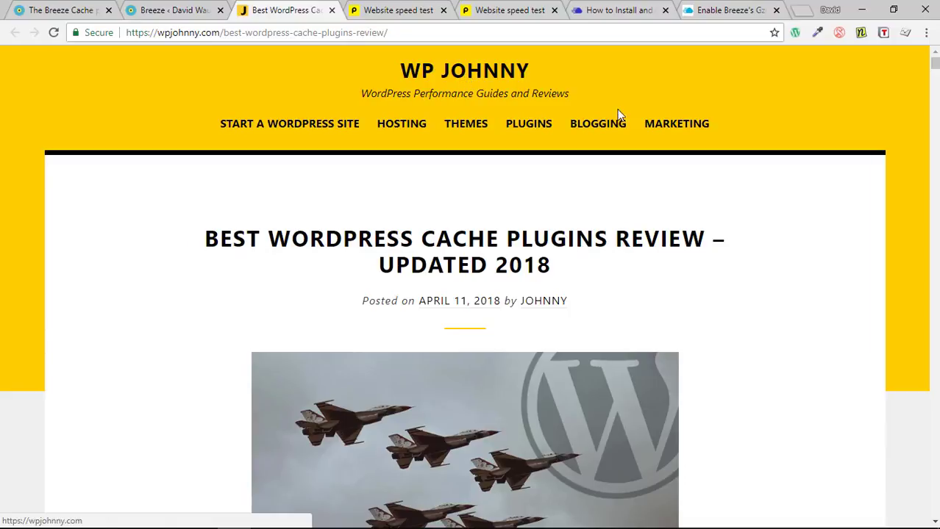
# - Scan the APACHE, NGINX and LITESPEED rankings, then return to the Breeze Cache post
pyautogui.scroll(-3)
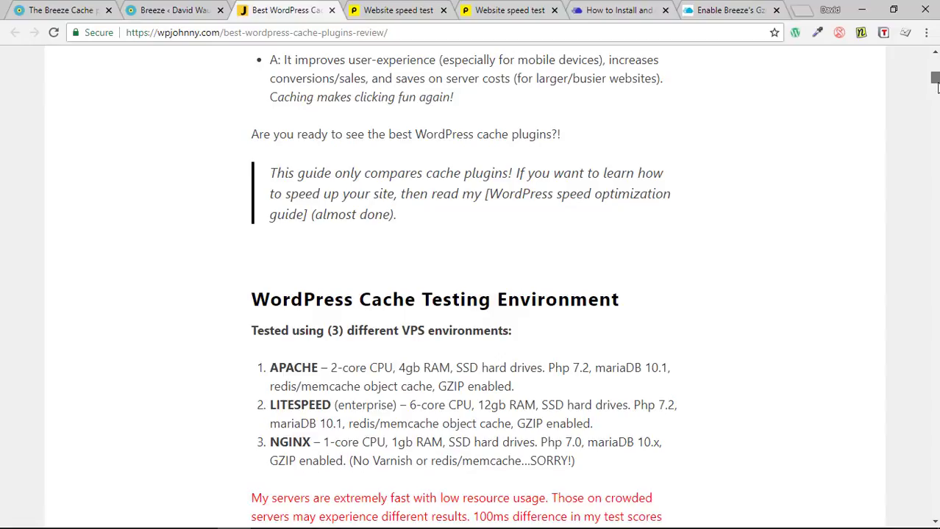
pyautogui.scroll(-3)
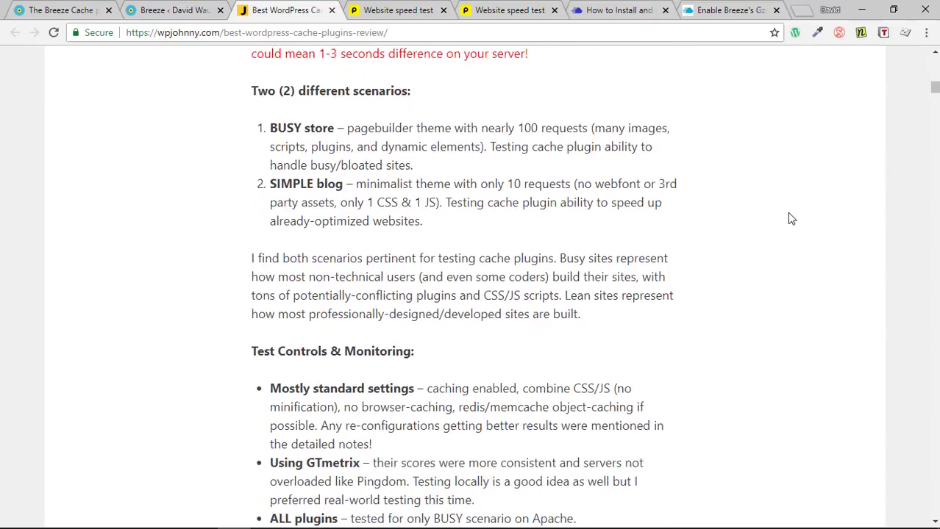
pyautogui.scroll(-3)
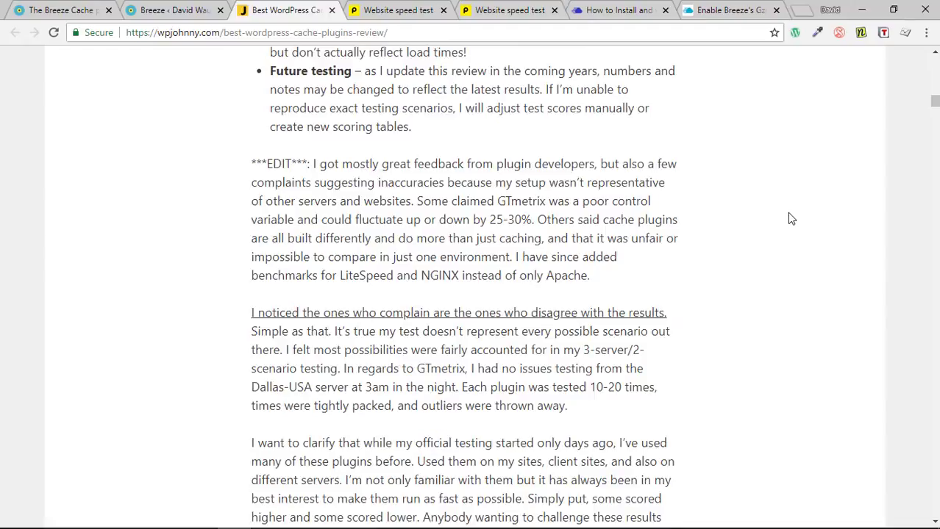
pyautogui.scroll(3)
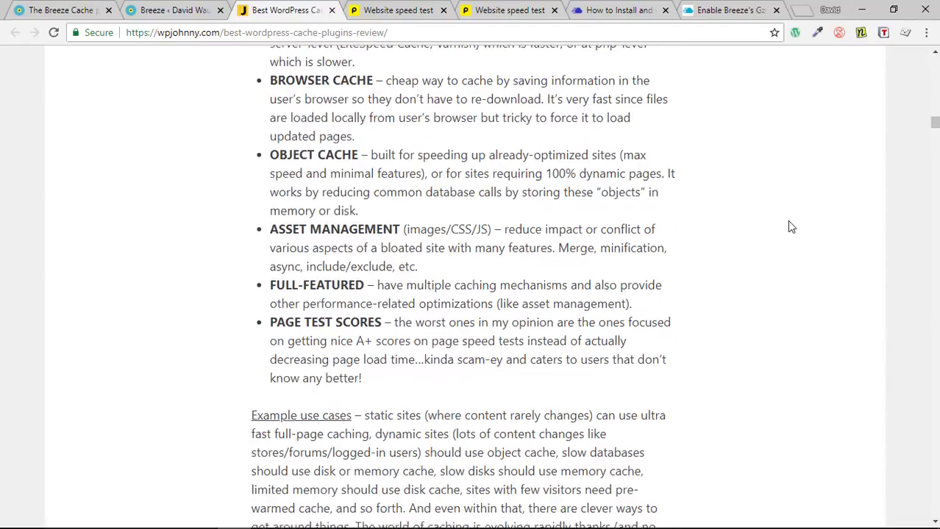
pyautogui.scroll(-3)
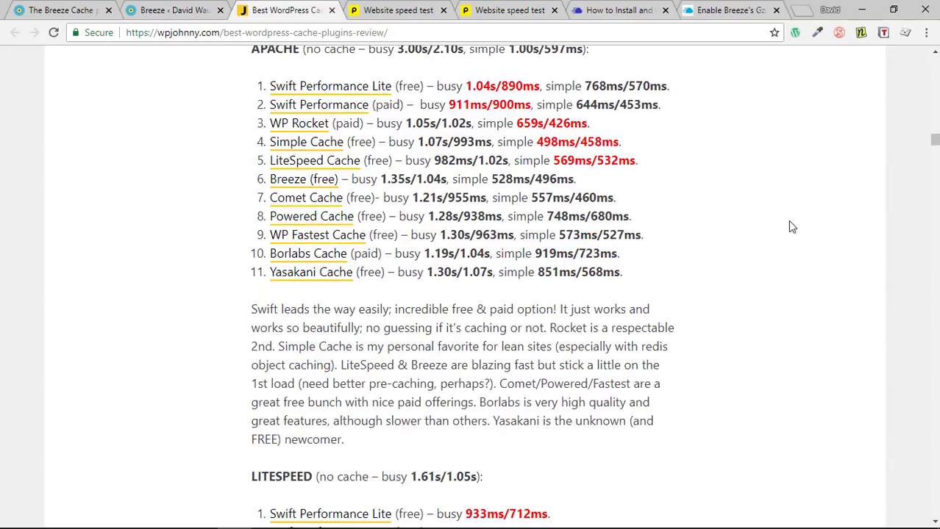
pyautogui.scroll(-3)
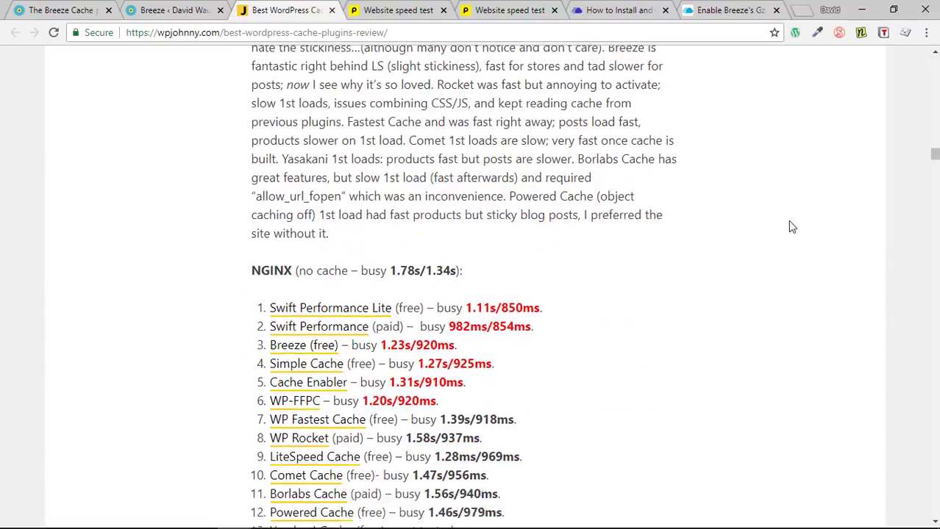
pyautogui.scroll(-3)
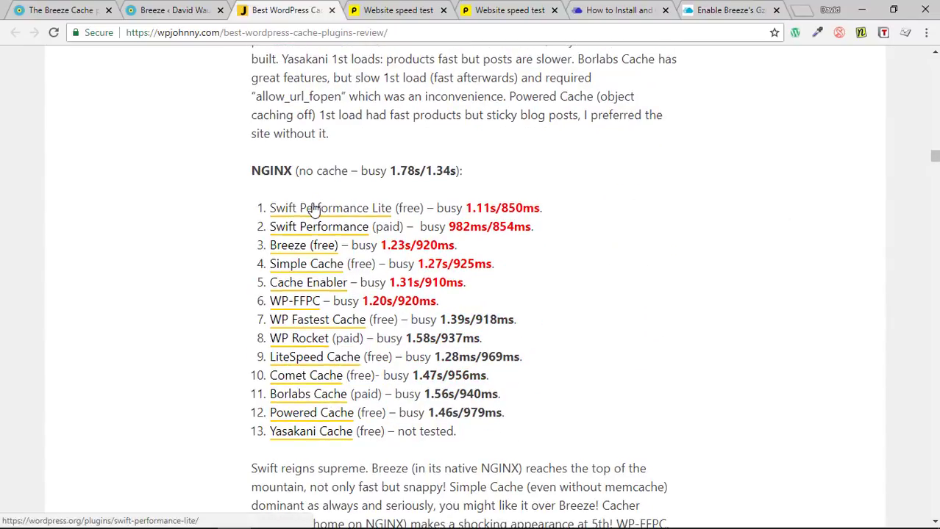
pyautogui.moveTo(294, 251)
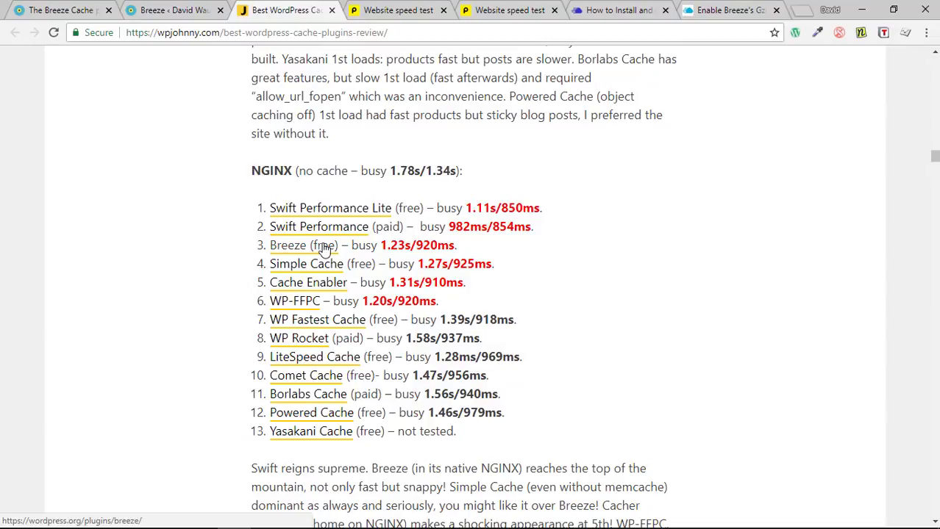
pyautogui.moveTo(650, 311)
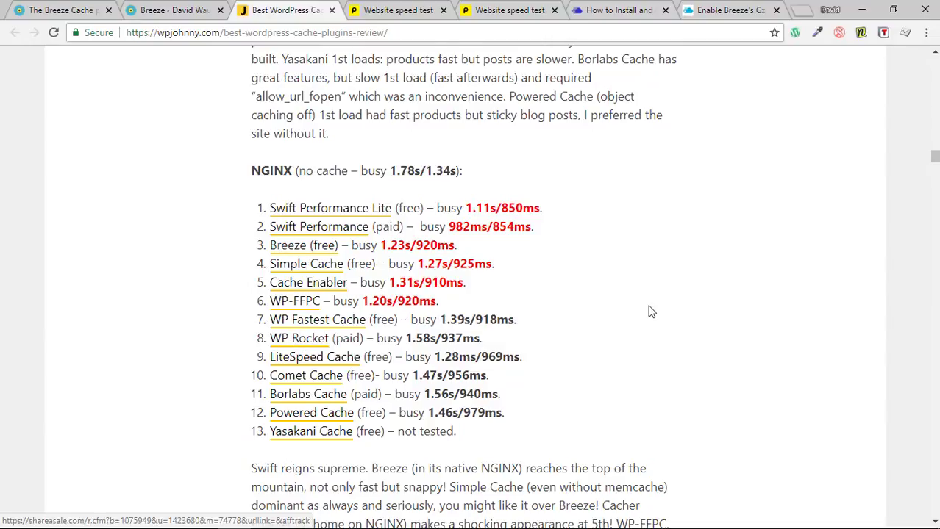
pyautogui.scroll(-3)
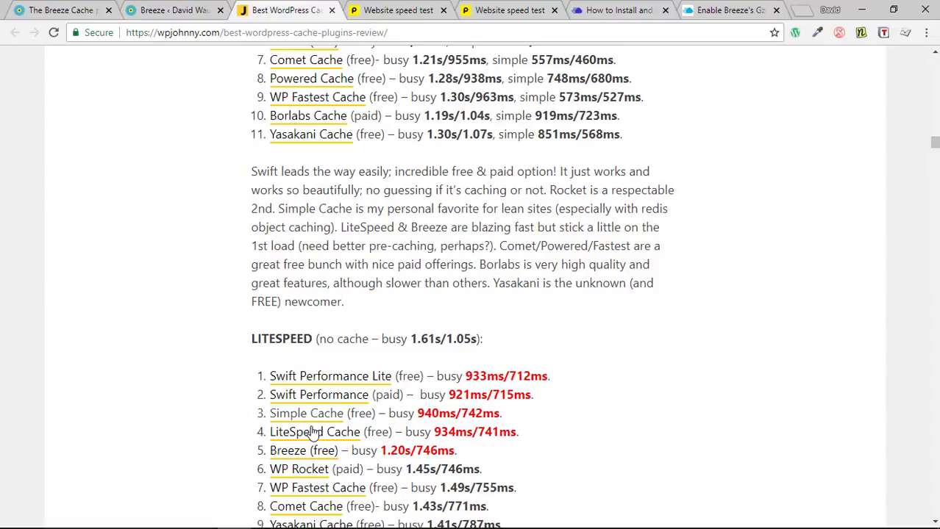
pyautogui.scroll(3)
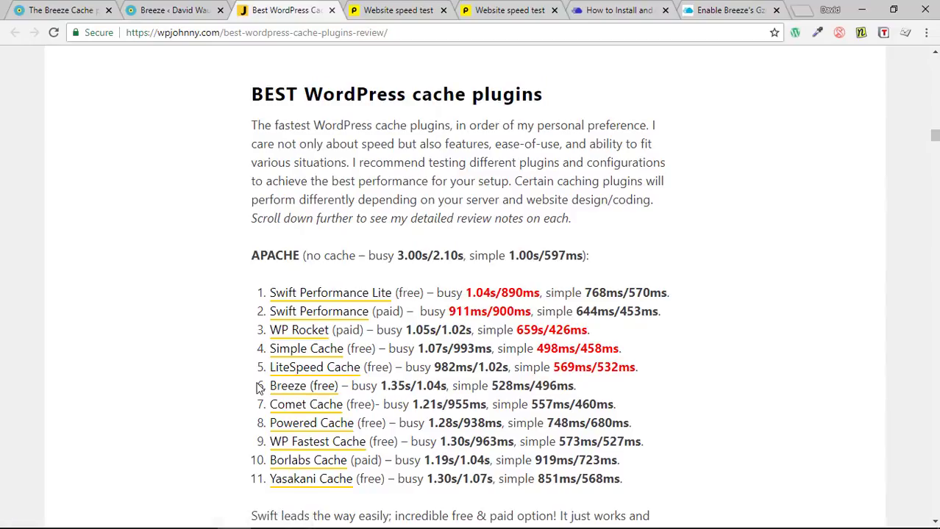
pyautogui.moveTo(167, 158)
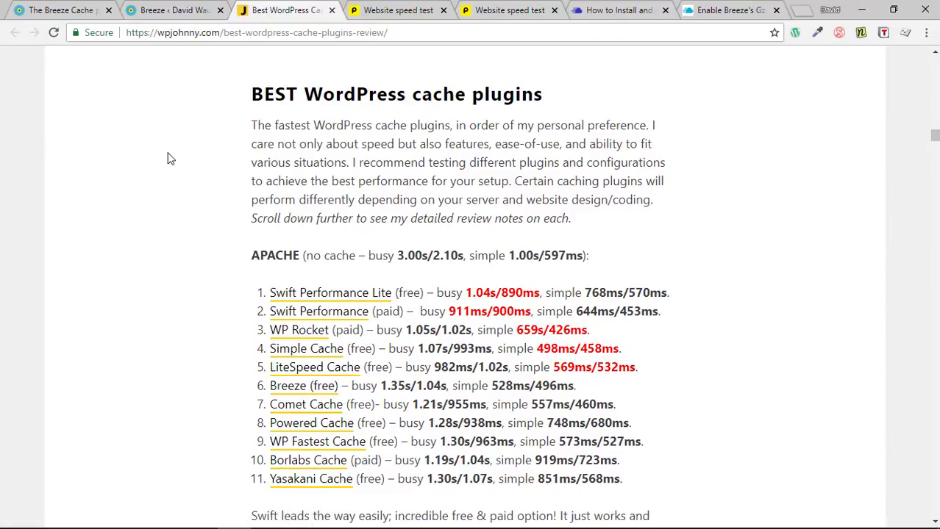
pyautogui.moveTo(159, 79)
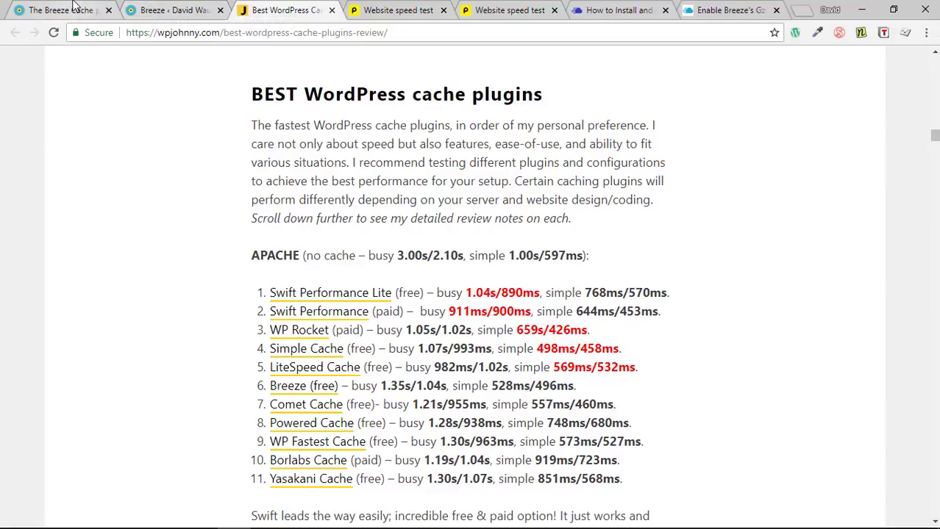
pyautogui.click(63, 10)
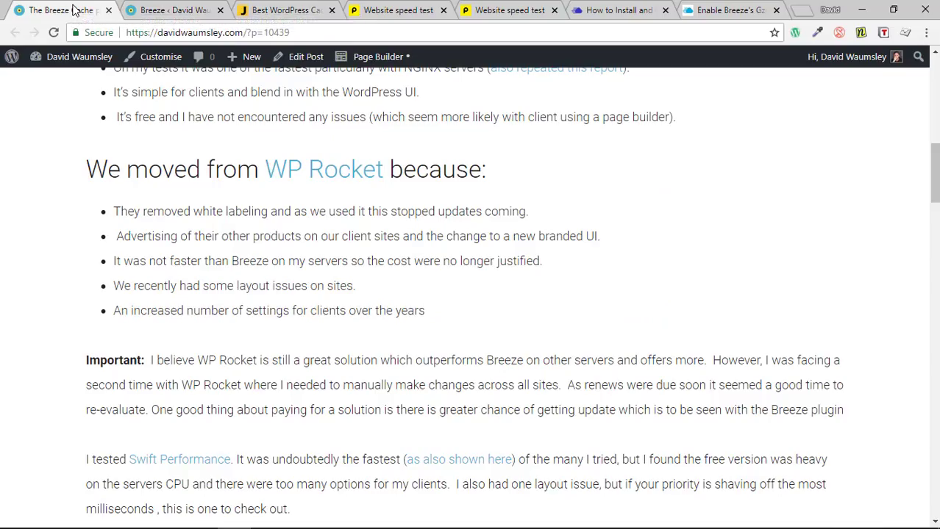
pyautogui.moveTo(650, 268)
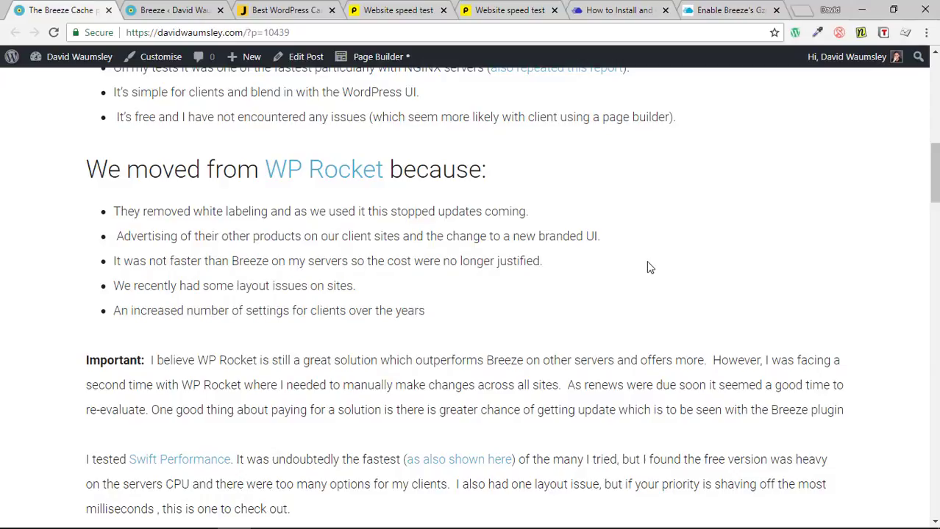
# - Go back to WP Johnny's APACHE benchmark list showing Breeze in sixth place
pyautogui.scroll(-3)
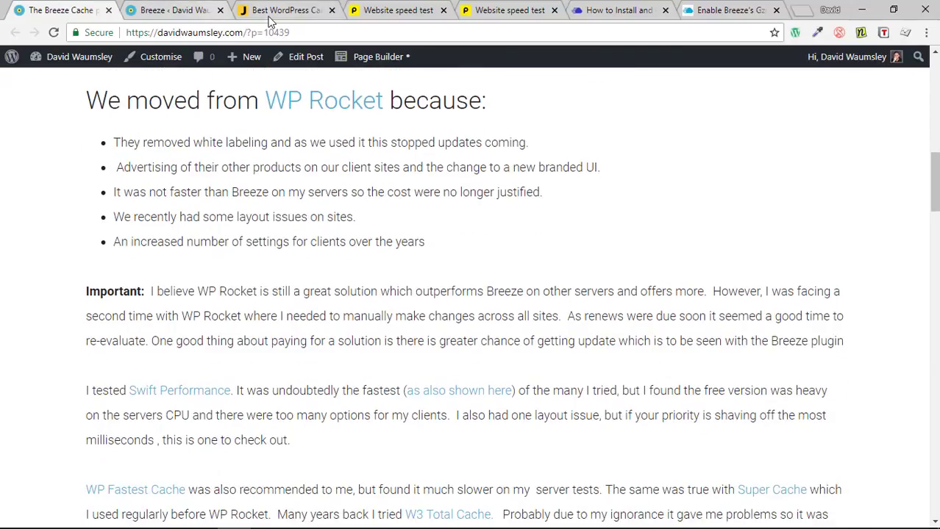
pyautogui.click(286, 10)
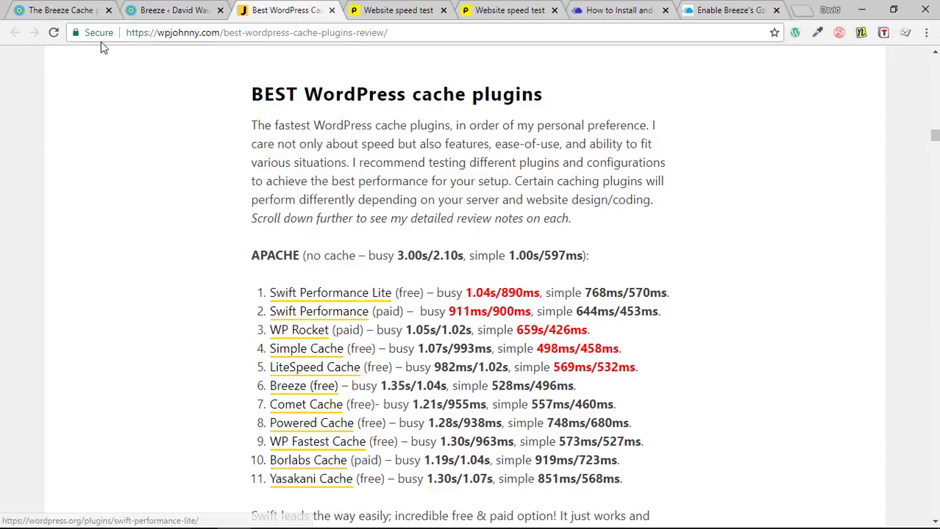
pyautogui.moveTo(62, 10)
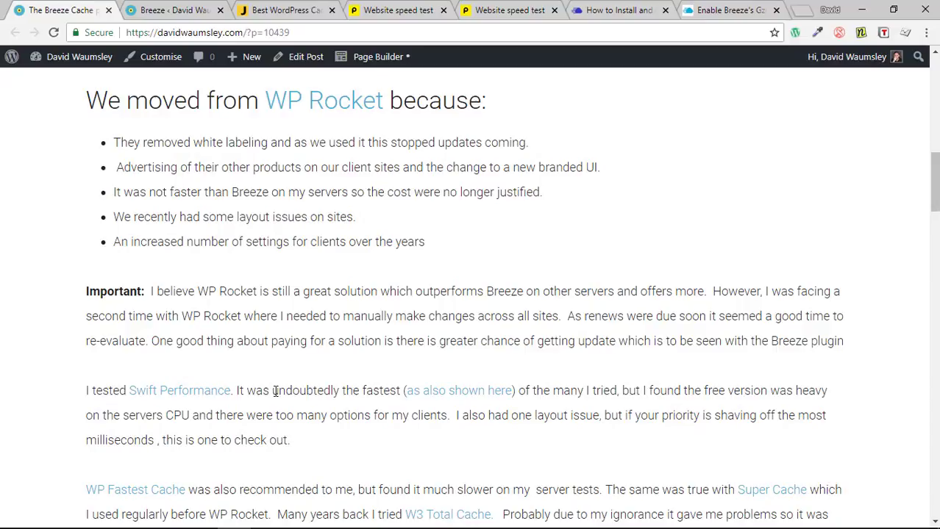
pyautogui.moveTo(306, 391)
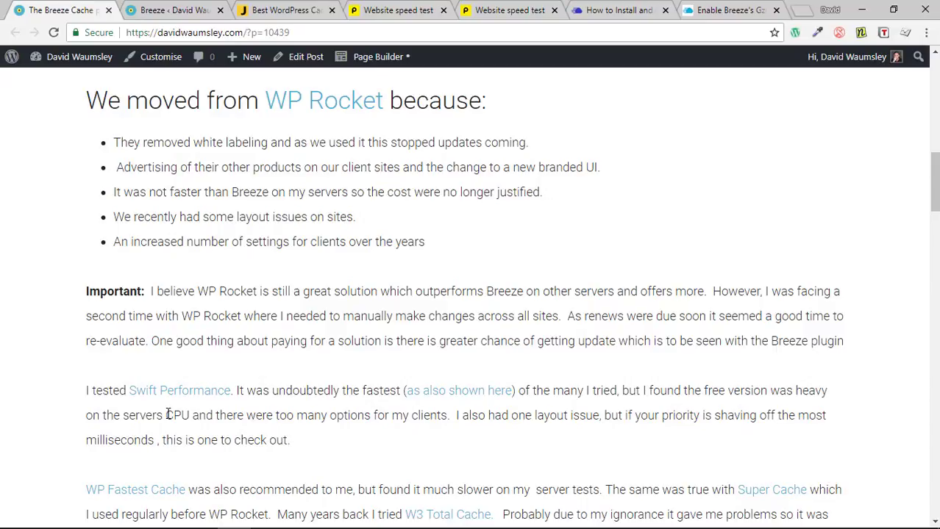
pyautogui.scroll(-3)
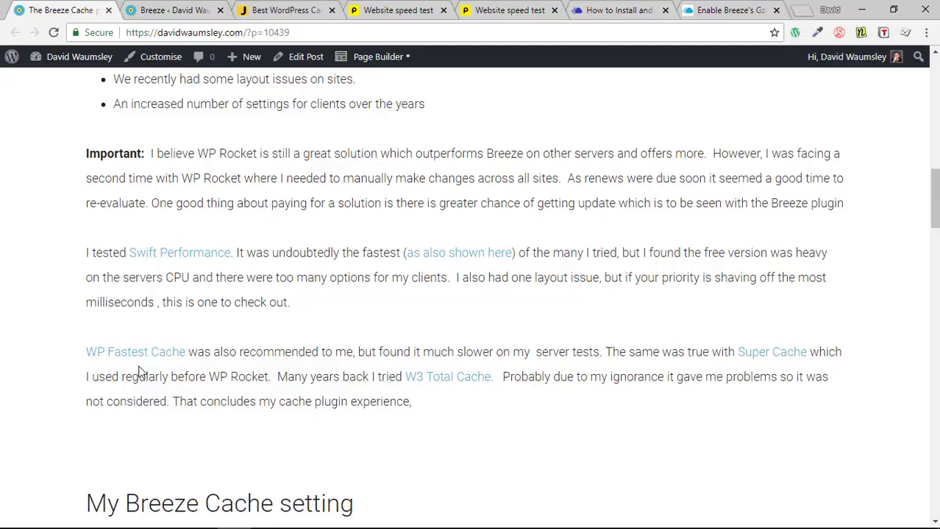
pyautogui.moveTo(210, 366)
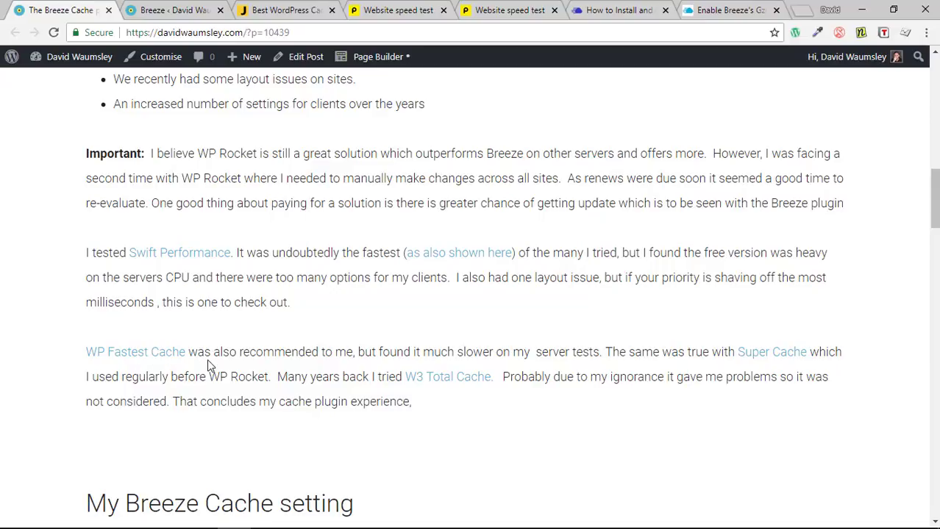
pyautogui.moveTo(252, 352)
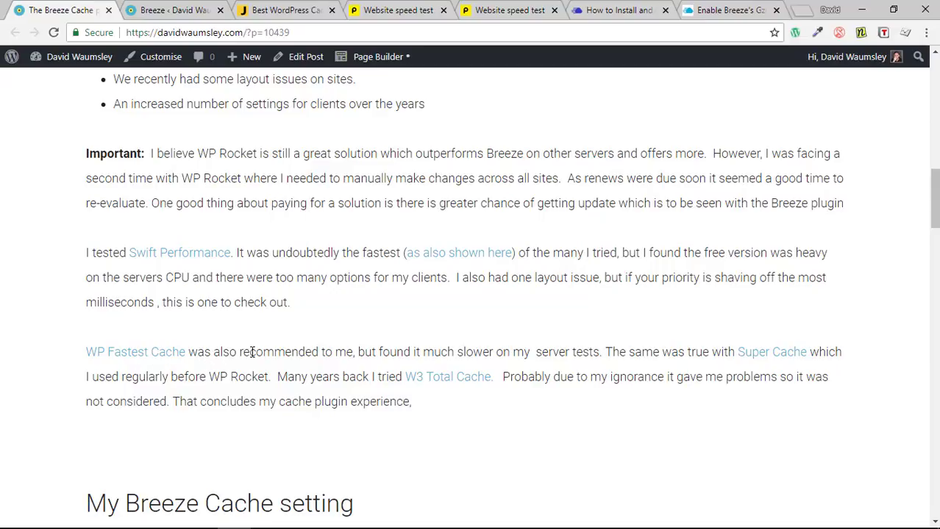
pyautogui.moveTo(430, 366)
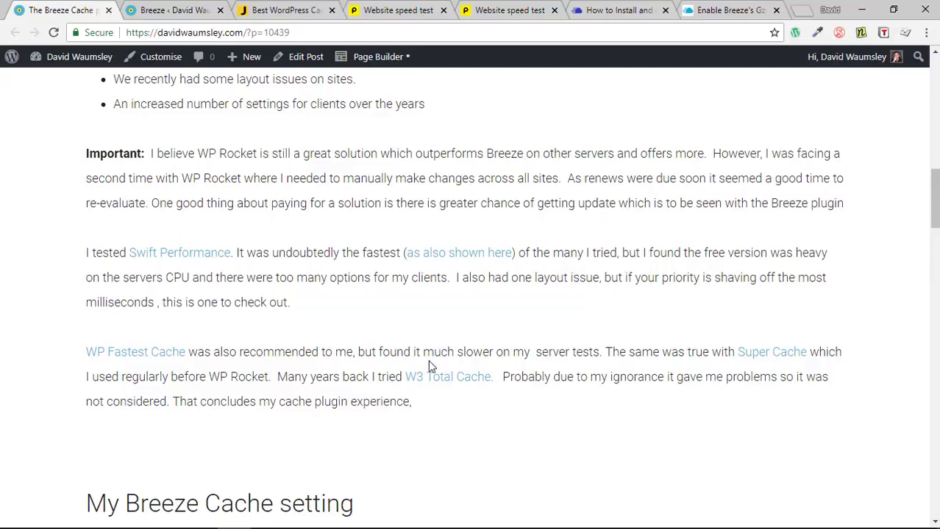
pyautogui.moveTo(483, 355)
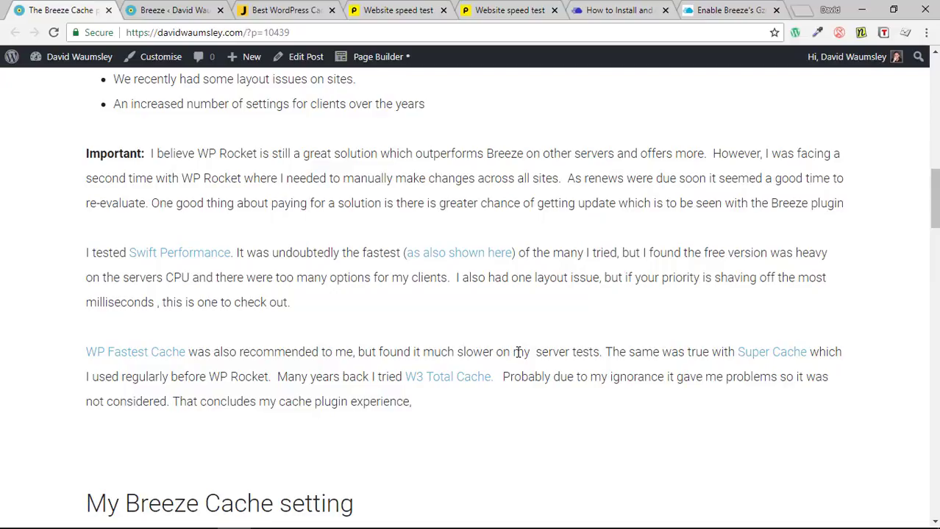
pyautogui.moveTo(526, 353)
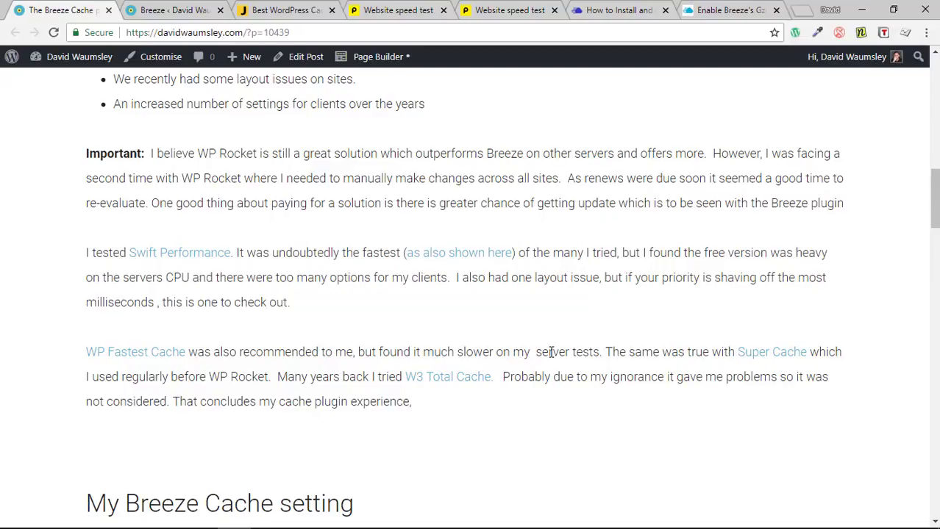
pyautogui.moveTo(241, 352)
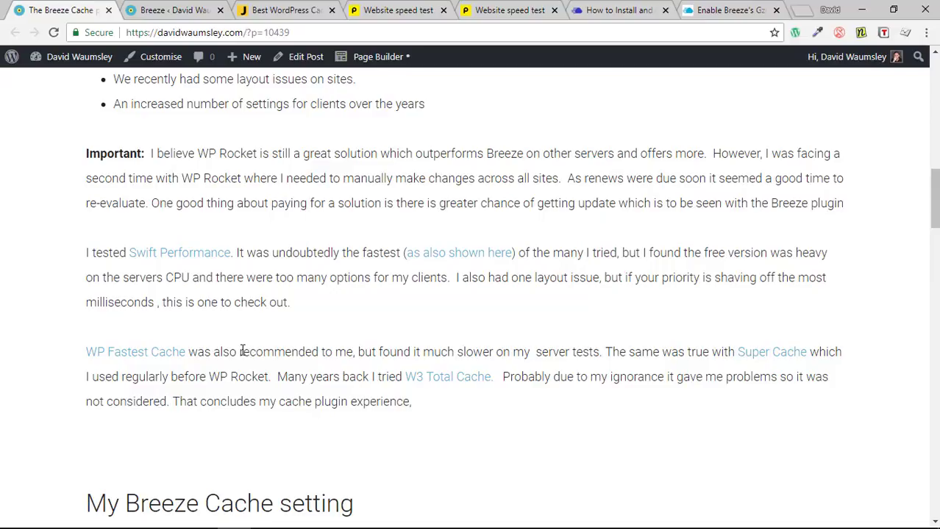
pyautogui.moveTo(607, 348)
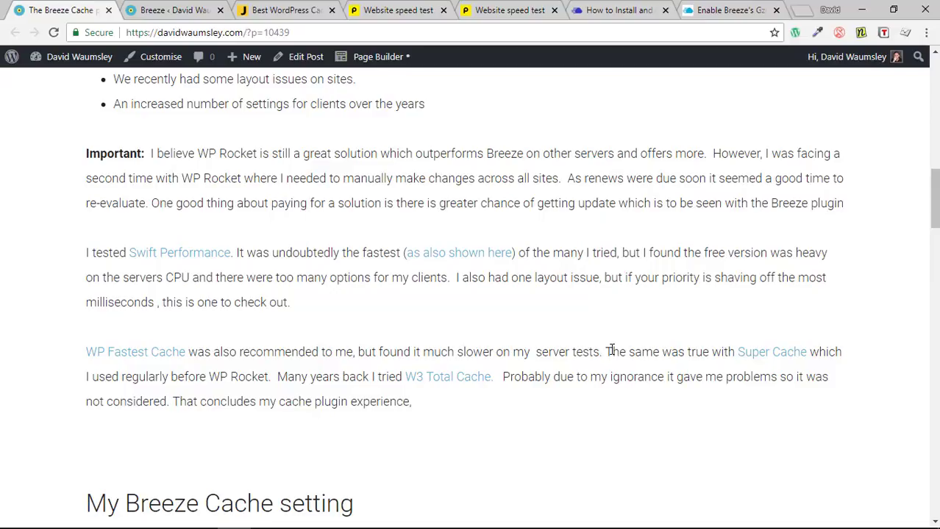
pyautogui.moveTo(772, 351)
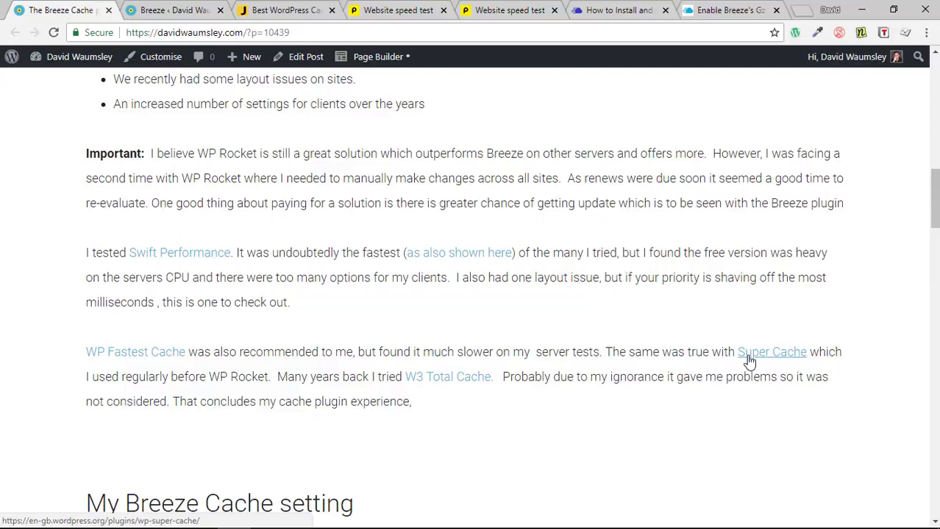
pyautogui.moveTo(642, 346)
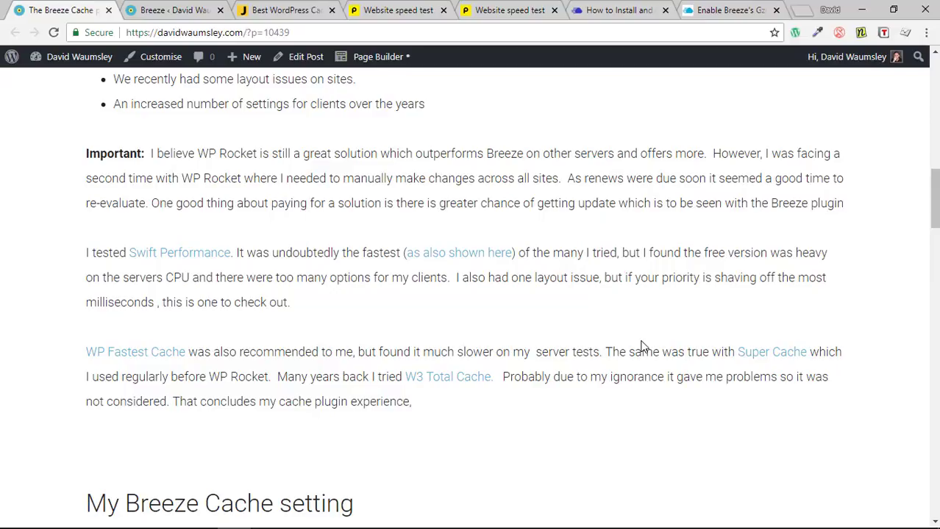
pyautogui.moveTo(412, 347)
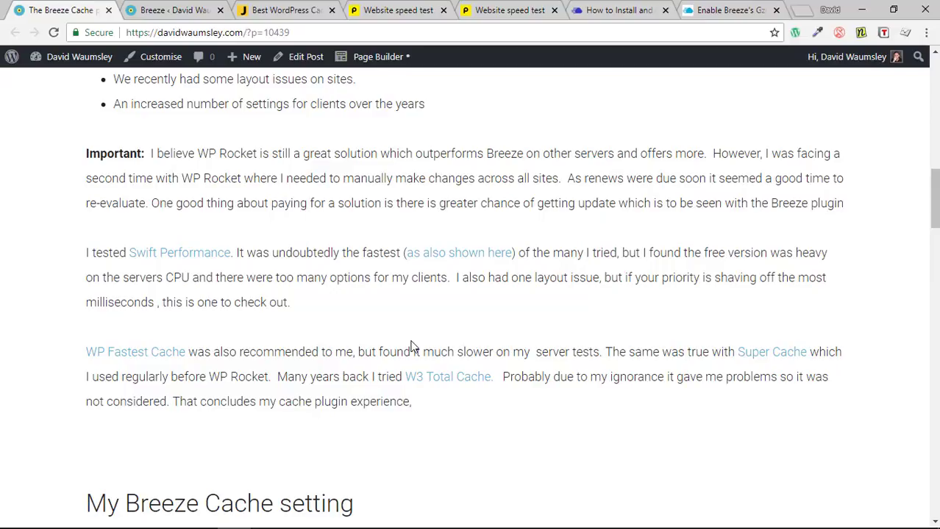
pyautogui.moveTo(444, 377)
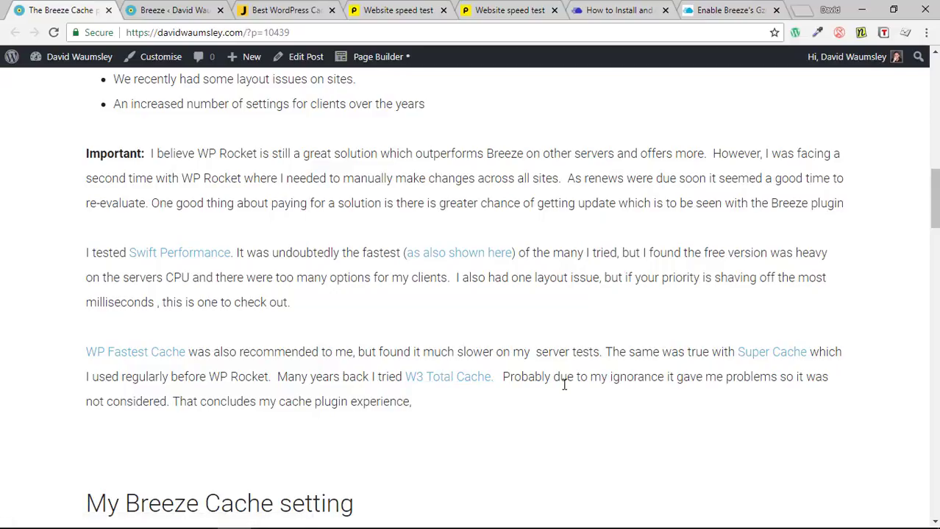
pyautogui.moveTo(718, 376)
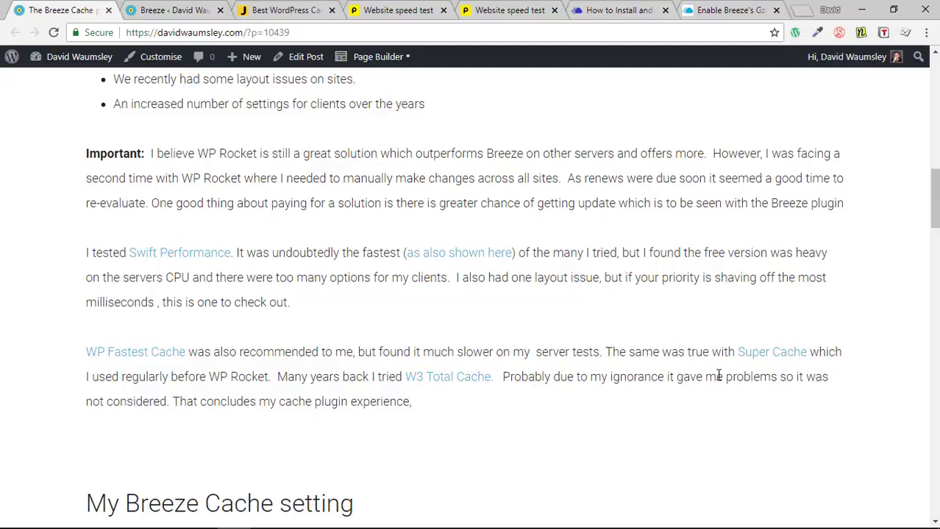
pyautogui.moveTo(578, 454)
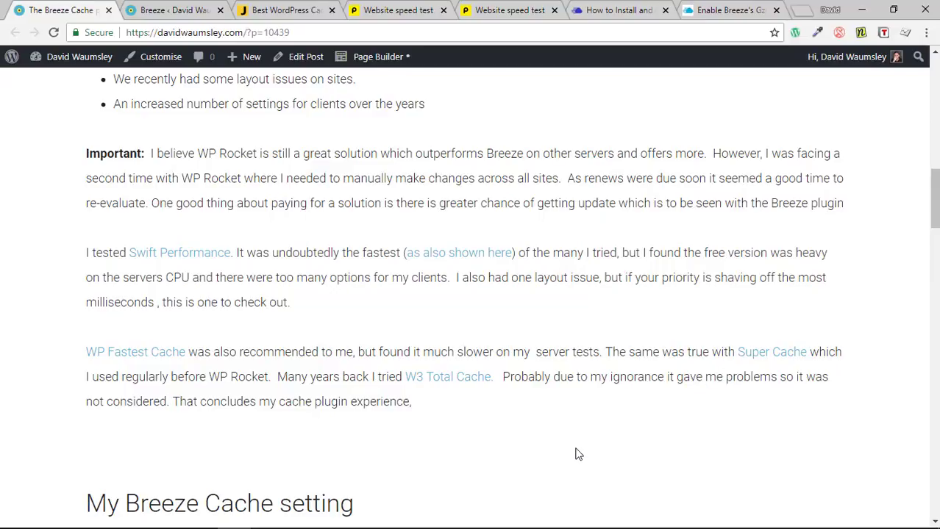